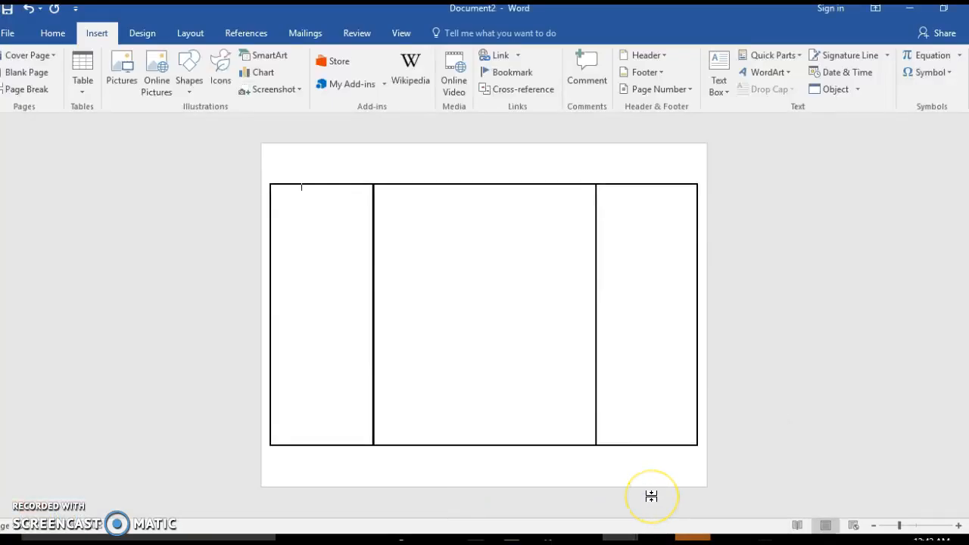
mouse_move(651, 496)
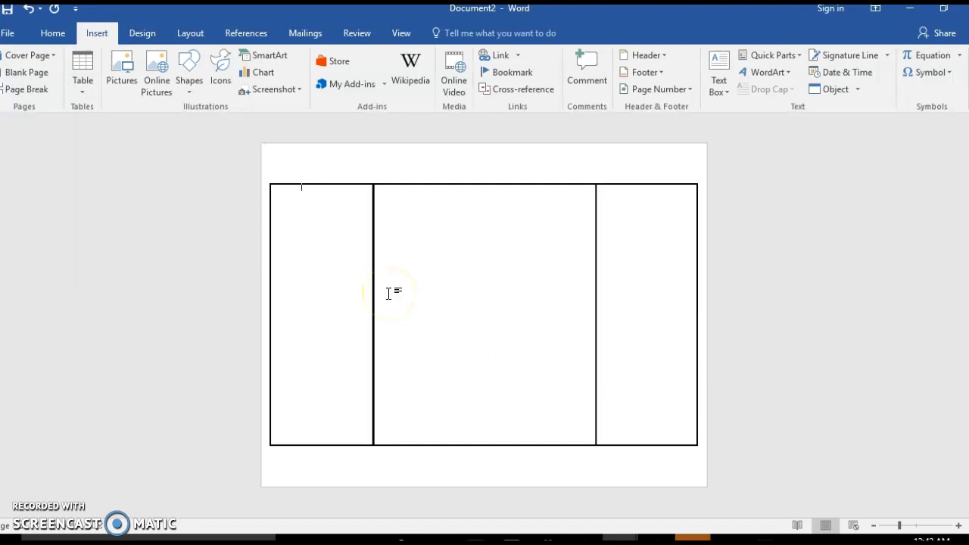
mouse_move(151, 56)
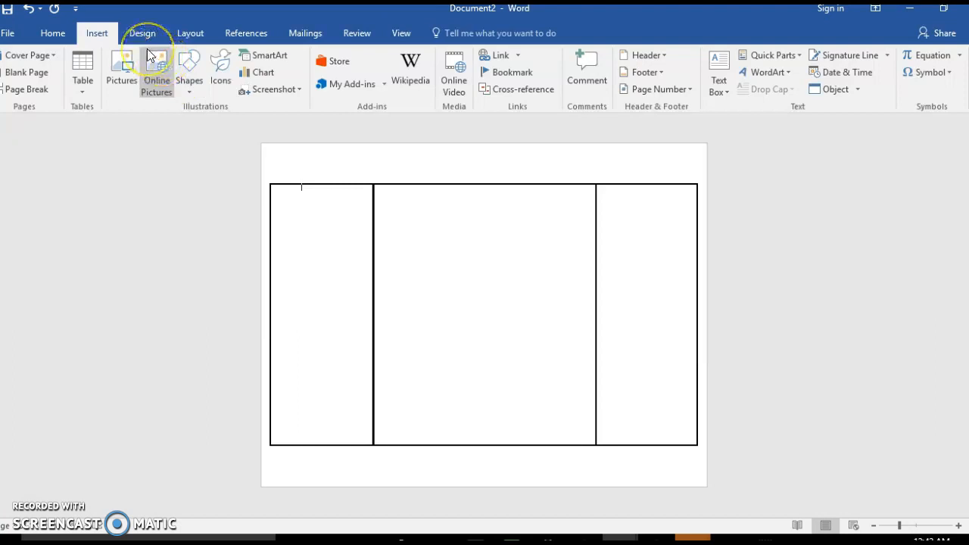
mouse_move(155, 57)
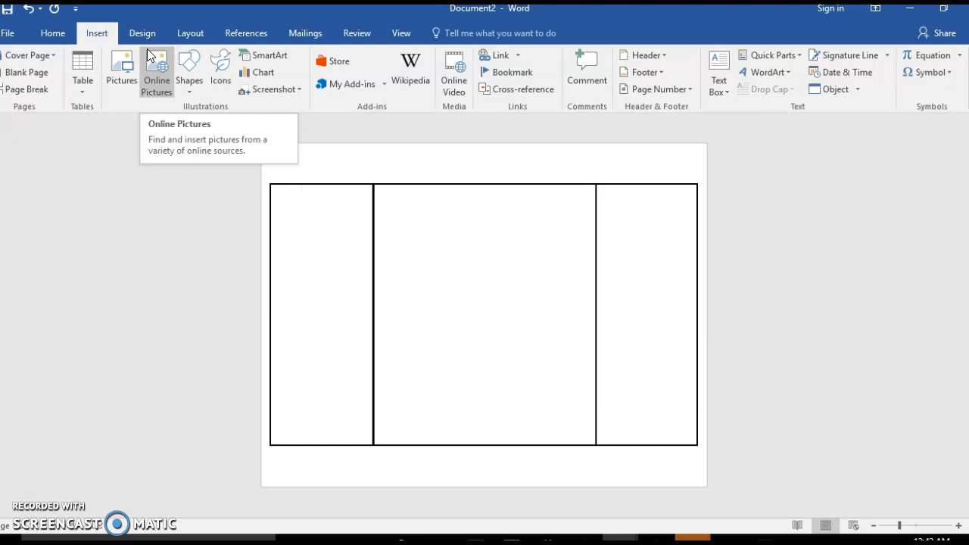
mouse_move(123, 72)
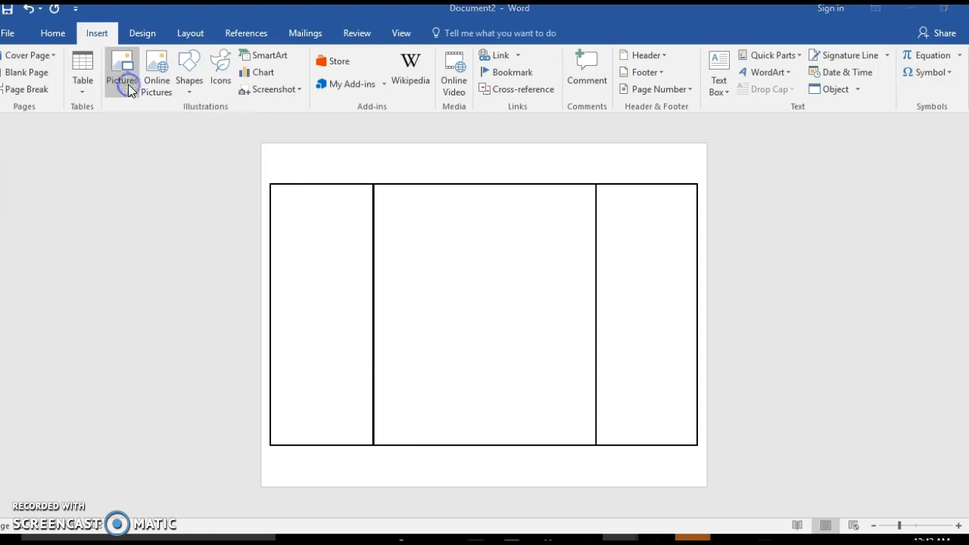
Choose the teal-and-pink watercolor mermaid18.jpg from Downloads in the picture browser.
left_click(121, 68)
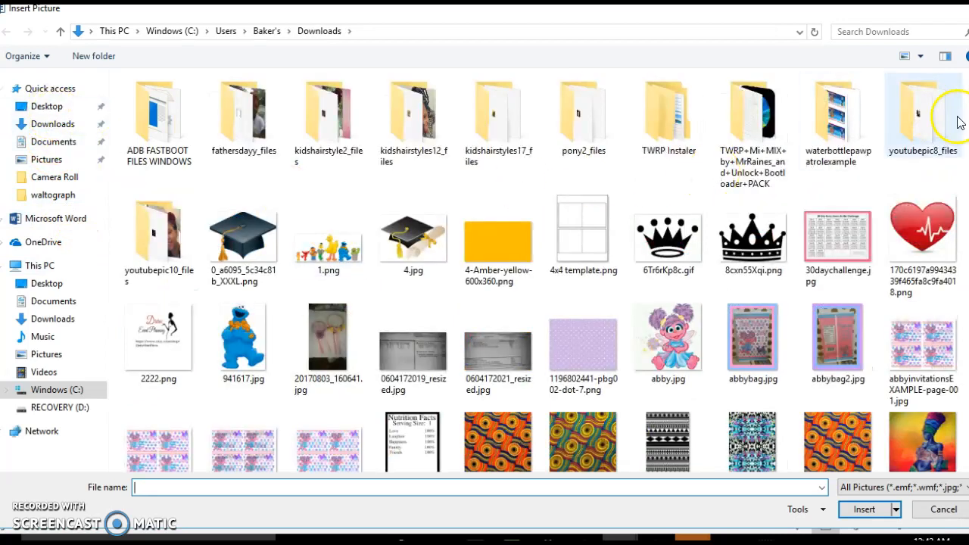
scroll("down", 3)
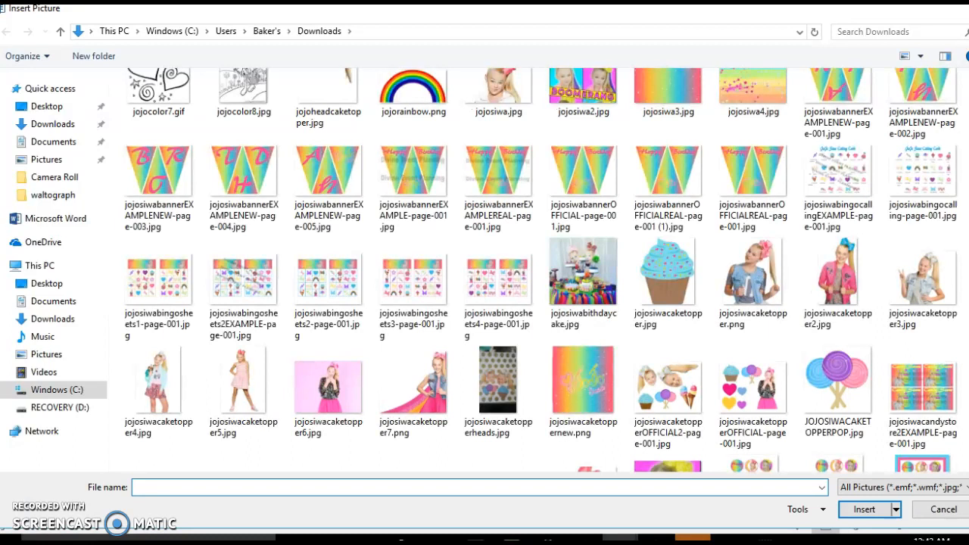
scroll("down", 3)
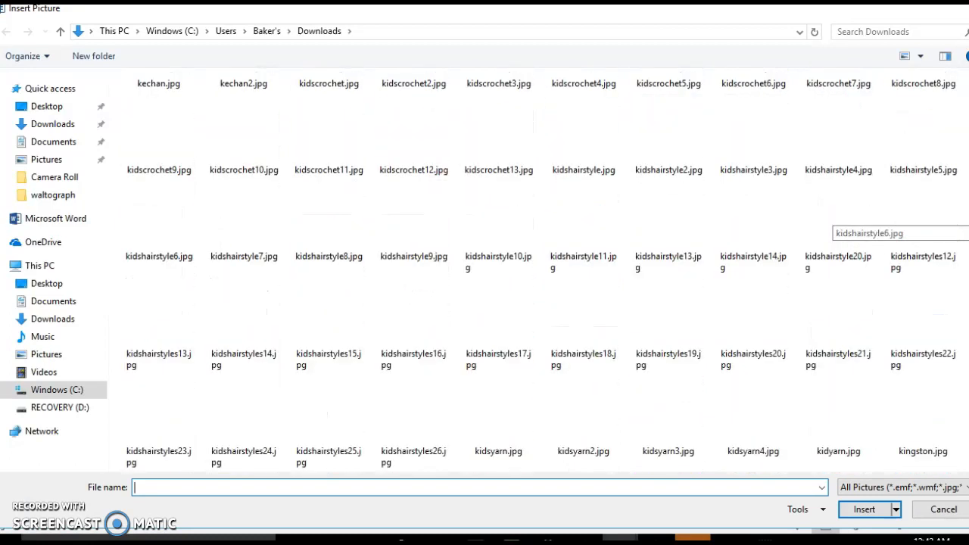
scroll("down", 3)
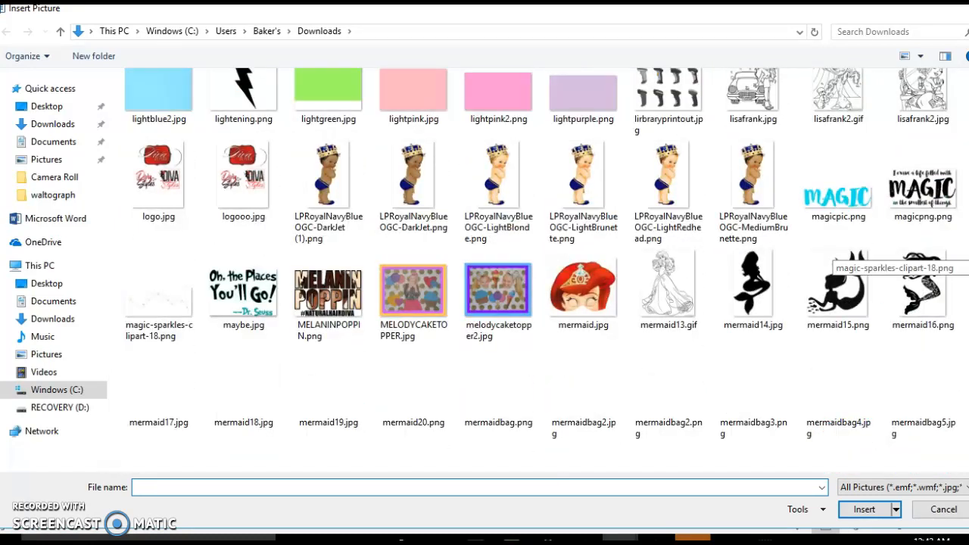
scroll("down", 3)
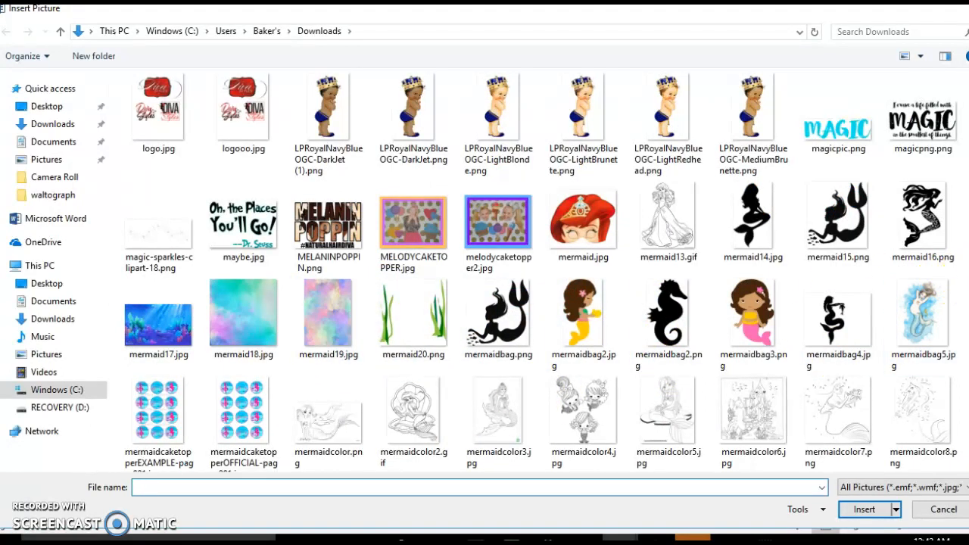
scroll("down", 3)
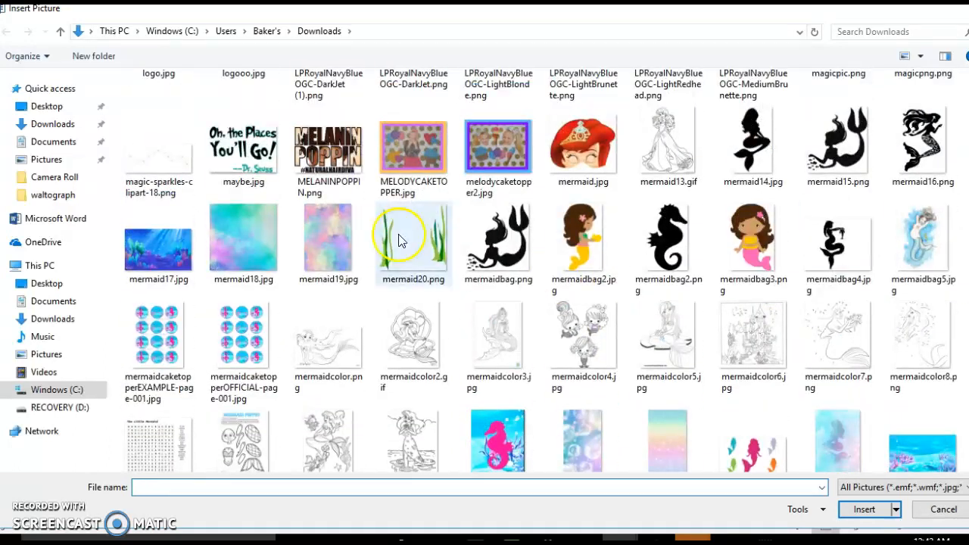
left_click(328, 243)
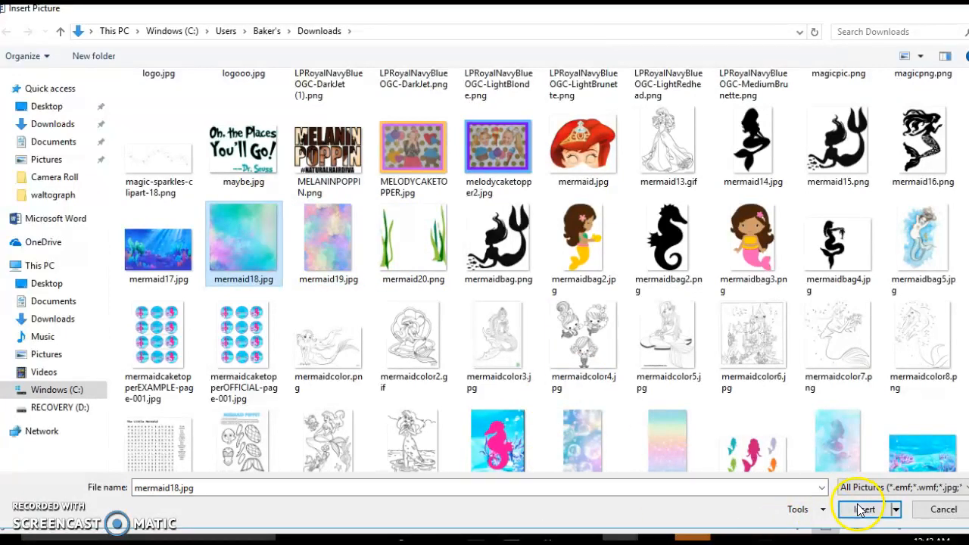
Insert the teal watercolor image and set its wrapping to In Front of Text.
left_click(860, 509)
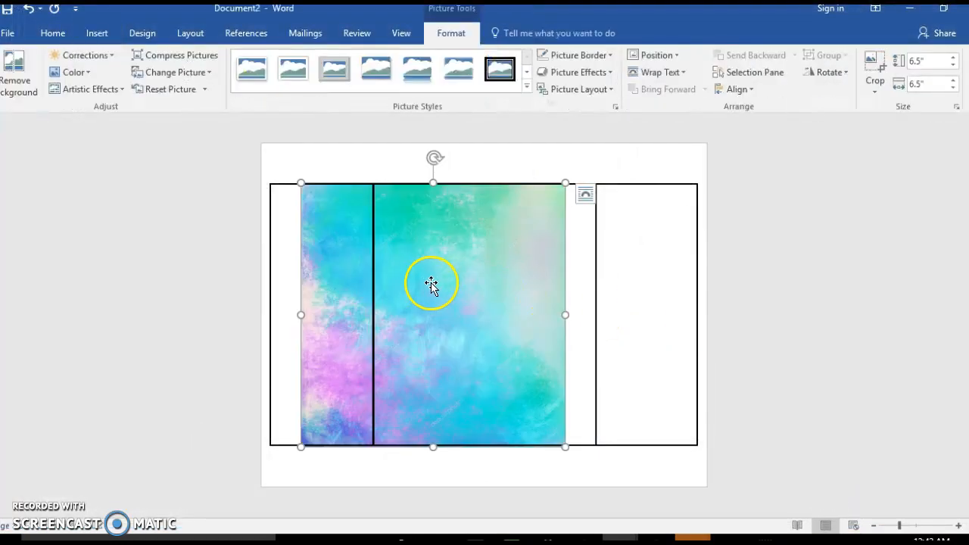
left_click(433, 284)
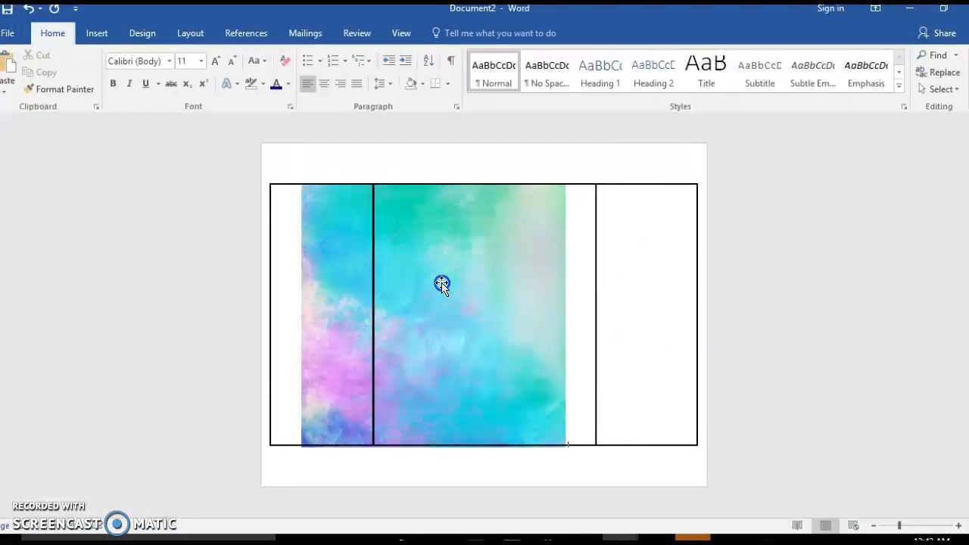
left_click(442, 284)
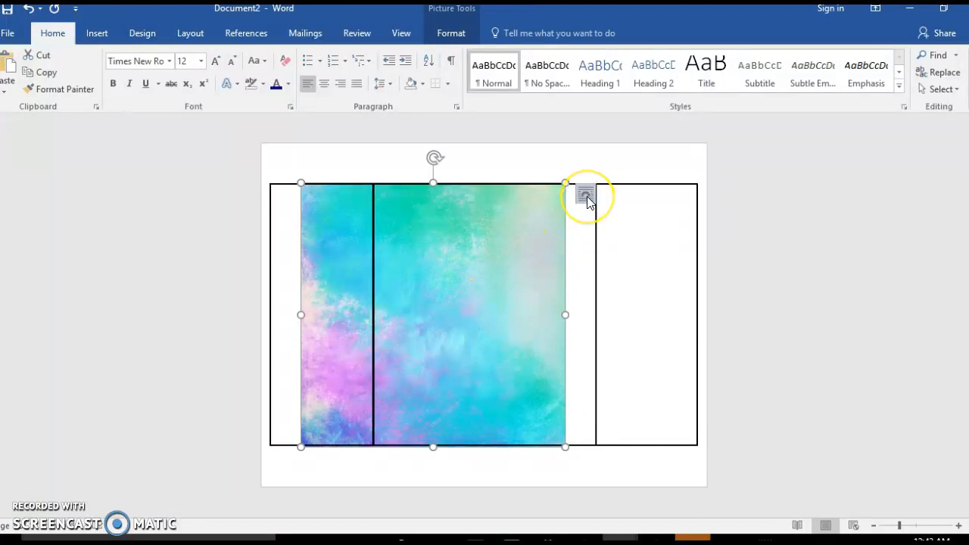
mouse_move(584, 195)
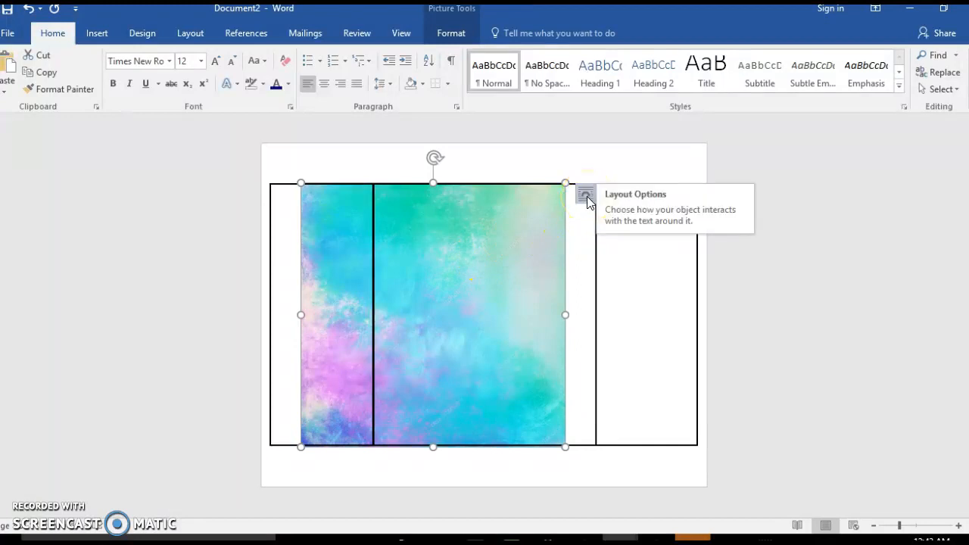
left_click(586, 200)
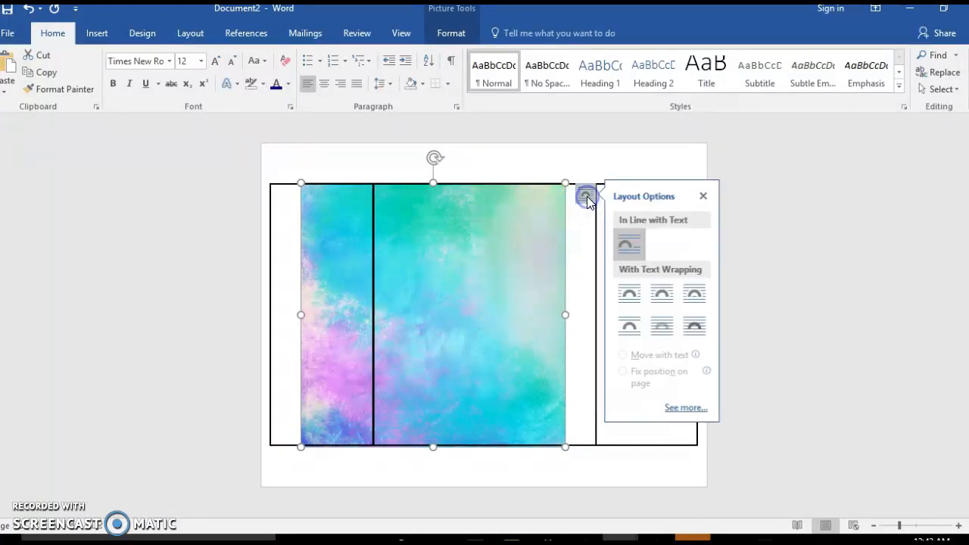
left_click(694, 325)
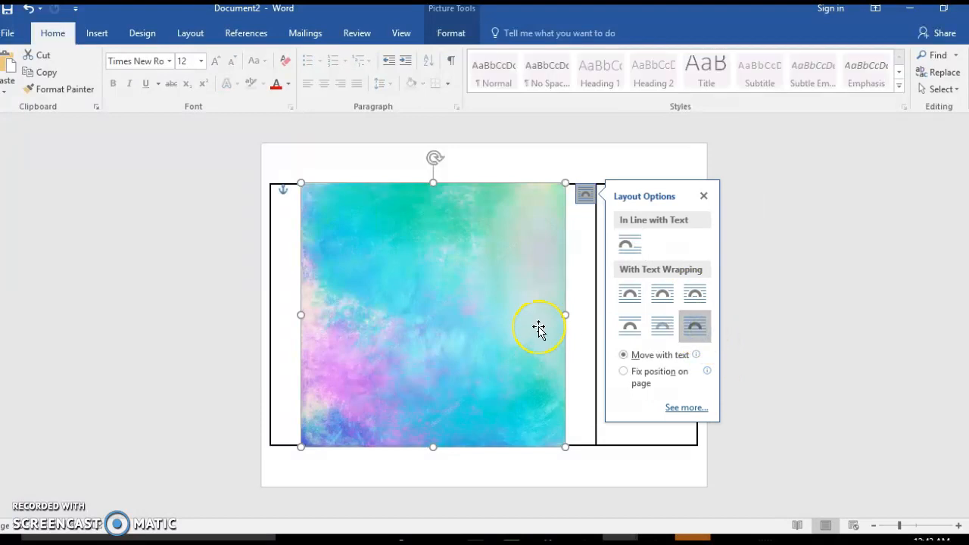
left_click(703, 196)
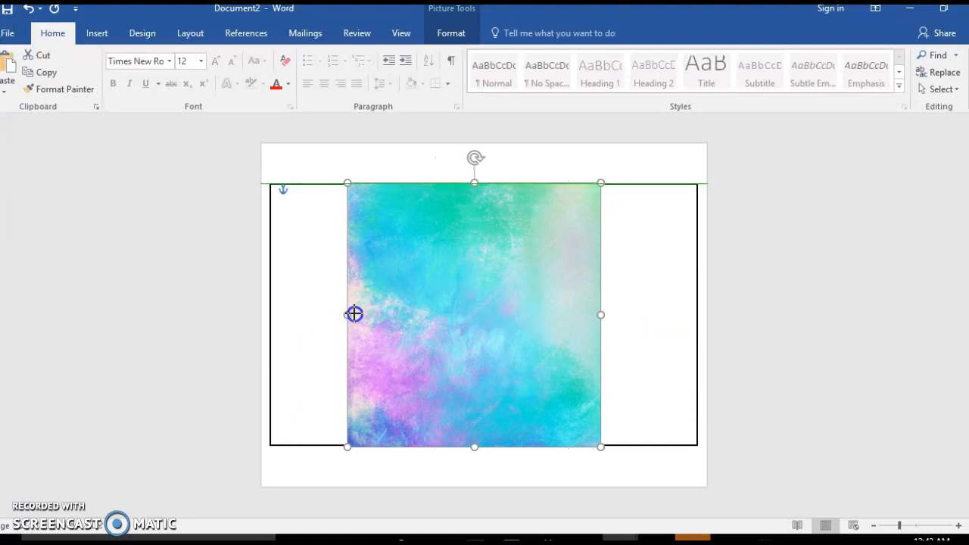
Trim the image's left and right sides to the middle panel's borders.
left_click_drag(354, 314, 373, 314)
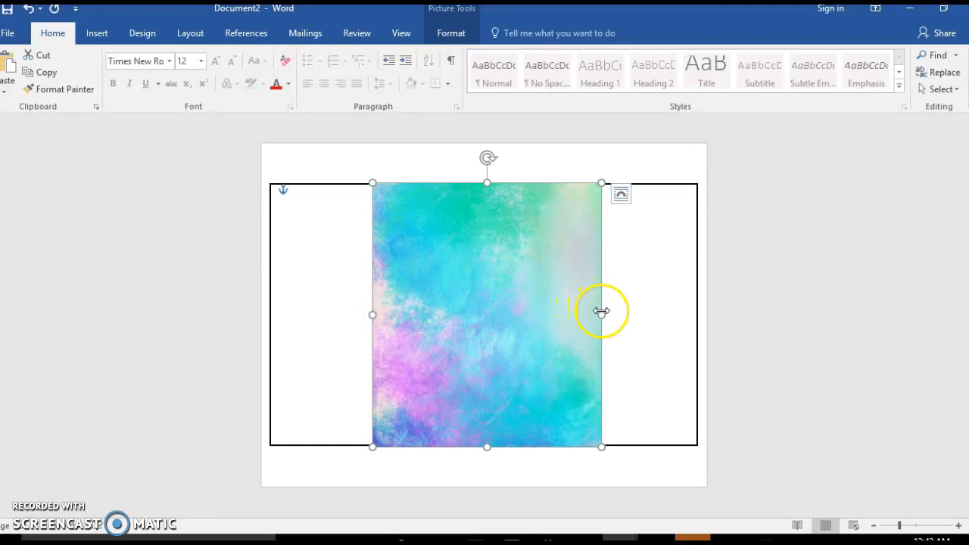
left_click_drag(600, 314, 596, 313)
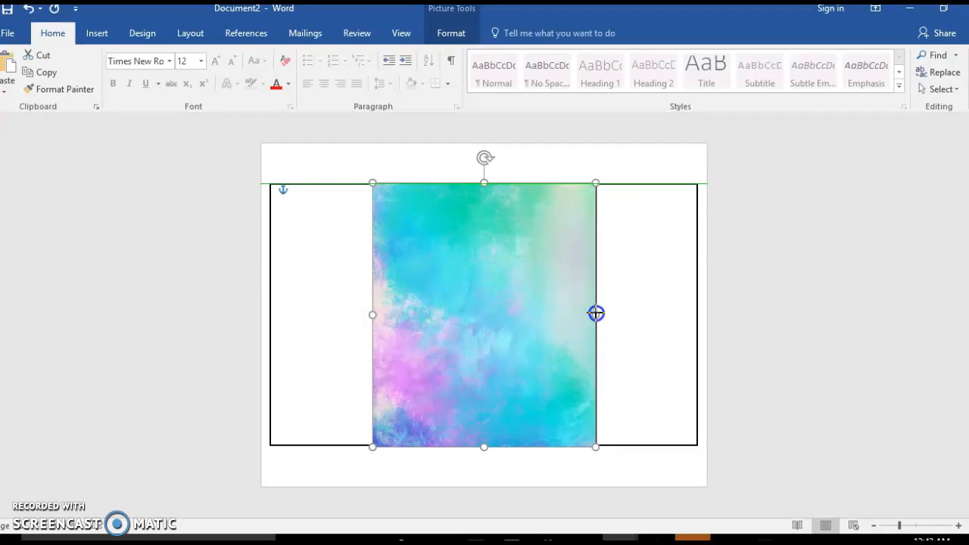
left_click(621, 172)
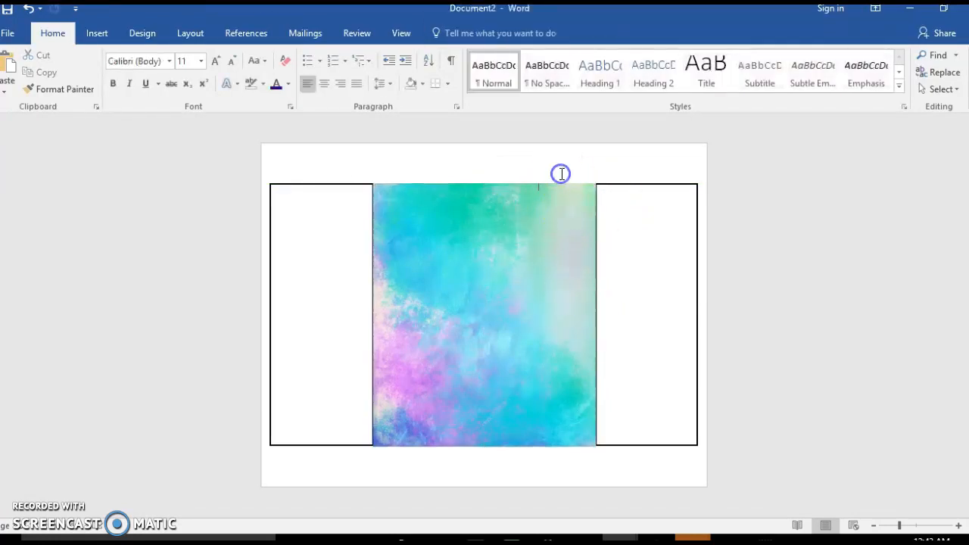
mouse_move(368, 233)
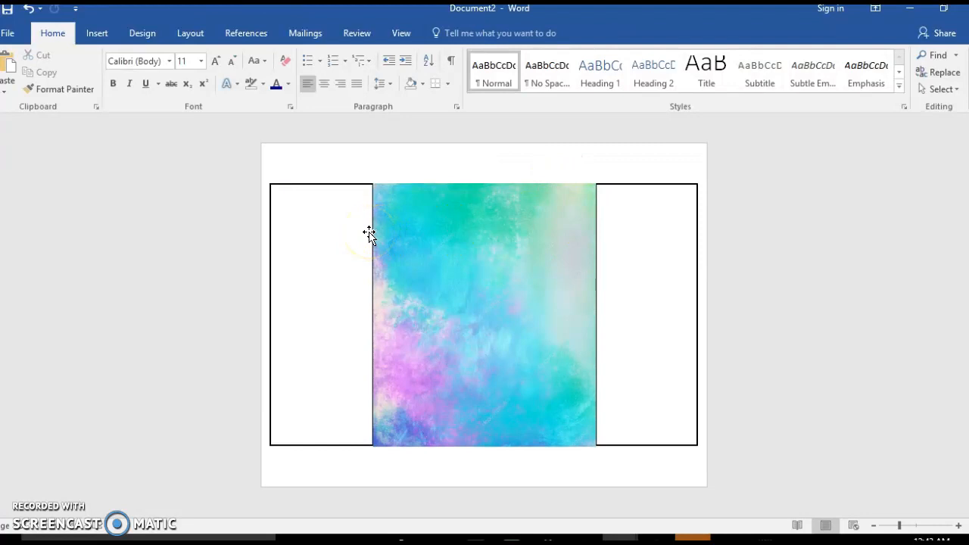
mouse_move(100, 33)
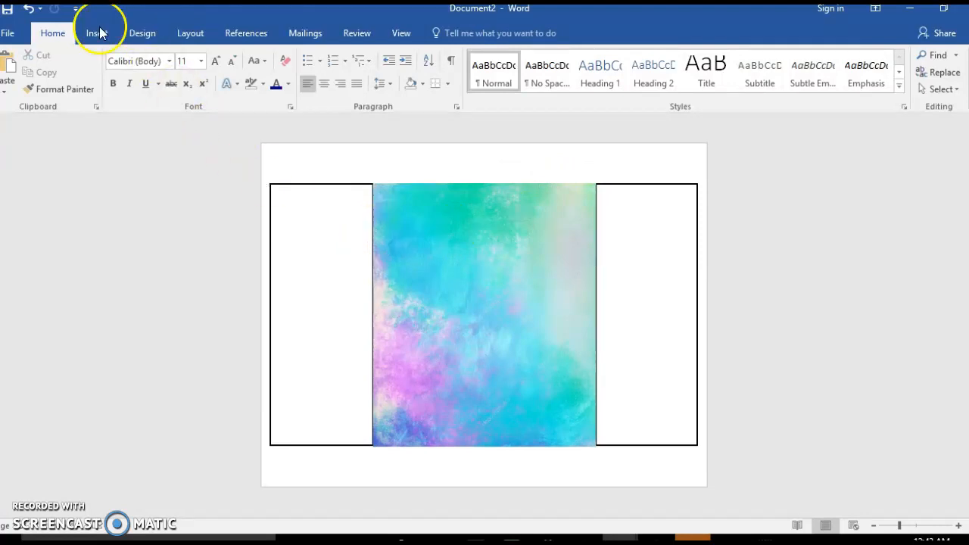
Choose the pastel watercolor mermaid19.jpg in the Insert Pictures browser.
left_click(96, 33)
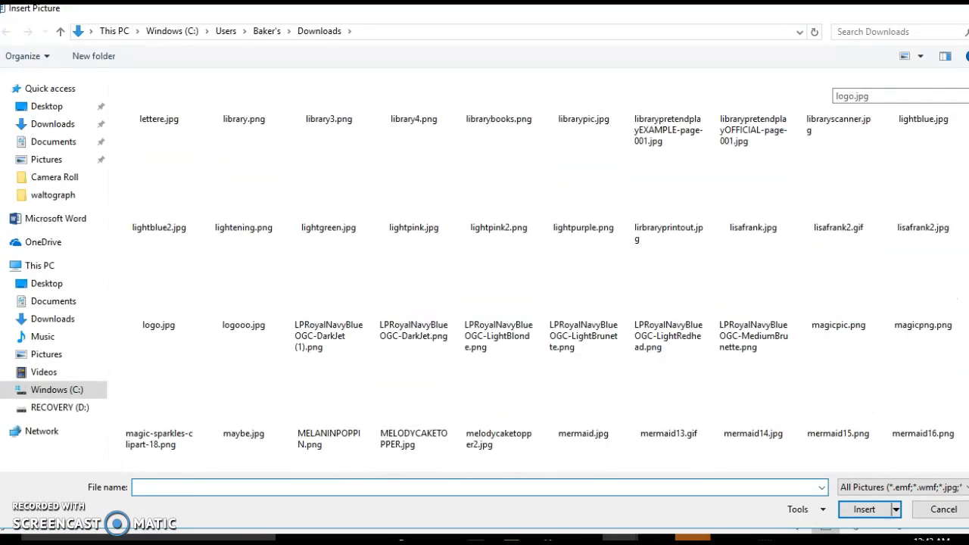
scroll("down", 3)
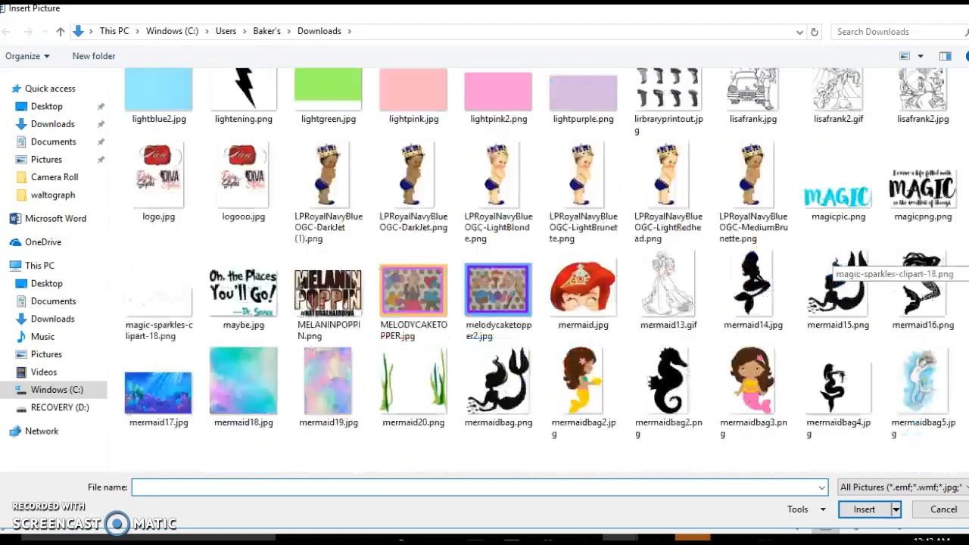
left_click(328, 318)
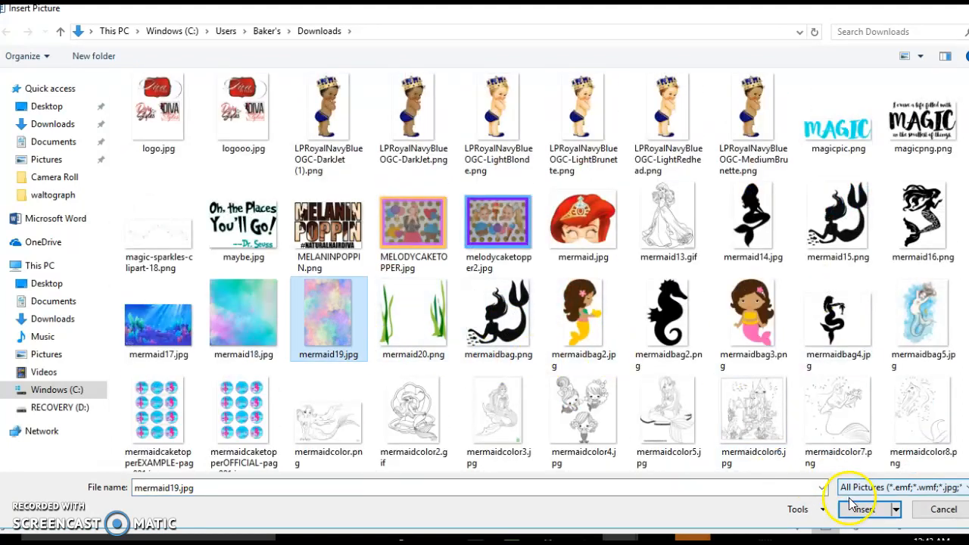
Insert mermaid19.jpg floating in front of text as the full-height left panel, behind the teal image.
left_click(863, 510)
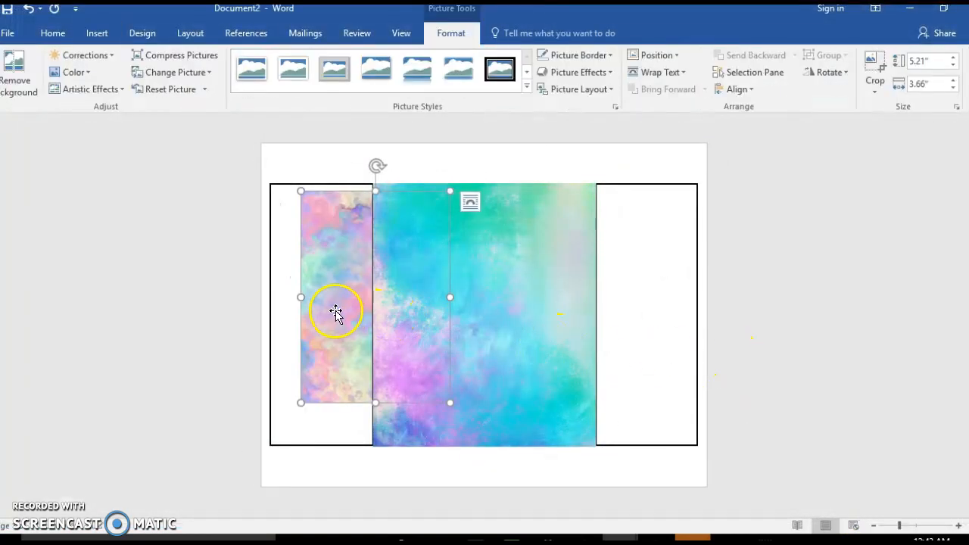
mouse_move(448, 235)
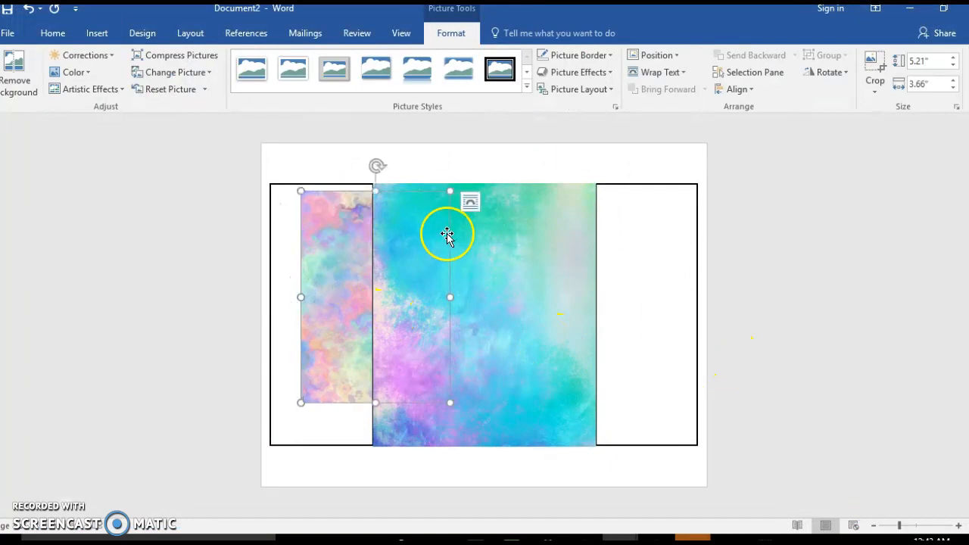
left_click(469, 202)
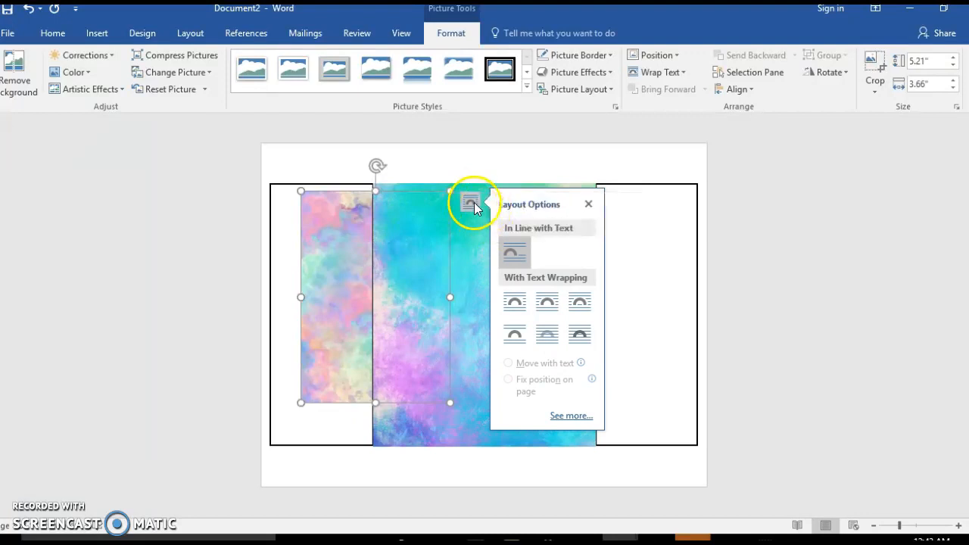
left_click(579, 334)
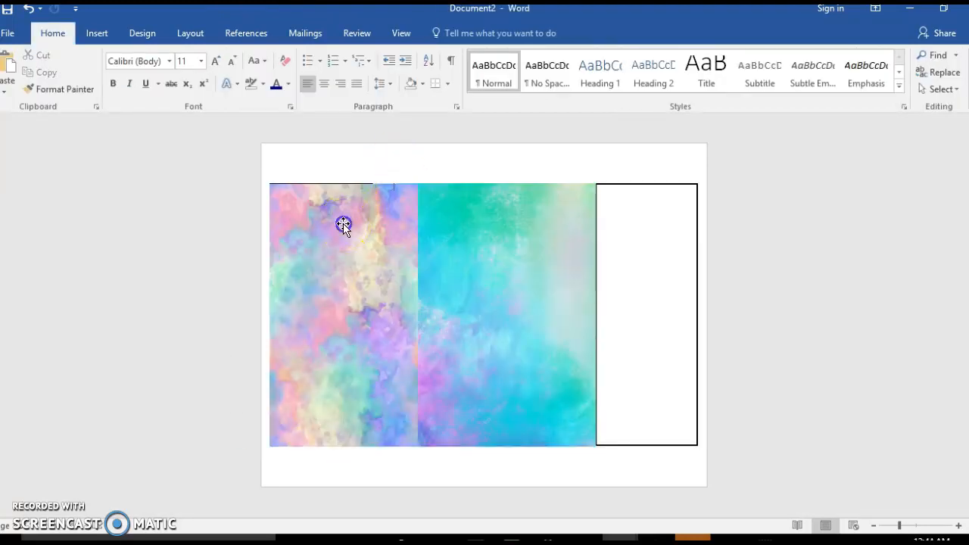
left_click(343, 225)
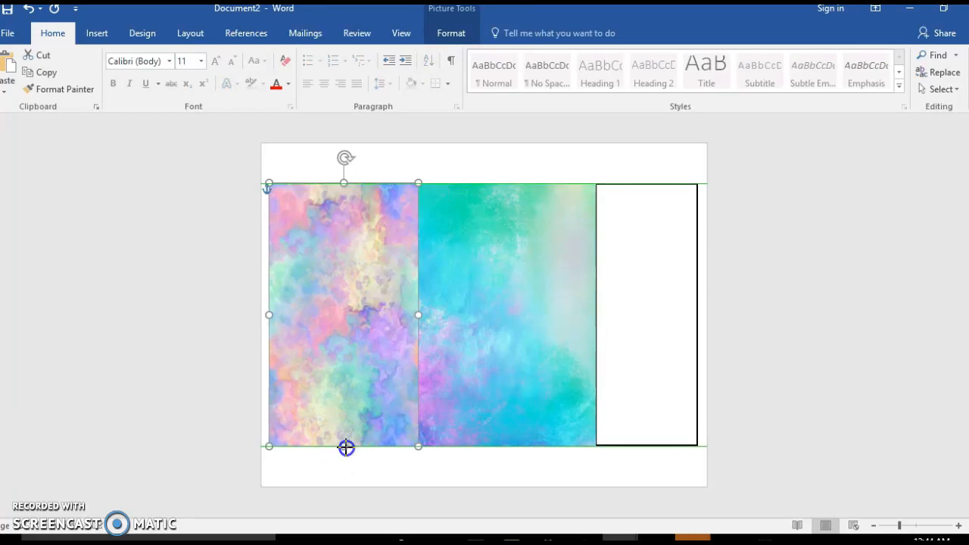
mouse_move(346, 458)
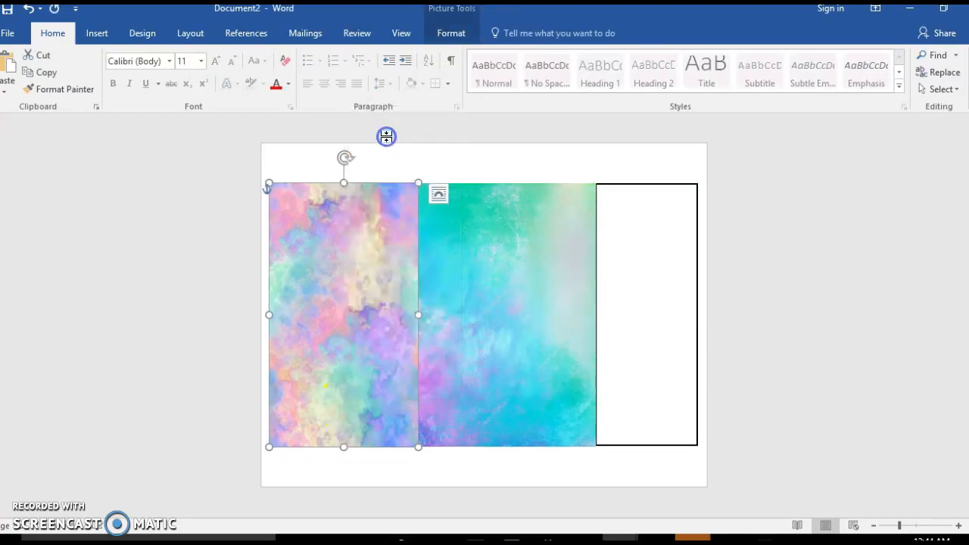
mouse_move(381, 311)
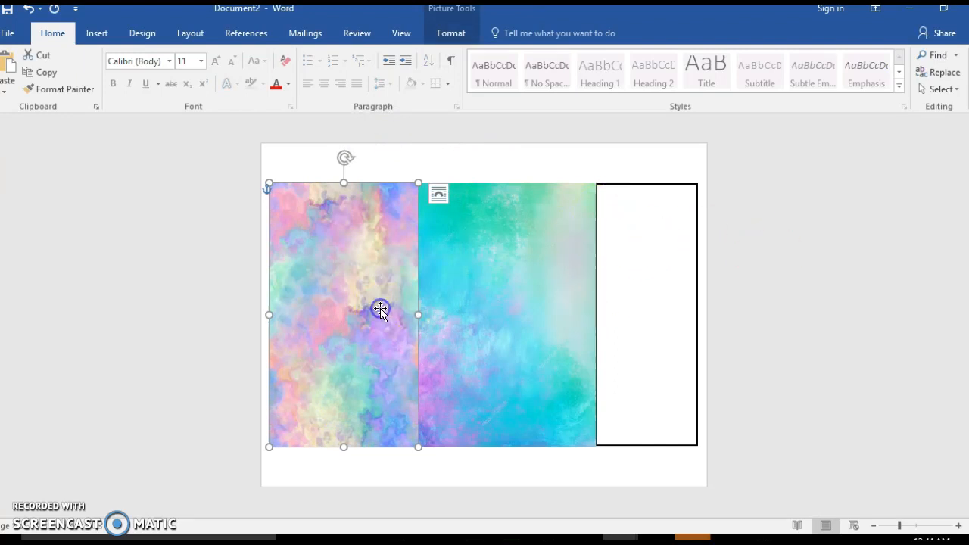
left_click(451, 32)
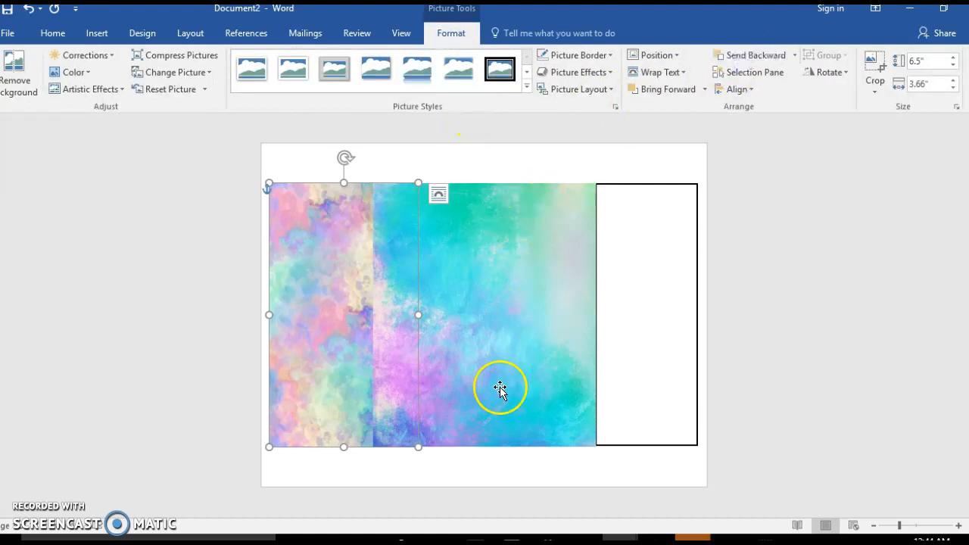
Paste a copy of the pastel watercolor into the right panel and resize the teal picture.
left_click(512, 359)
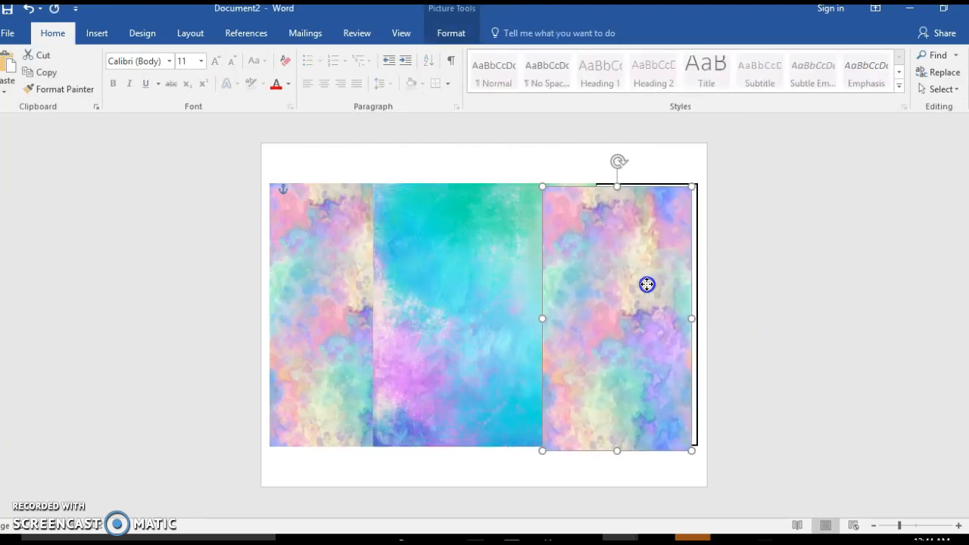
left_click(450, 32)
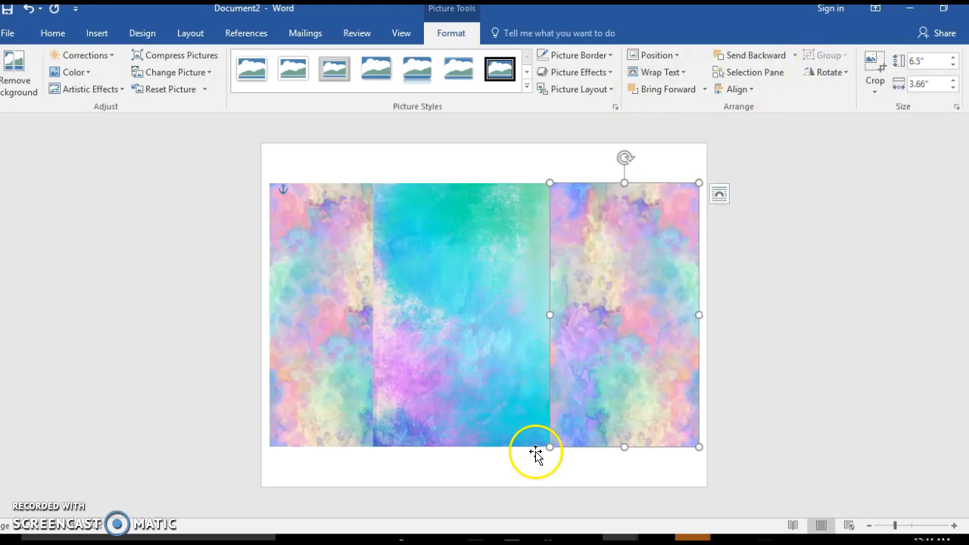
left_click(52, 32)
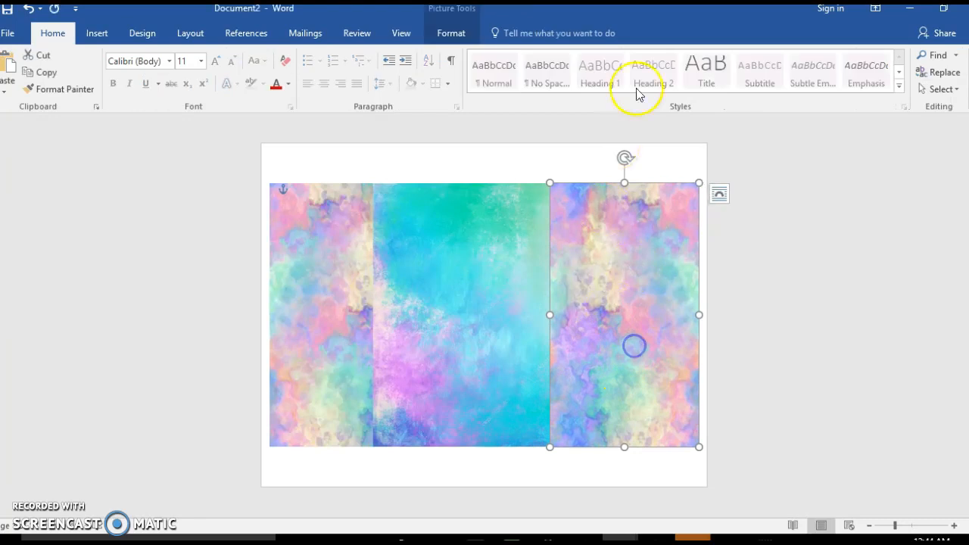
left_click(450, 33)
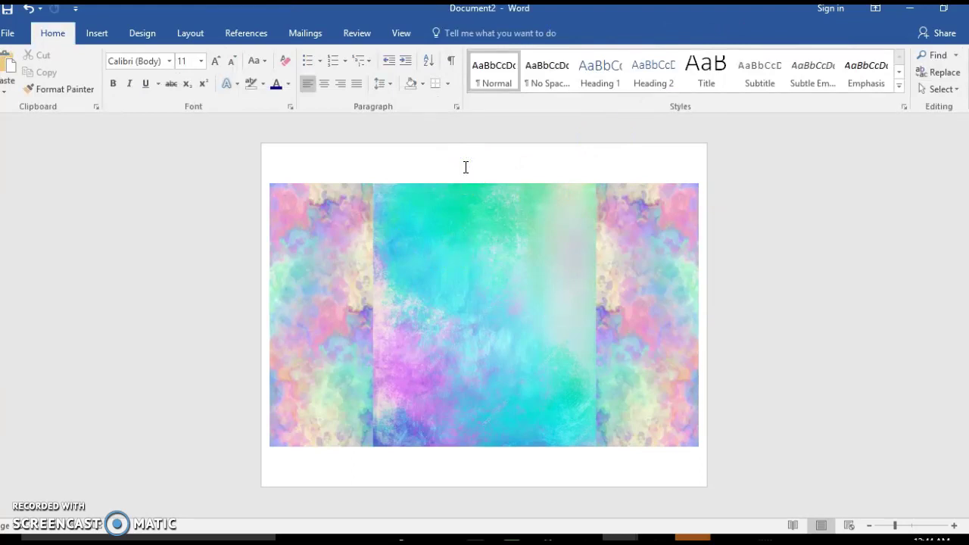
left_click(96, 32)
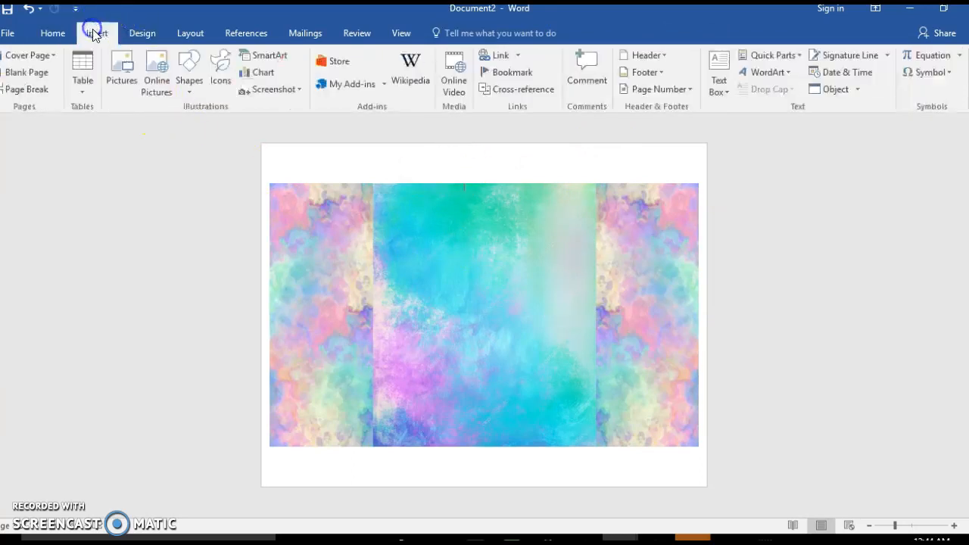
Choose the black mermaid15.png silhouette from Downloads in the picture browser.
left_click(121, 60)
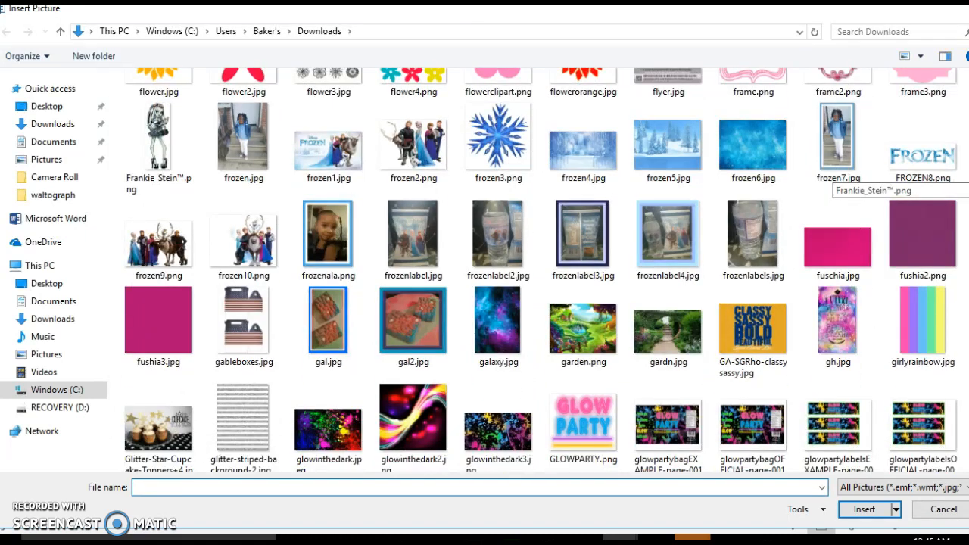
scroll("down", 3)
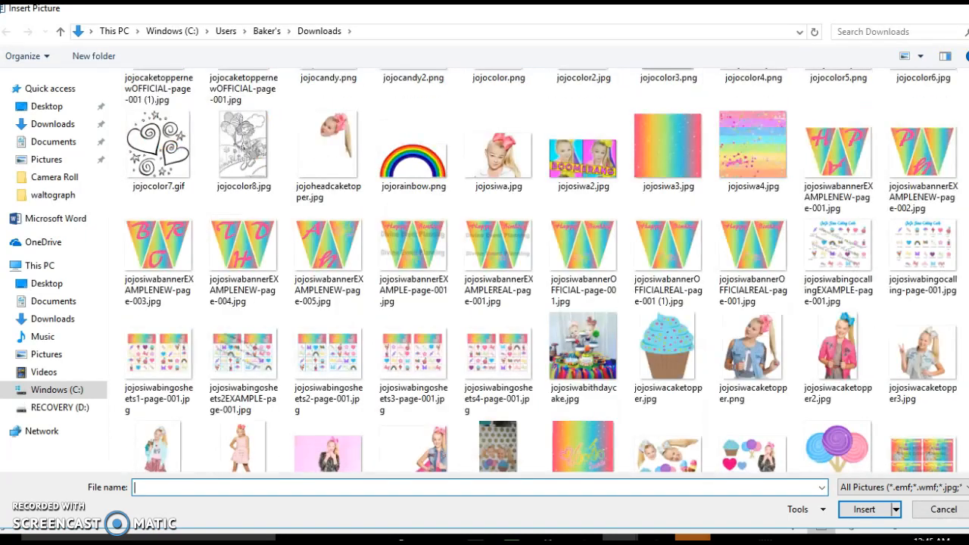
scroll("down", 3)
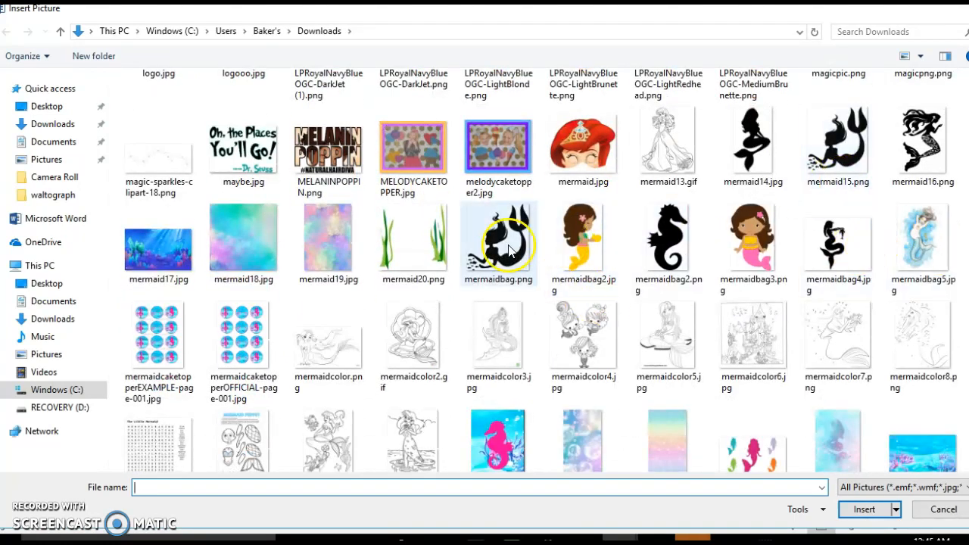
mouse_move(827, 180)
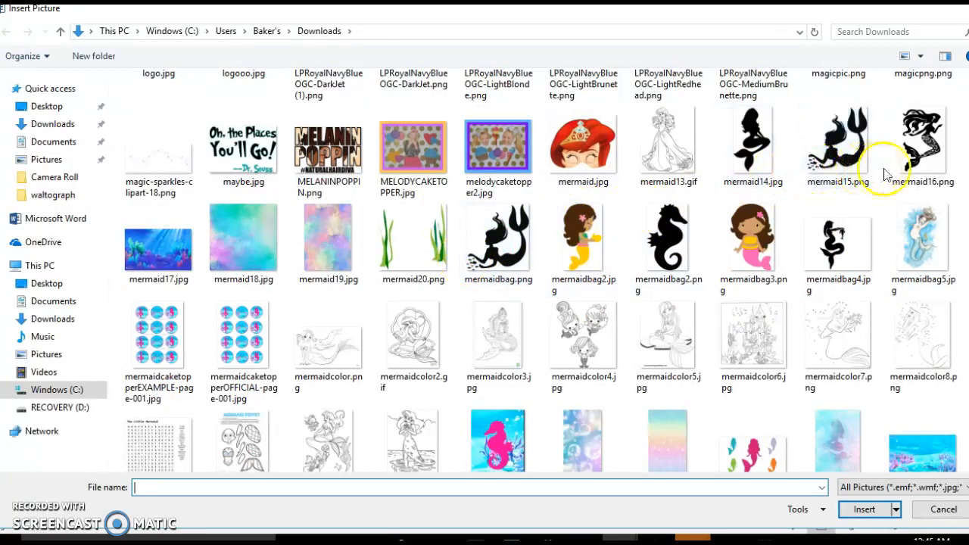
left_click(928, 140)
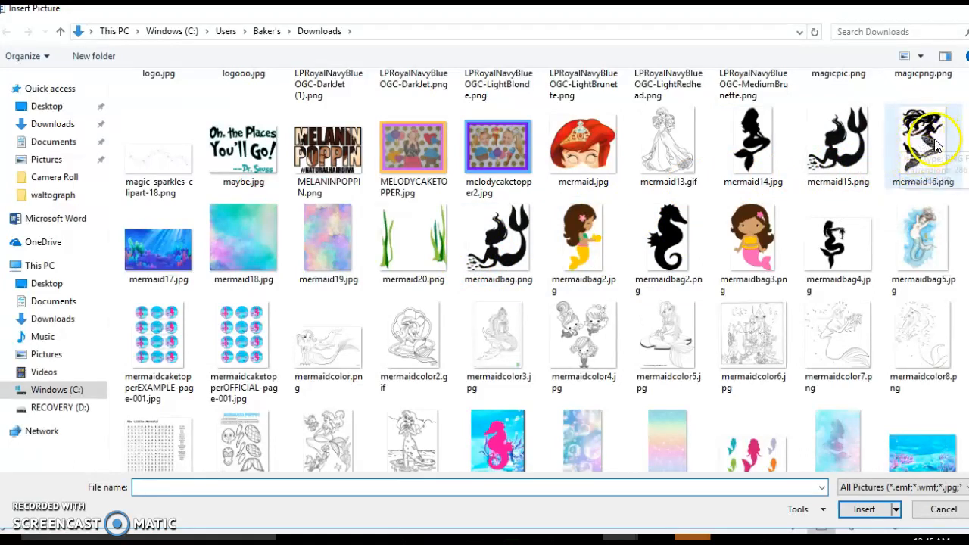
mouse_move(850, 146)
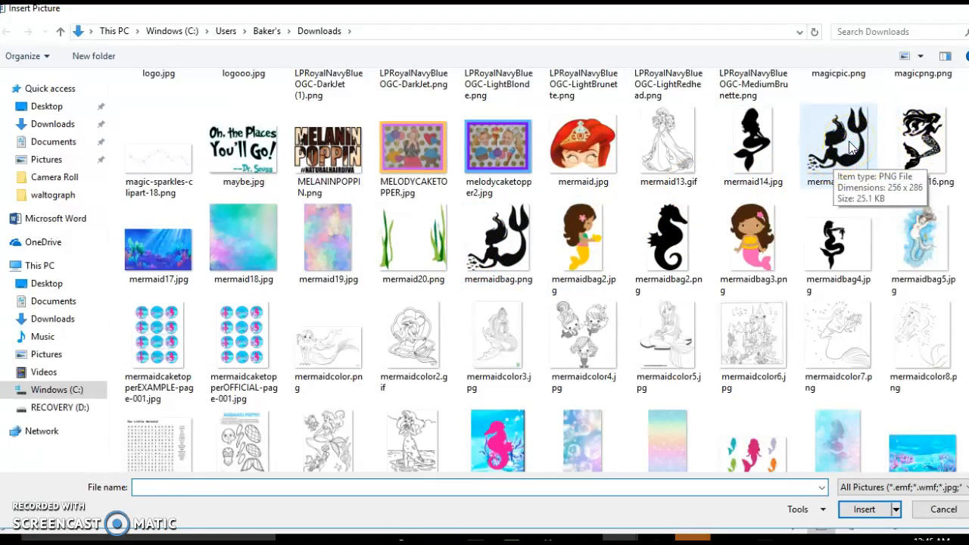
left_click(838, 140)
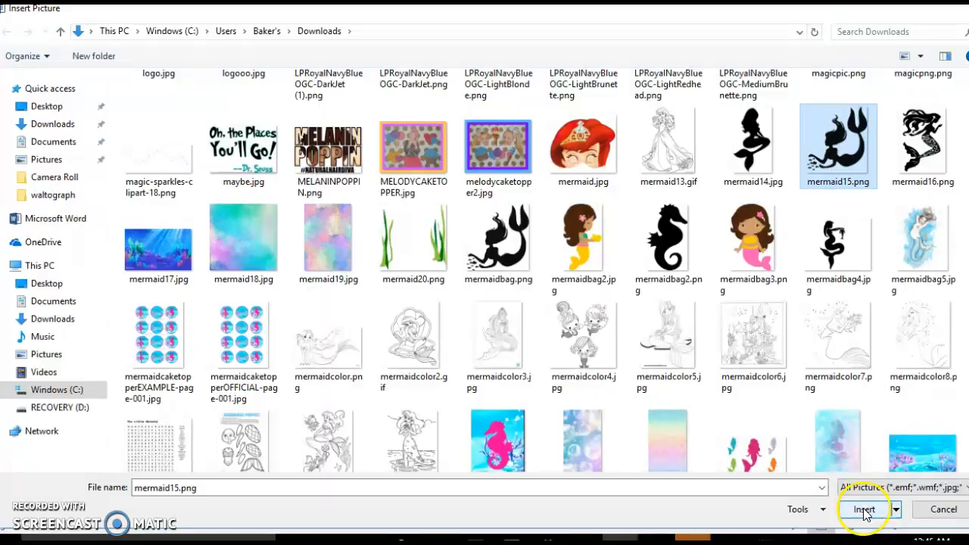
Insert the mermaid15.png silhouette floating in front of the teal middle panel.
left_click(863, 509)
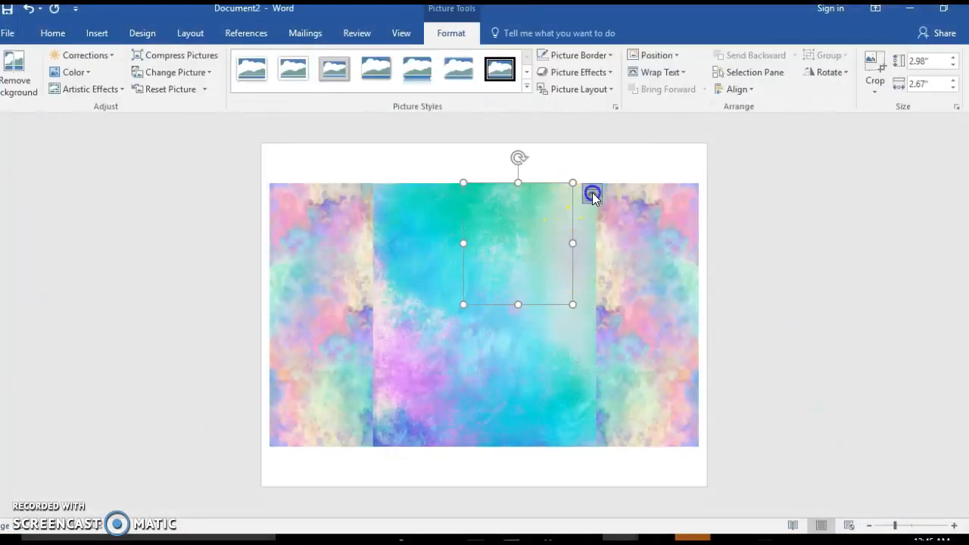
left_click(592, 194)
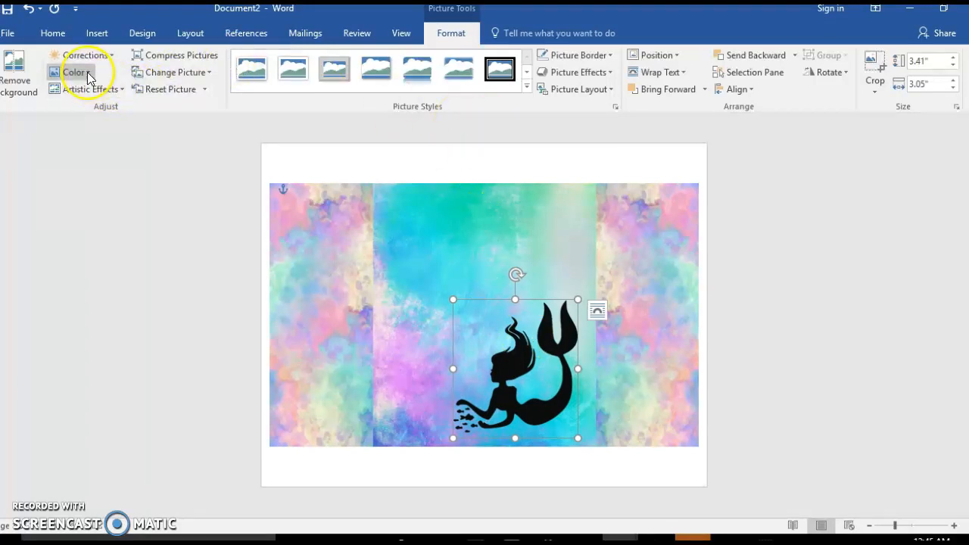
Recolor the mermaid with a custom purple via Color > More Colors.
left_click(77, 71)
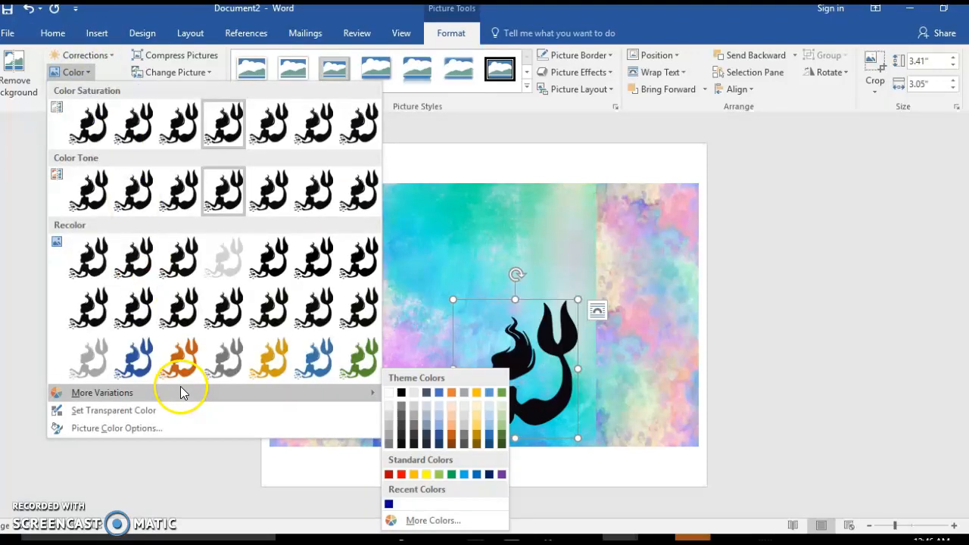
mouse_move(442, 521)
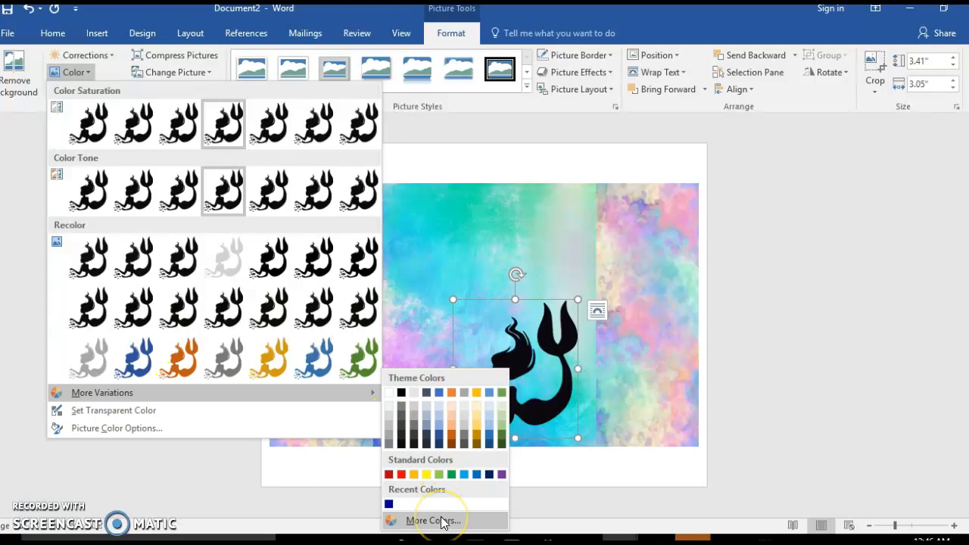
left_click(437, 520)
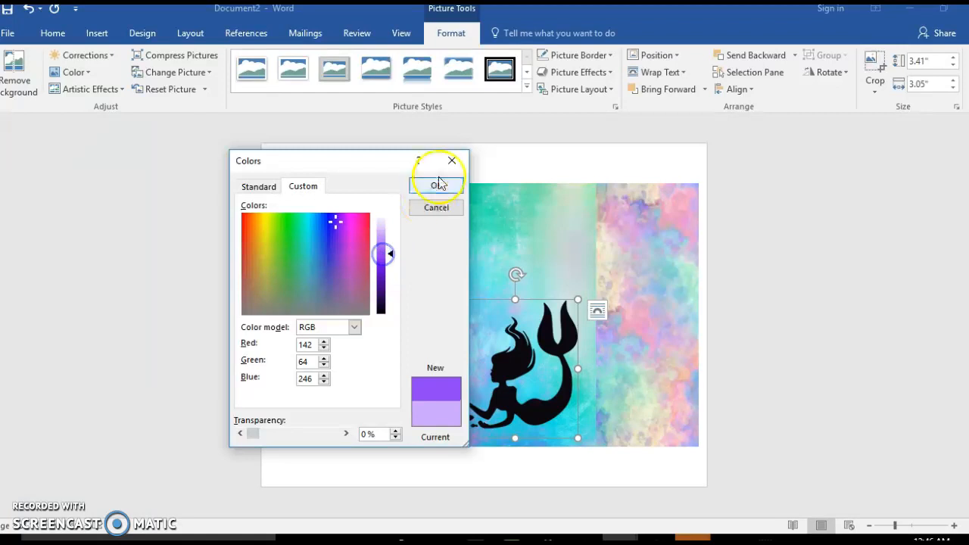
left_click(435, 186)
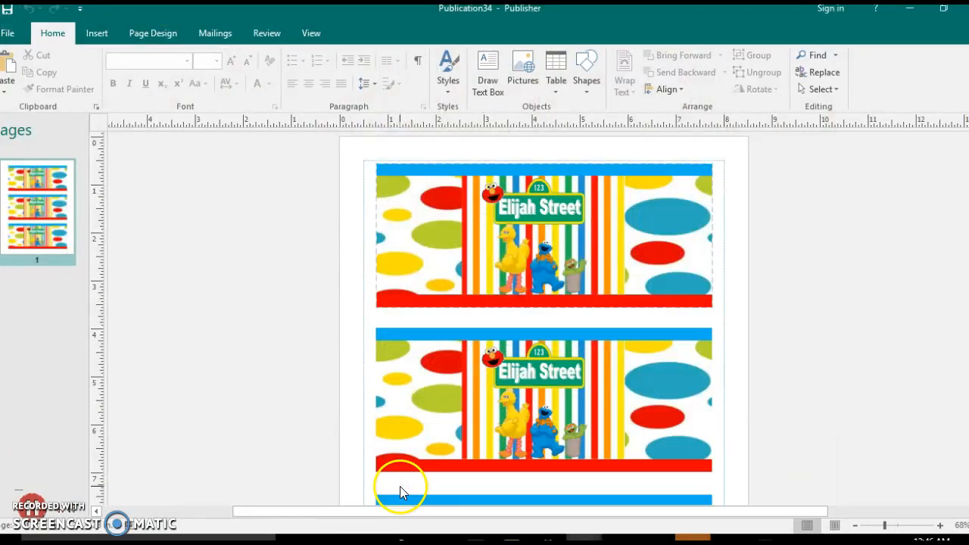
Insert mermaid15.png from Downloads into the Sesame Street label publication.
left_click(96, 33)
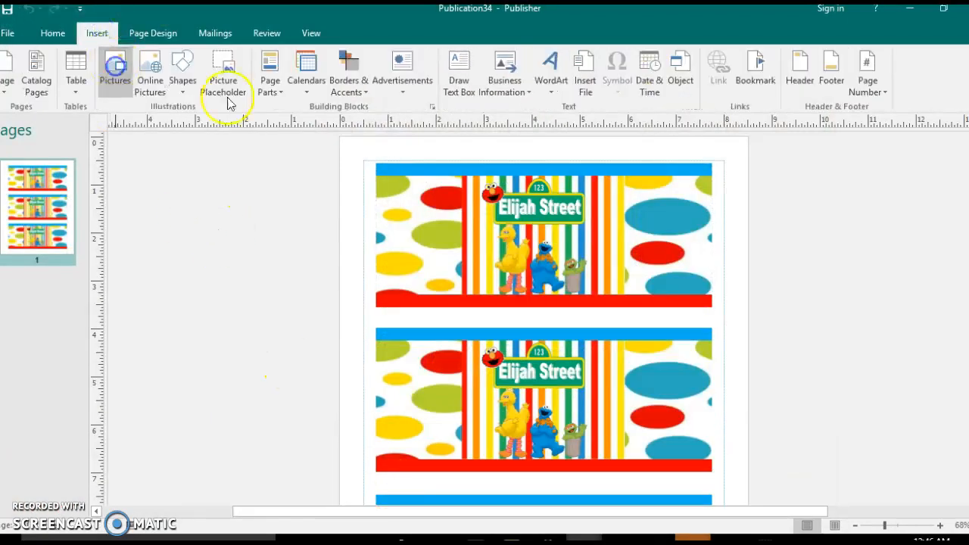
left_click(115, 65)
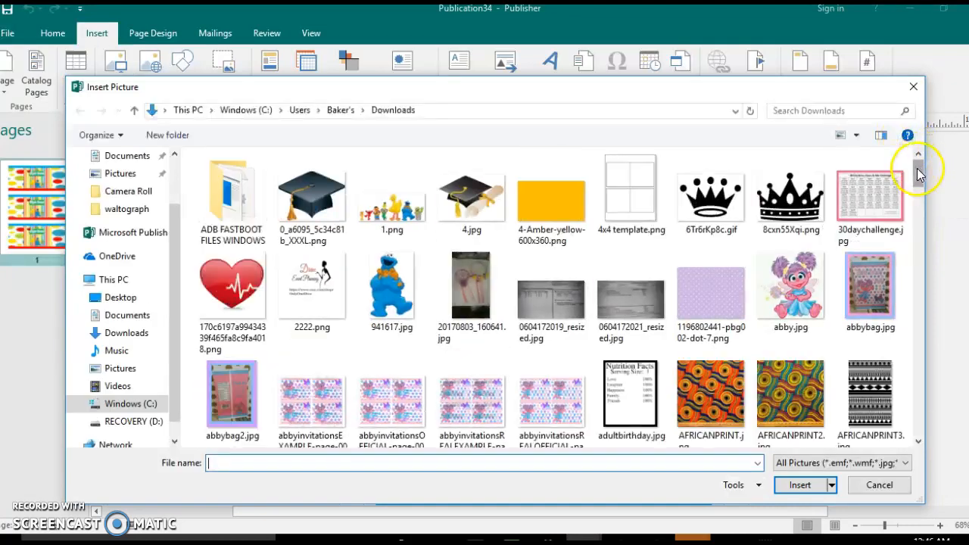
scroll("down", 3)
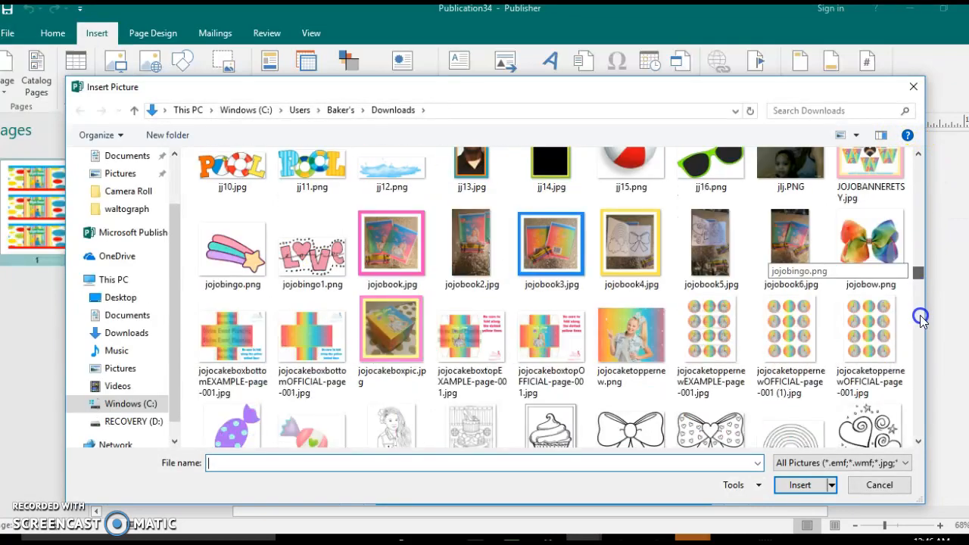
scroll("down", 3)
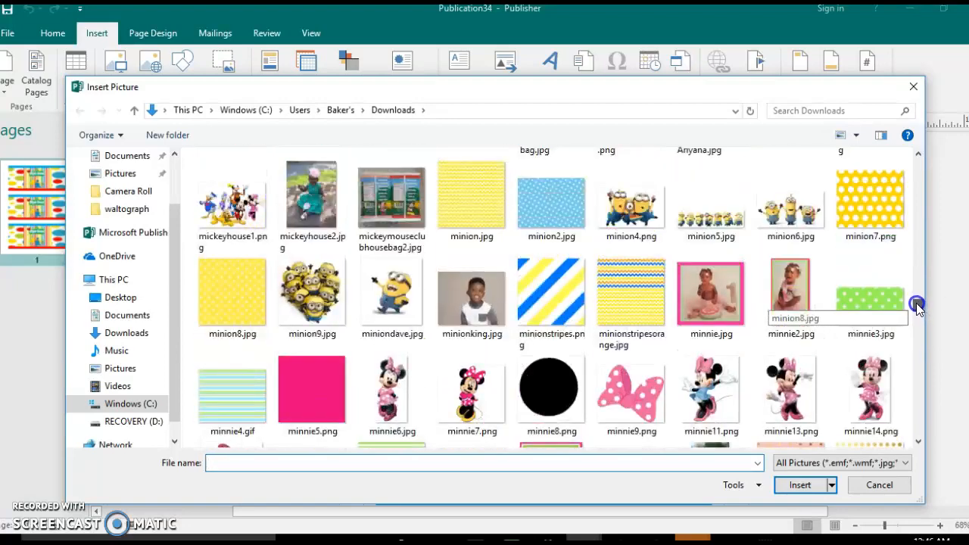
scroll("down", 3)
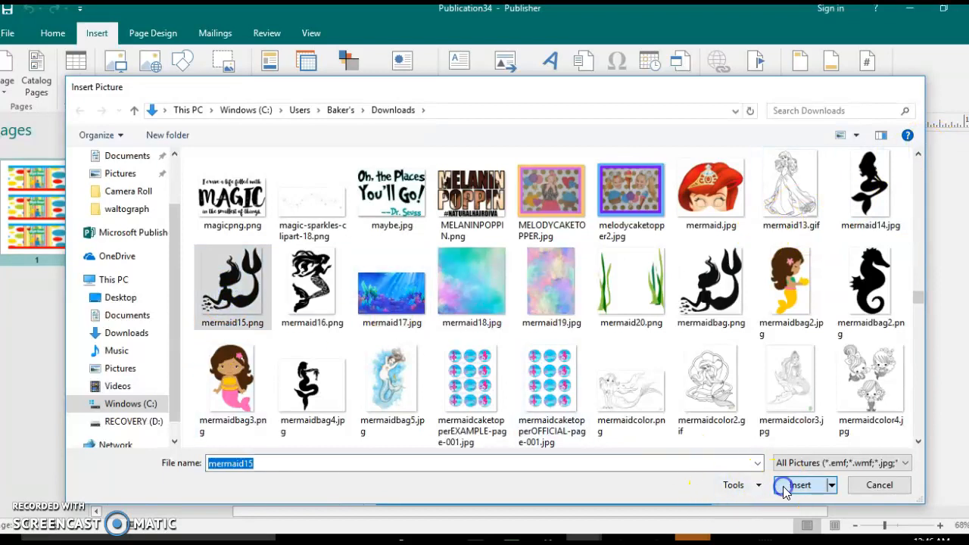
left_click(797, 485)
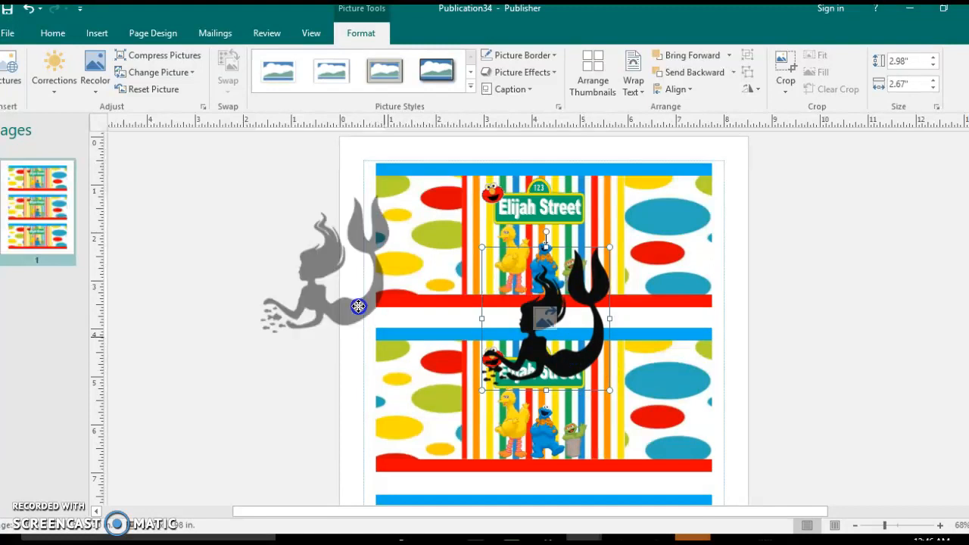
Move the mermaid off the page to the left and recolor it magenta.
left_click_drag(358, 306, 212, 259)
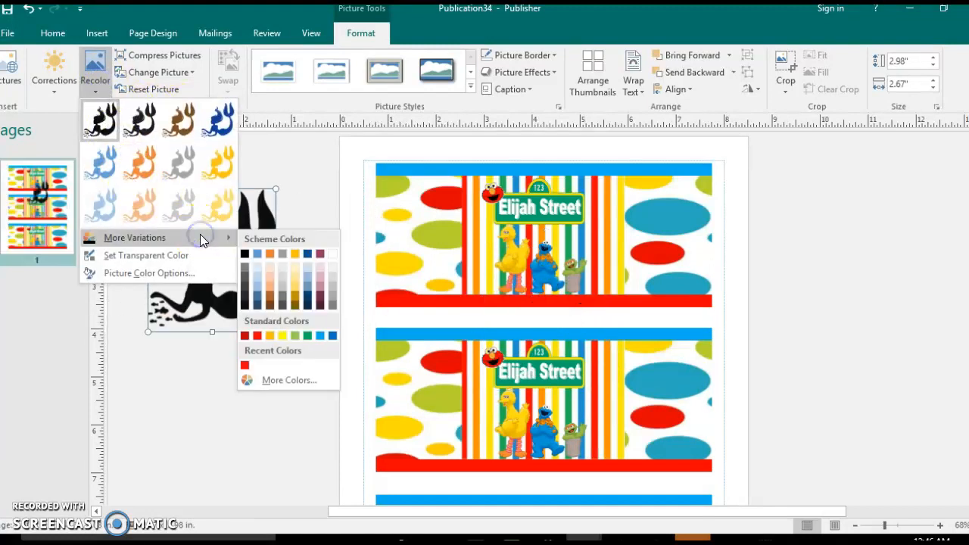
left_click(289, 380)
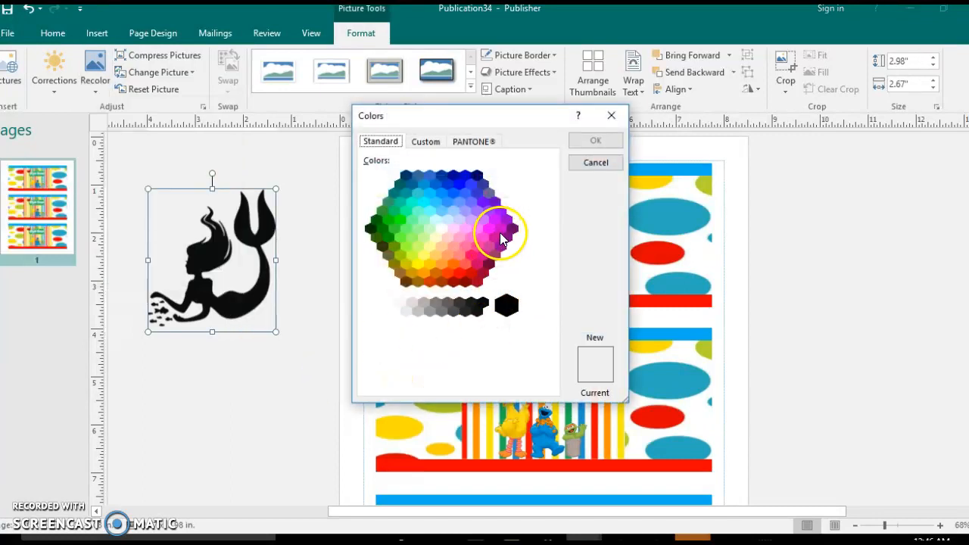
left_click(595, 140)
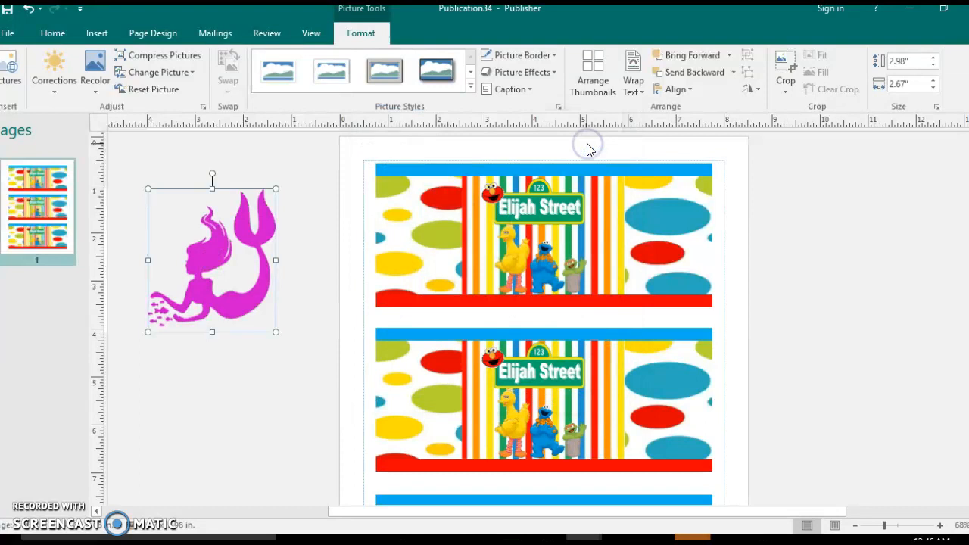
mouse_move(218, 383)
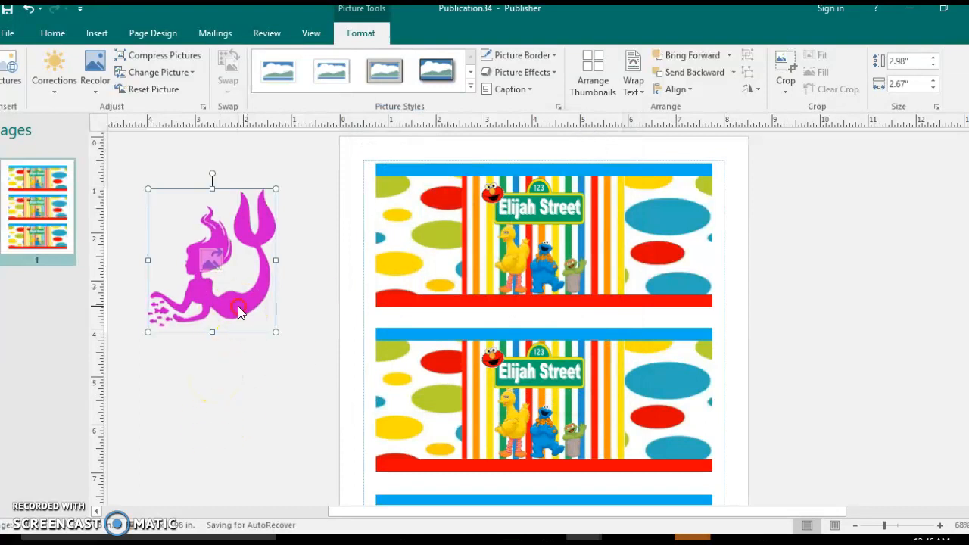
Save the mermaid as picture 'mermaid' PNG in the Pictures folder.
right_click(239, 312)
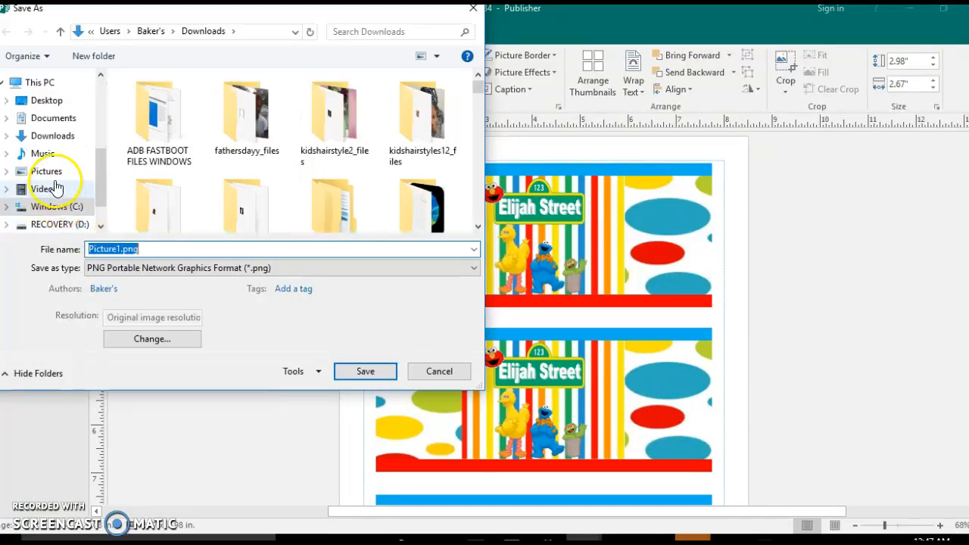
left_click(46, 171)
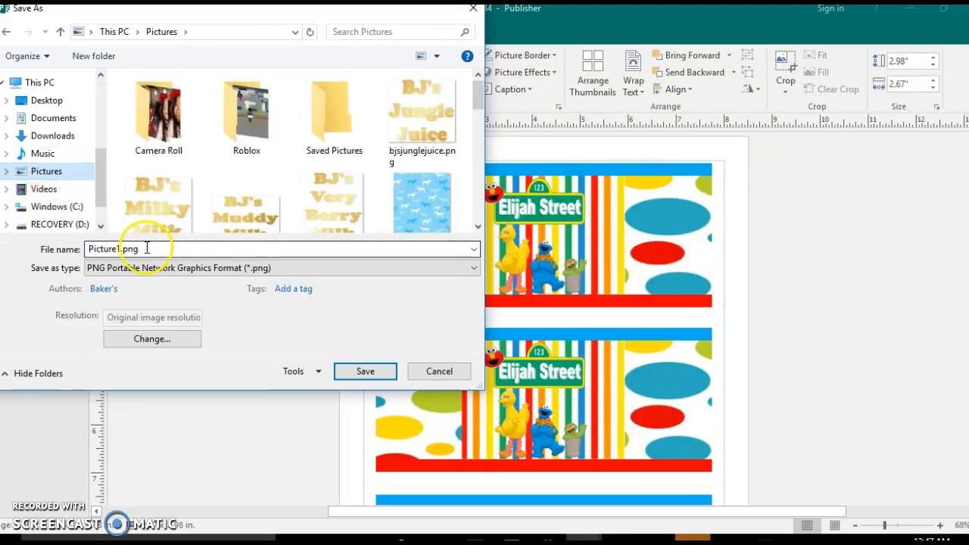
type("mermaid")
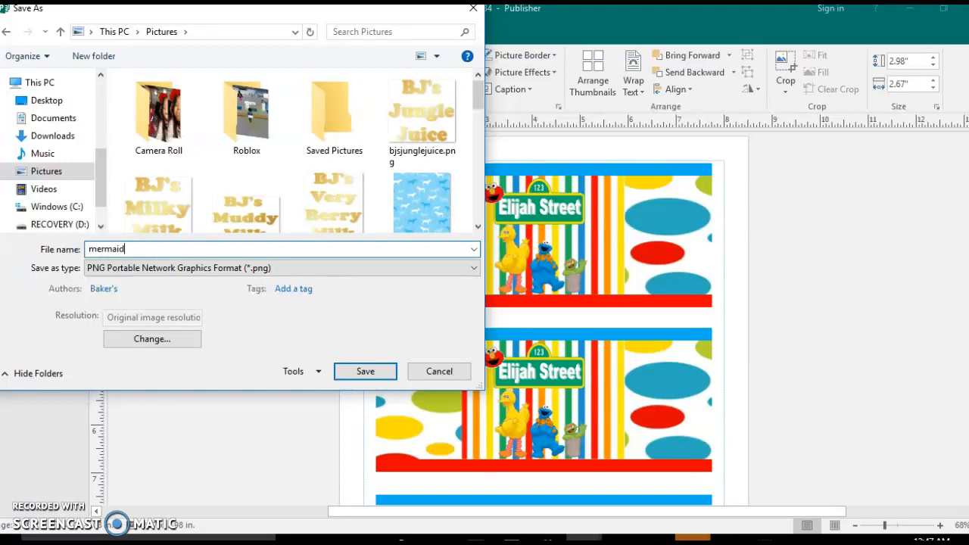
left_click(365, 371)
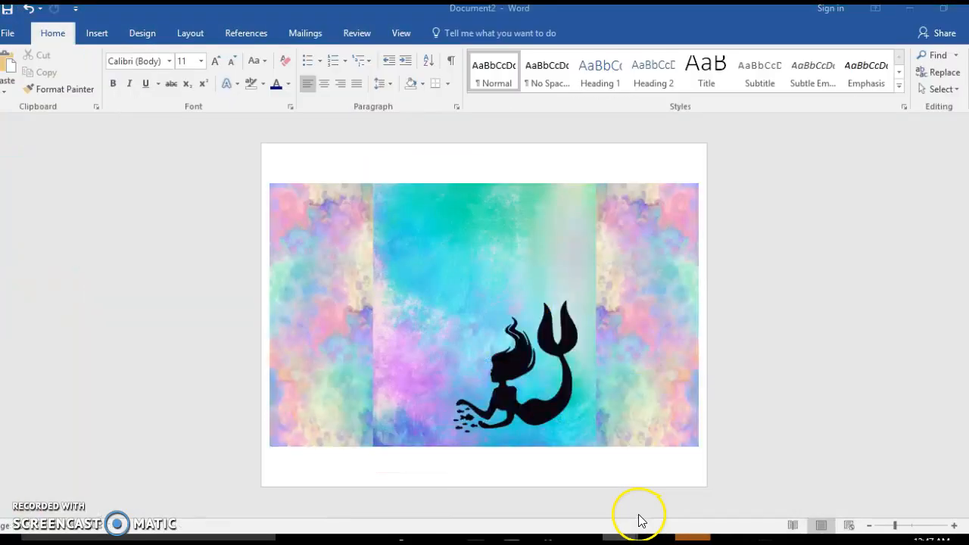
Insert mermaid.png and set its layout to In Front of Text.
left_click(96, 33)
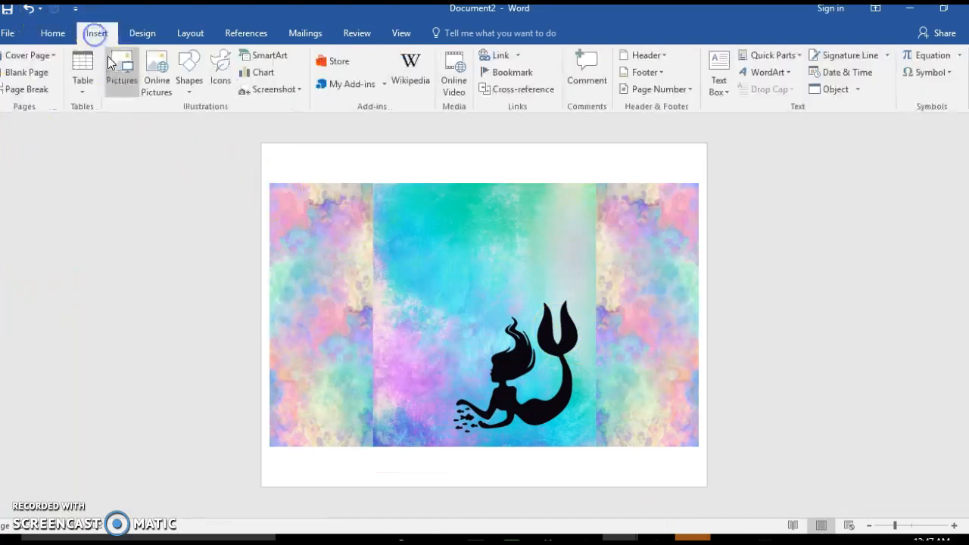
left_click(121, 64)
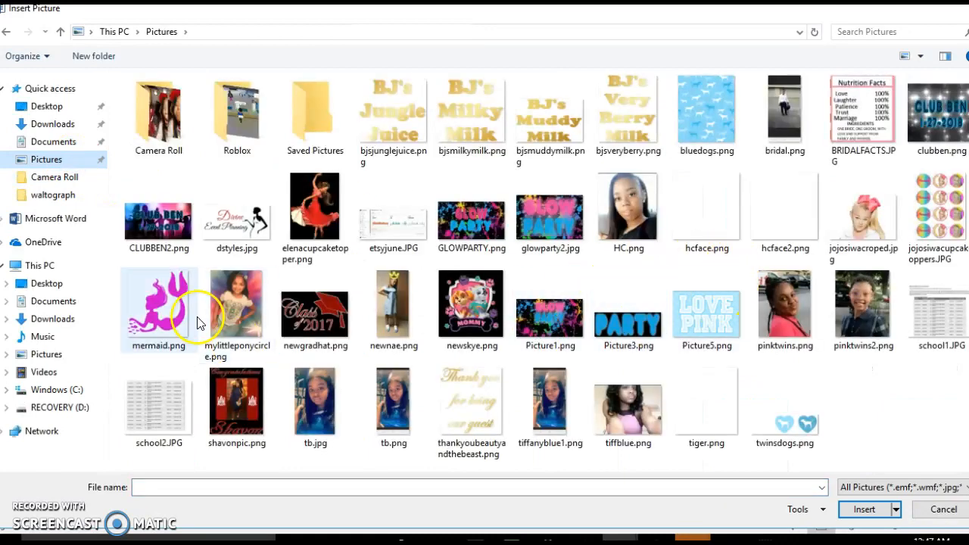
left_click(860, 507)
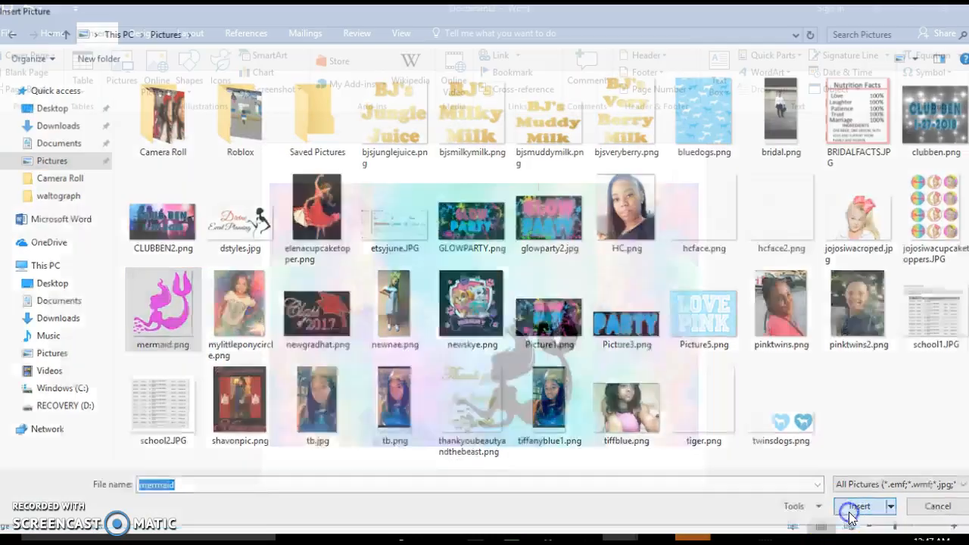
left_click(859, 506)
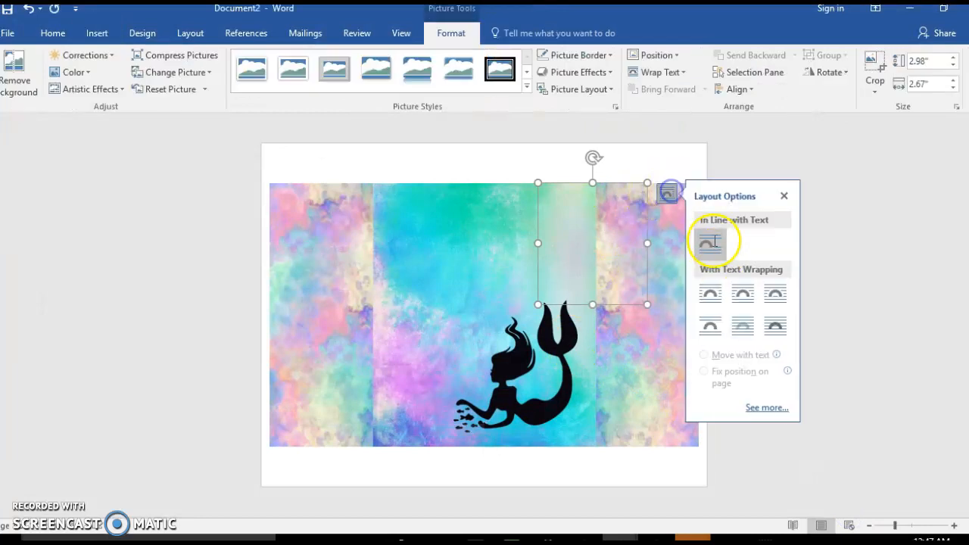
left_click(774, 325)
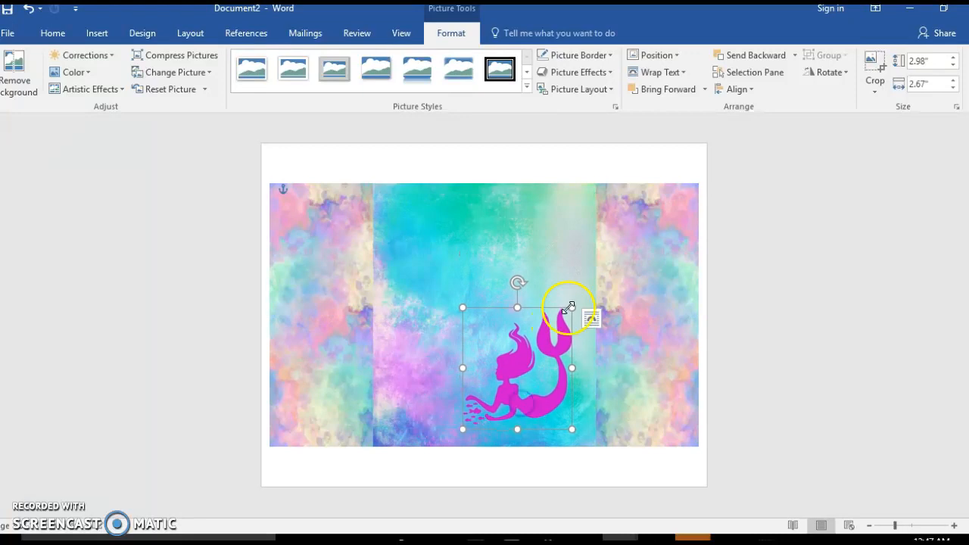
Enlarge the pink mermaid and position it over the black silhouette.
left_click_drag(572, 307, 589, 292)
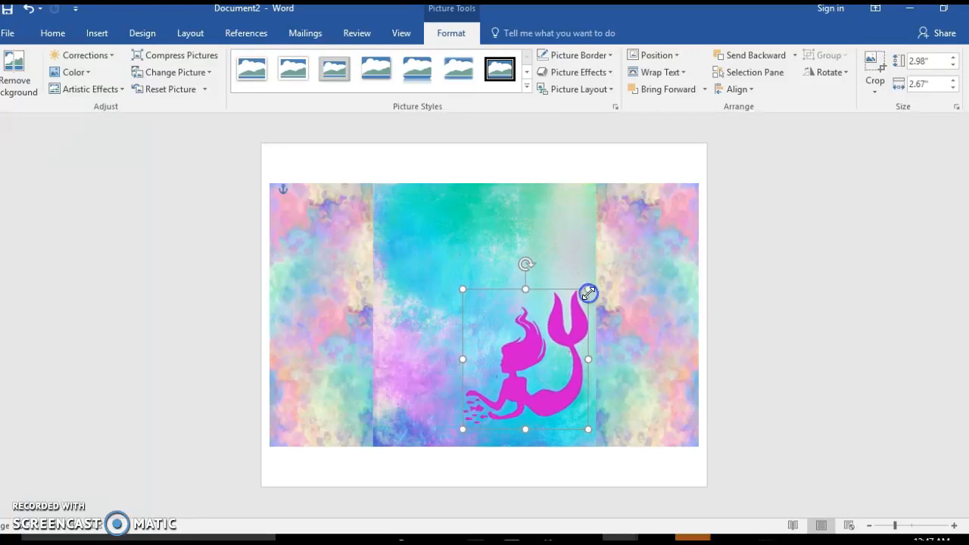
left_click(628, 300)
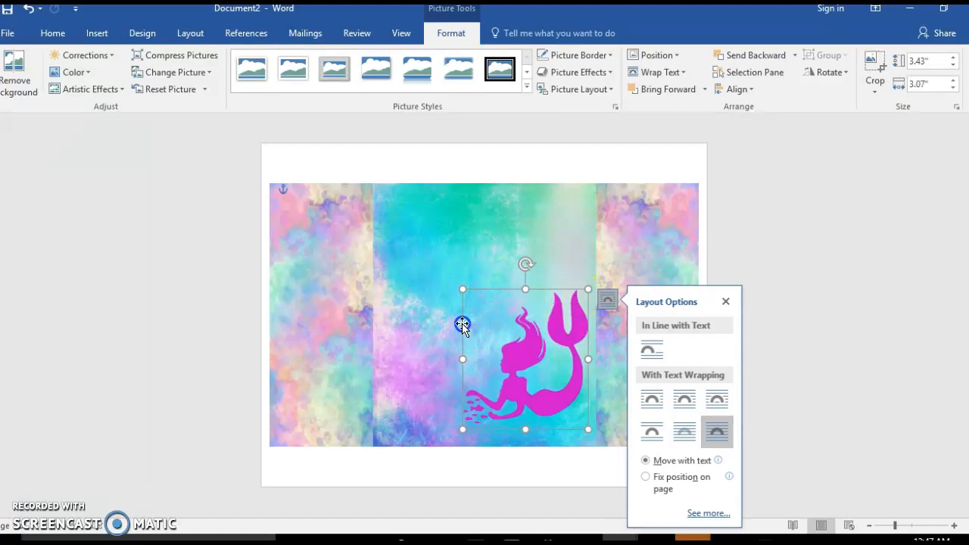
left_click(726, 301)
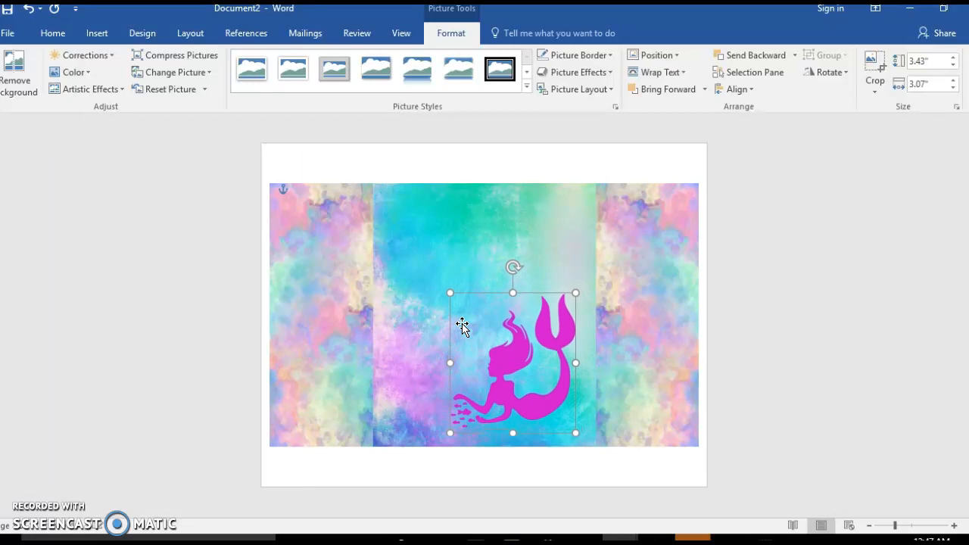
left_click(594, 303)
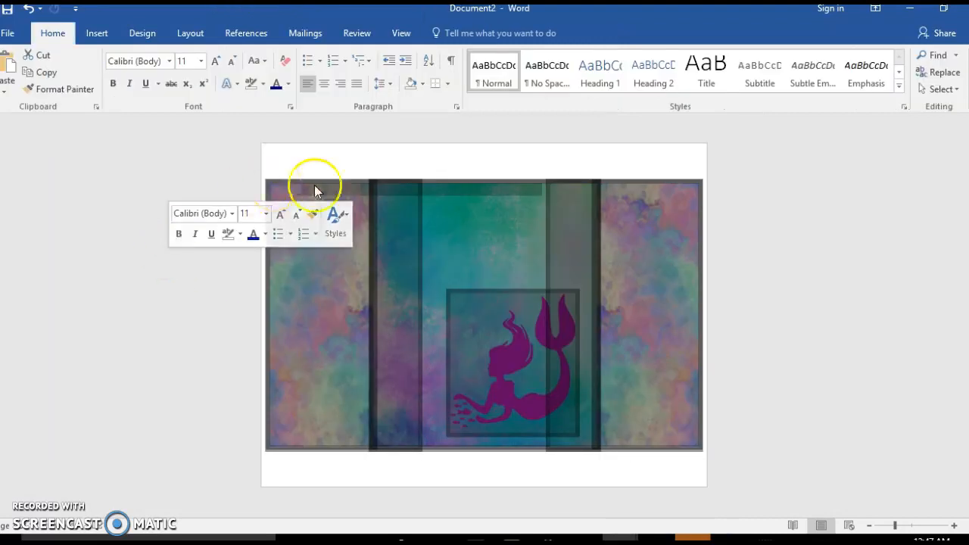
Draw a thin rectangle across the top of the watercolor background image.
left_click(338, 167)
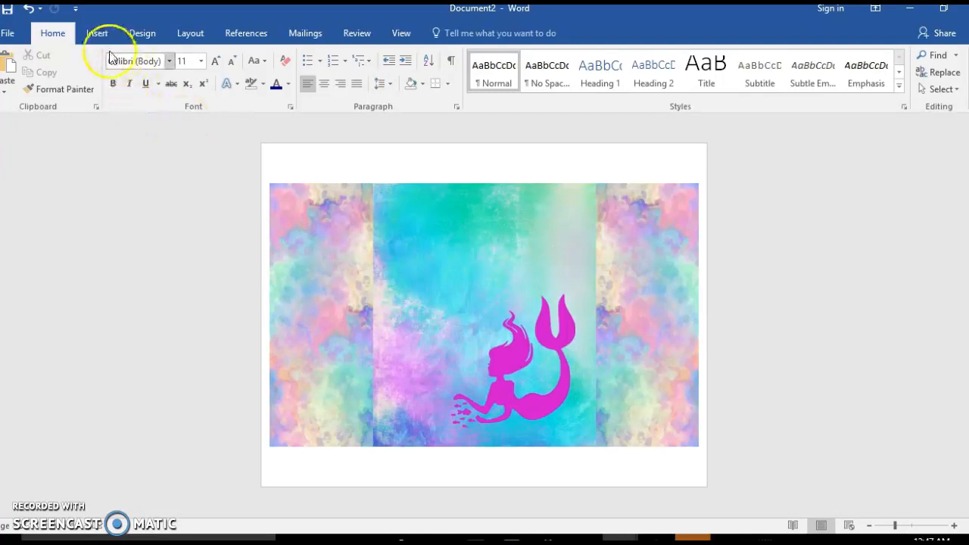
left_click(95, 33)
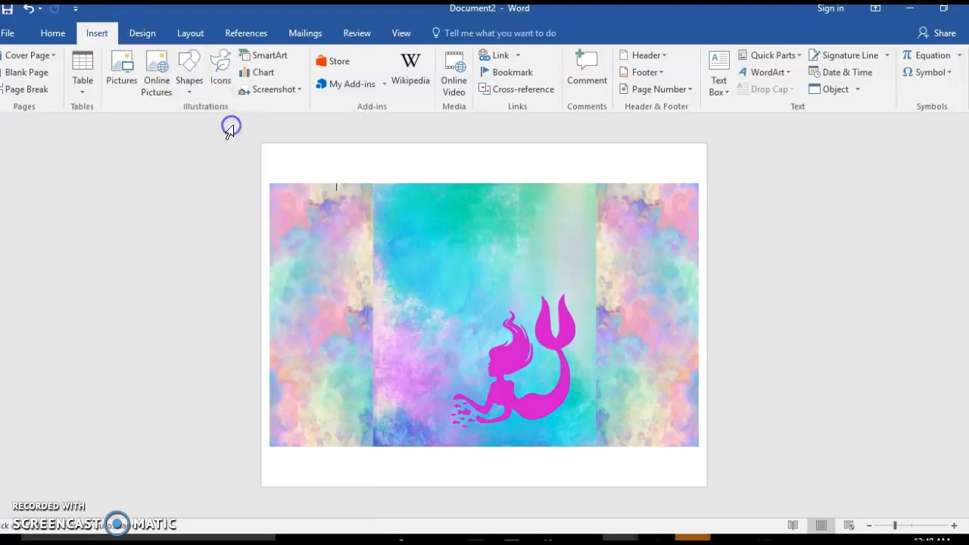
mouse_move(270, 166)
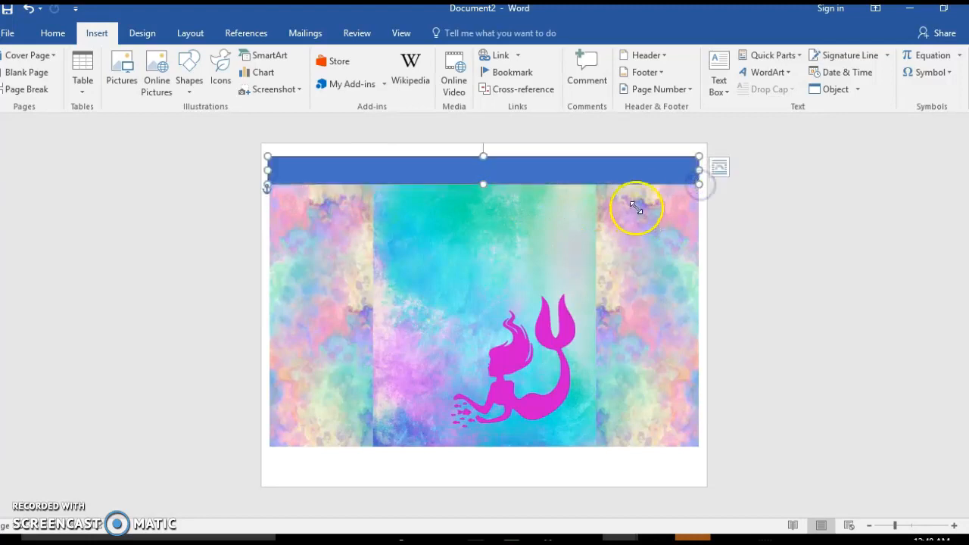
left_click(360, 56)
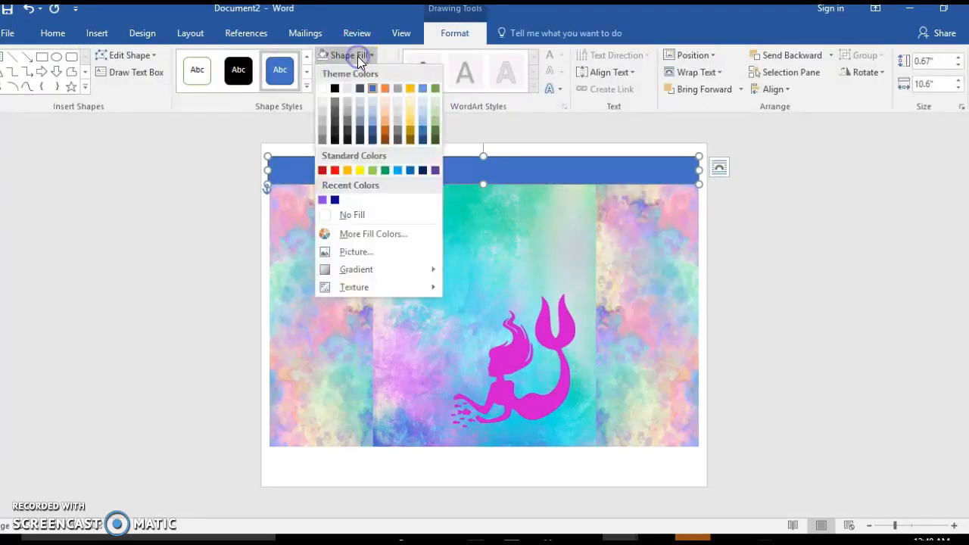
Fill the top band with a custom pink (241,119,180) from More Fill Colors.
left_click(351, 215)
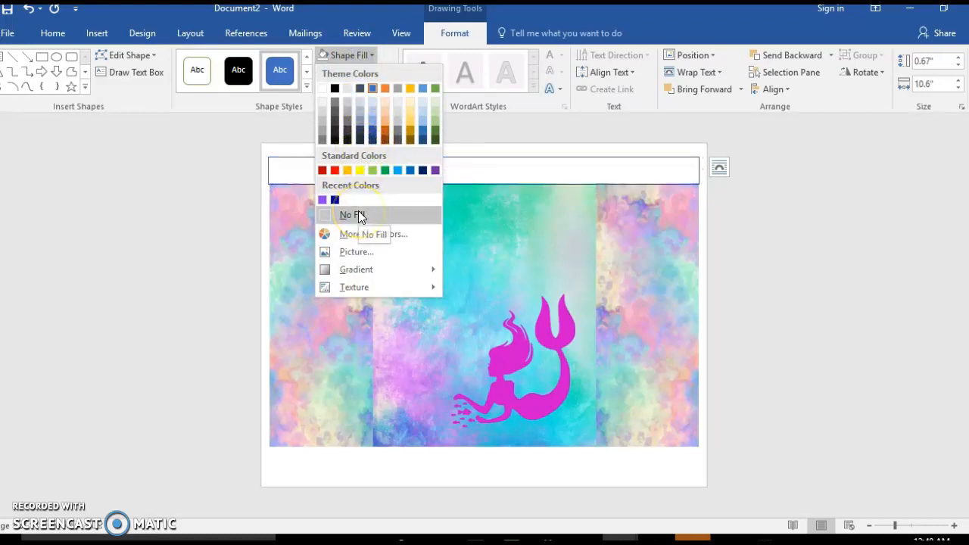
left_click(365, 234)
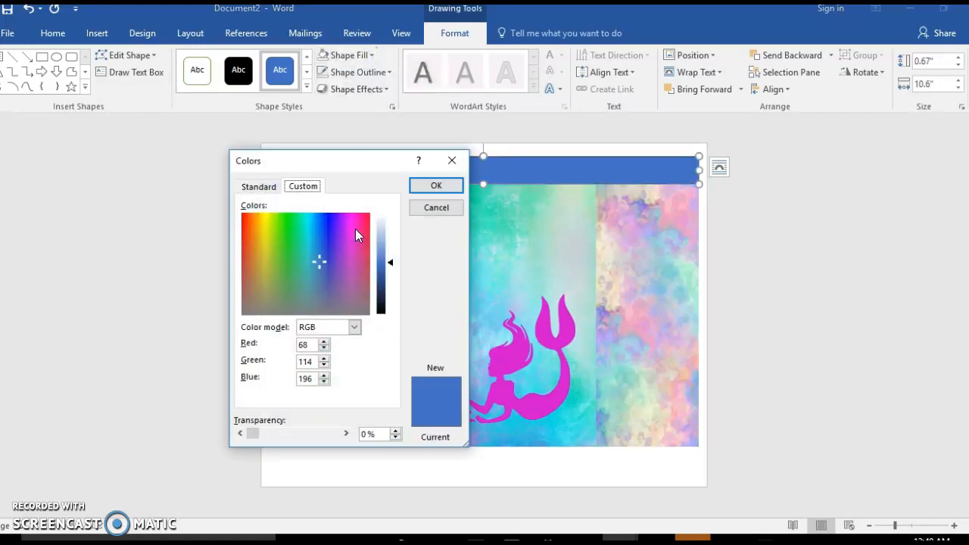
left_click(356, 218)
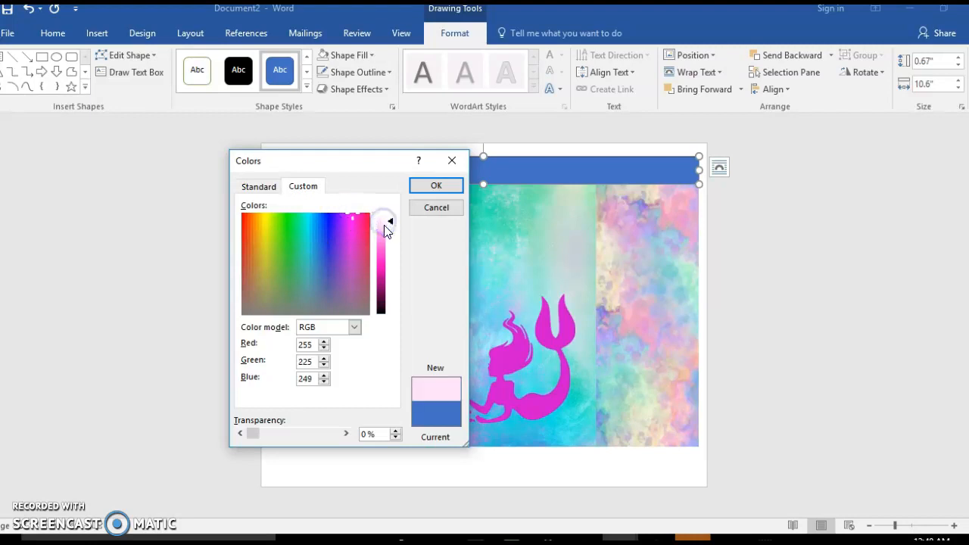
left_click(352, 218)
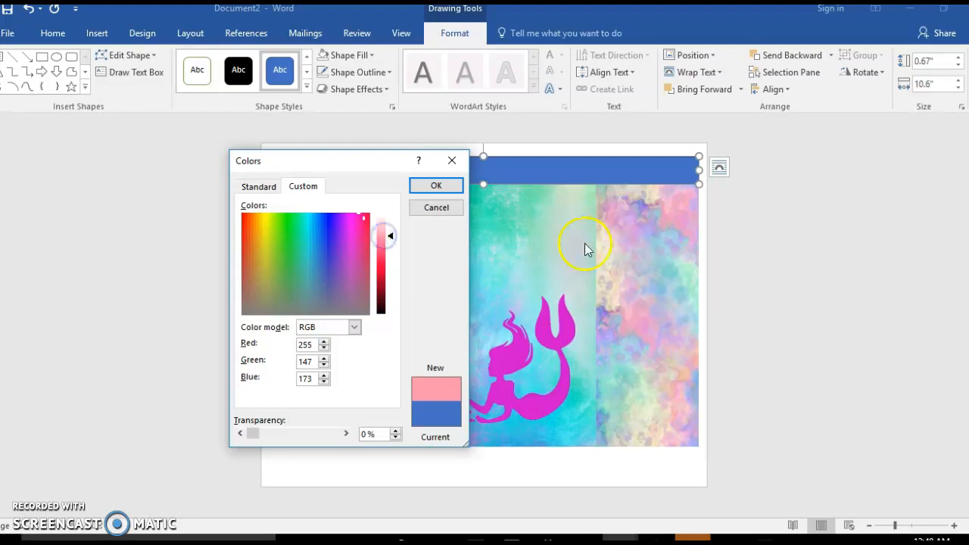
mouse_move(678, 219)
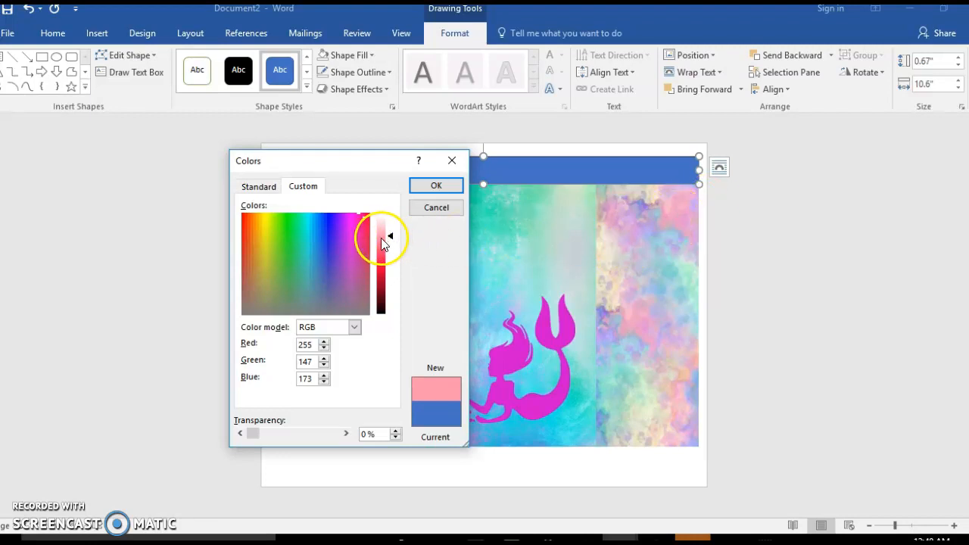
left_click(387, 247)
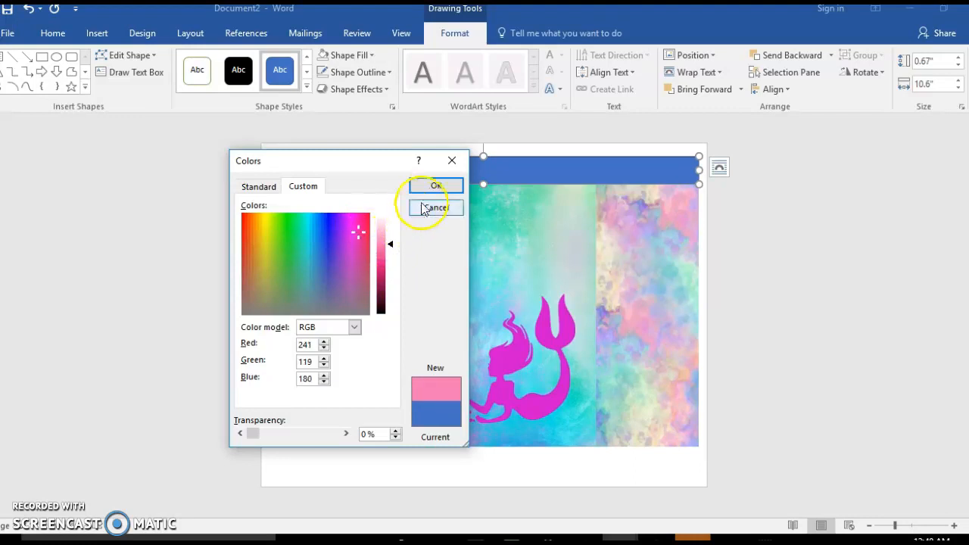
left_click(435, 186)
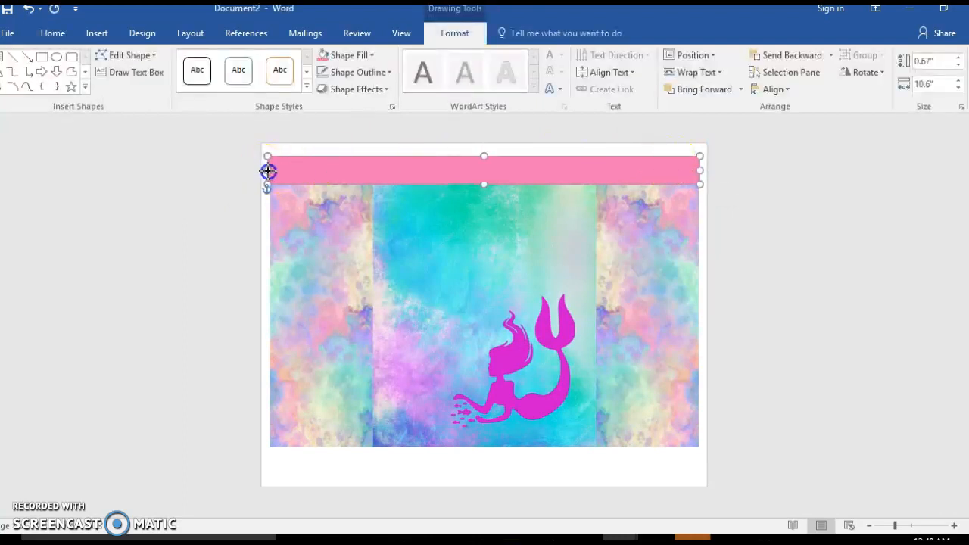
Paste a copy of the pink band and move it to the panels' bottom edge.
left_click(443, 144)
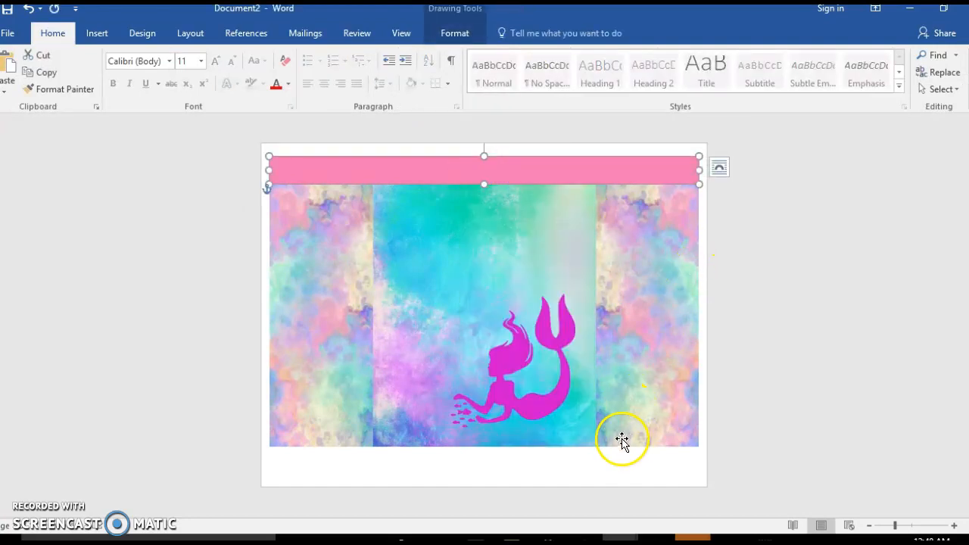
left_click(573, 464)
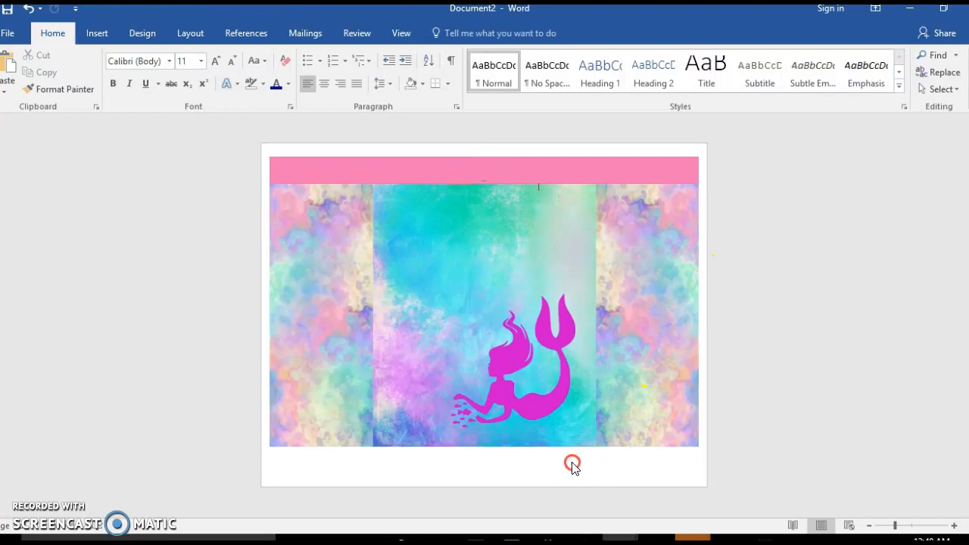
right_click(572, 464)
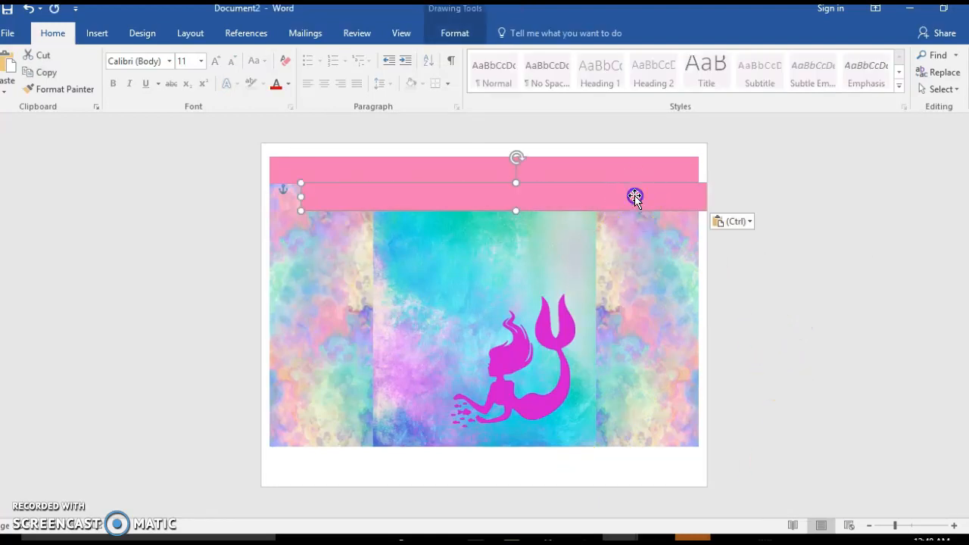
left_click_drag(634, 197, 618, 459)
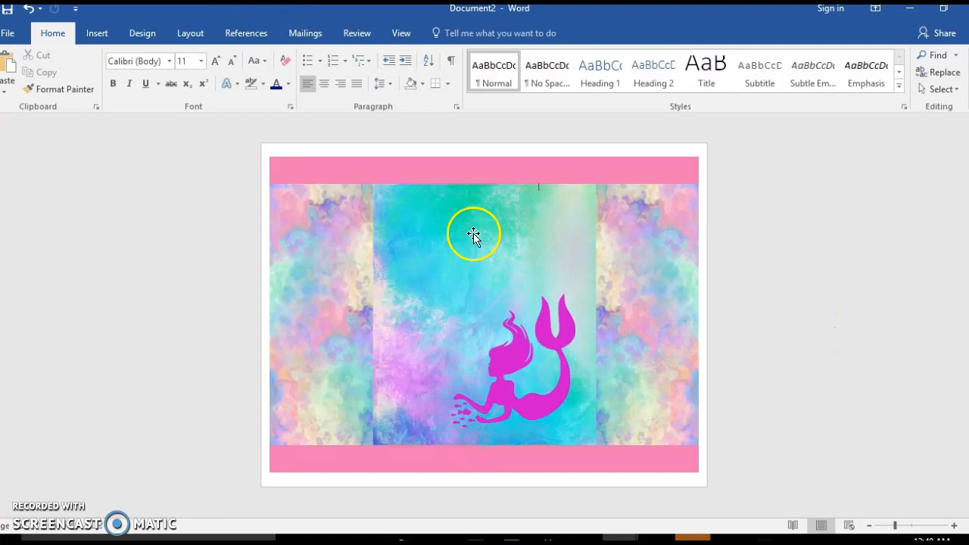
left_click(96, 33)
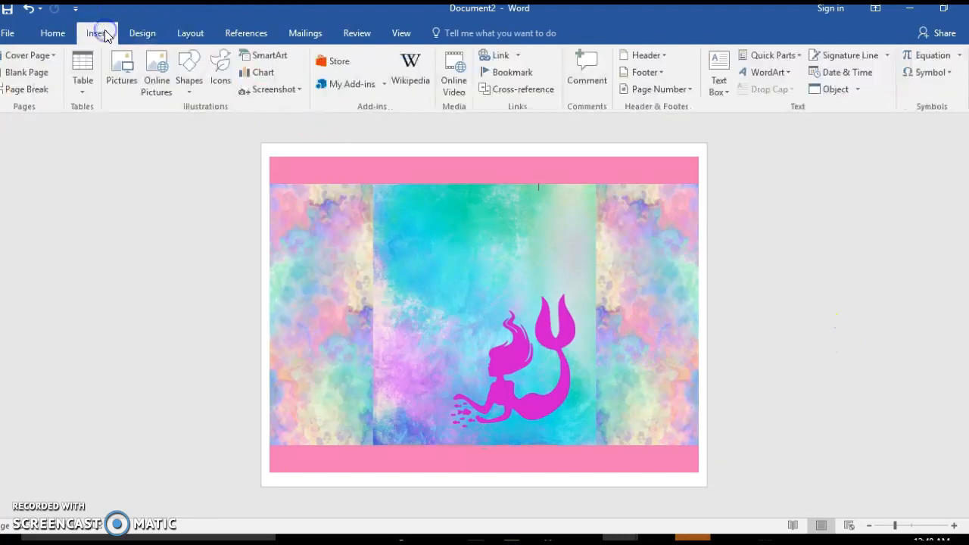
mouse_move(485, 57)
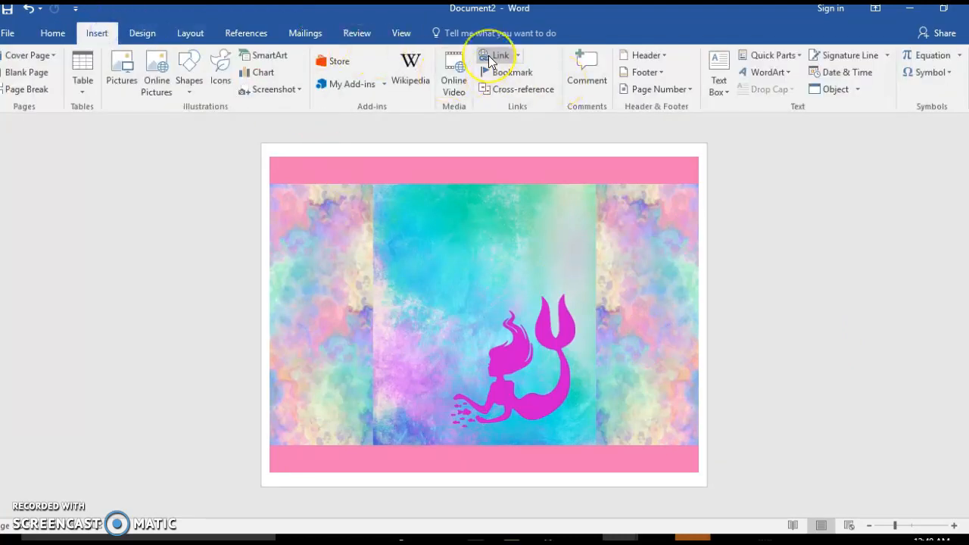
mouse_move(707, 75)
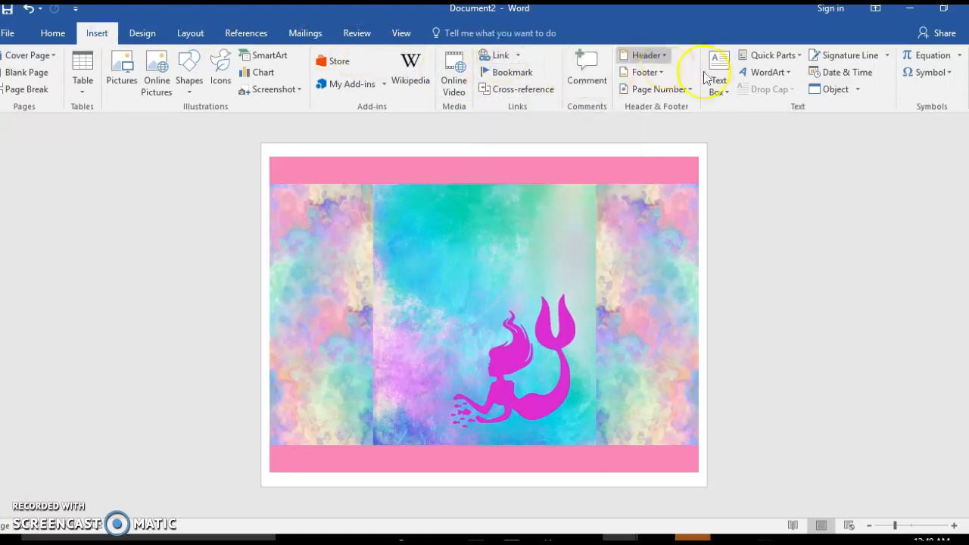
Insert a first-style WordArt, widen it across the middle panel, and type 'Happy Birthday'.
left_click(763, 72)
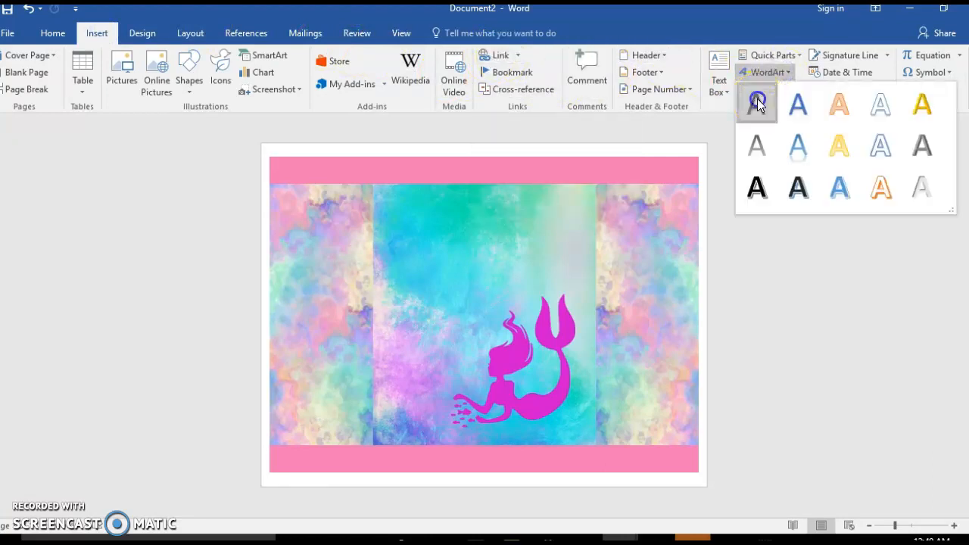
left_click(757, 104)
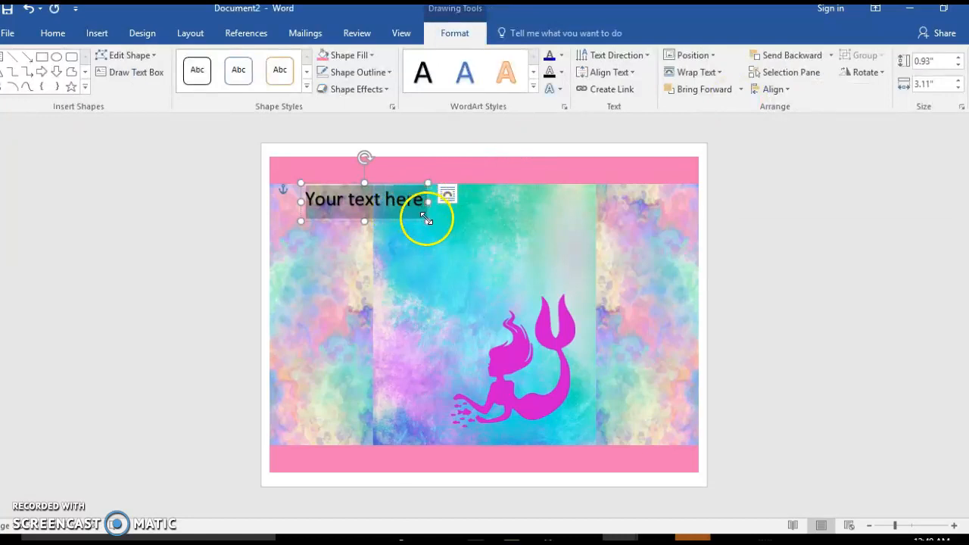
left_click_drag(428, 204, 530, 220)
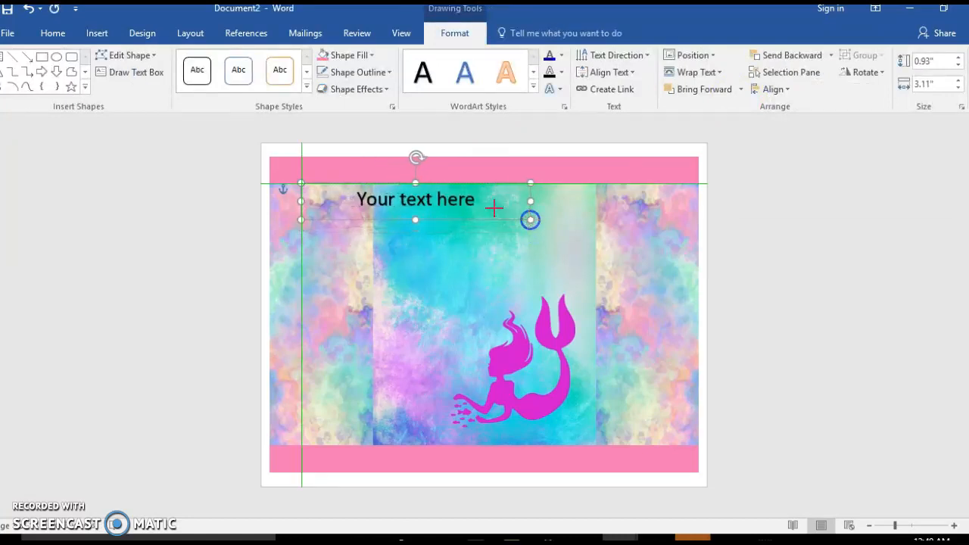
left_click_drag(530, 220, 530, 200)
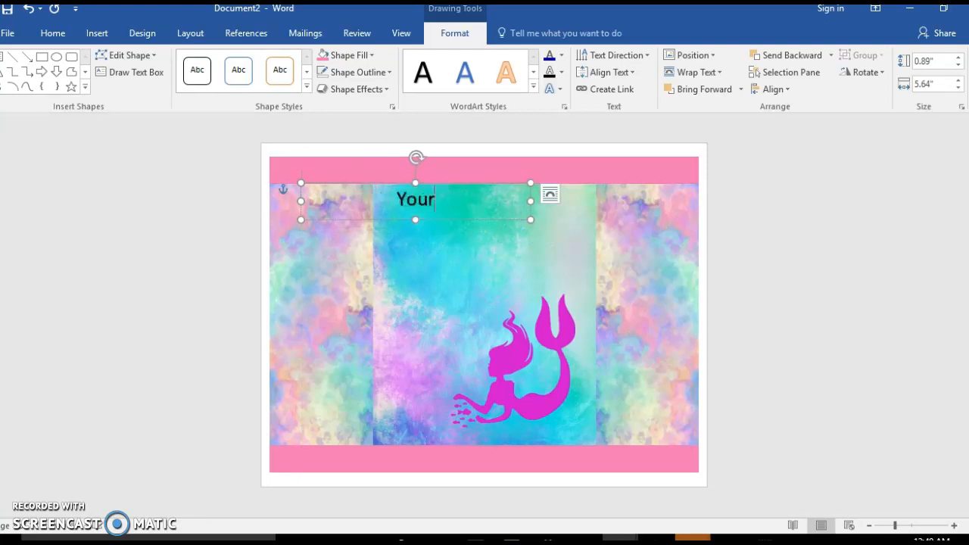
type("H")
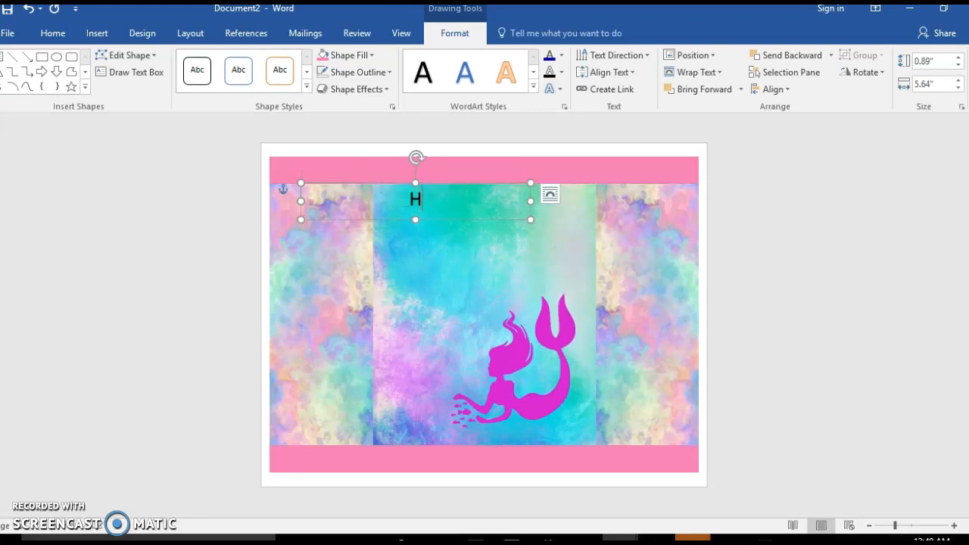
type("appy Birth")
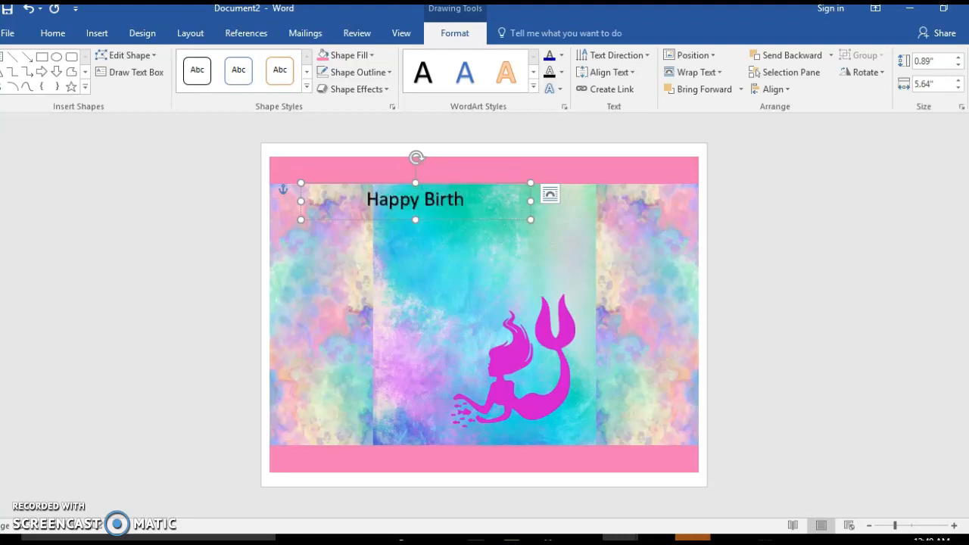
type("day")
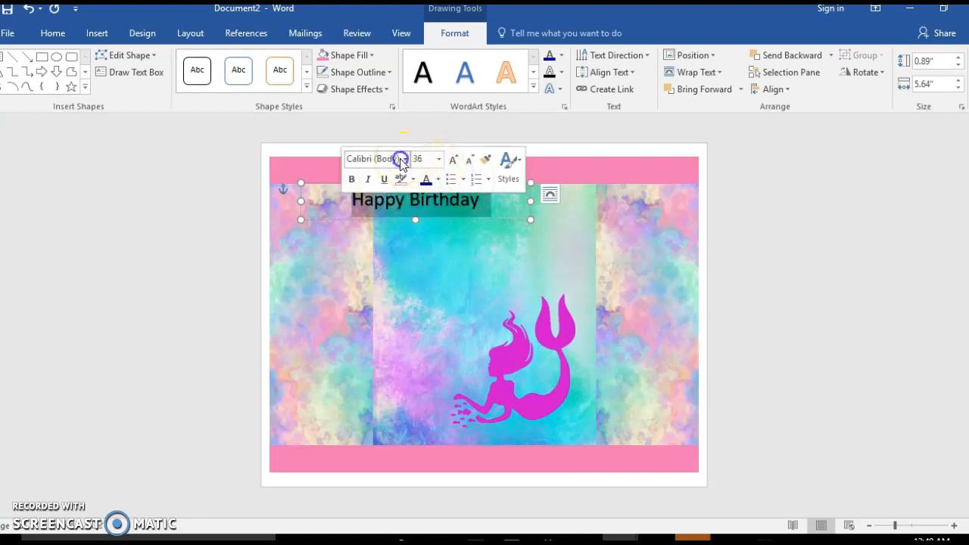
Apply the AR DECODE font and a white text fill to 'Happy Birthday'.
left_click(406, 158)
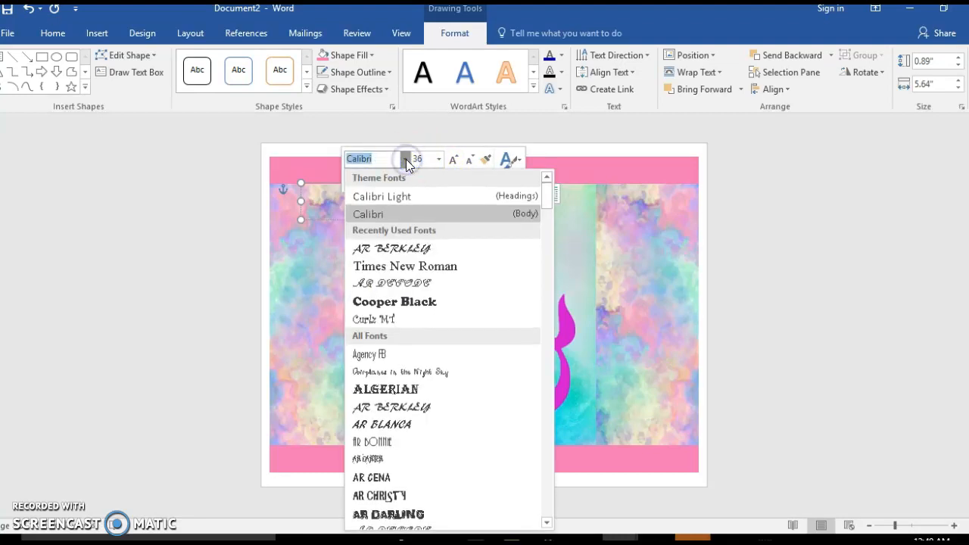
mouse_move(409, 289)
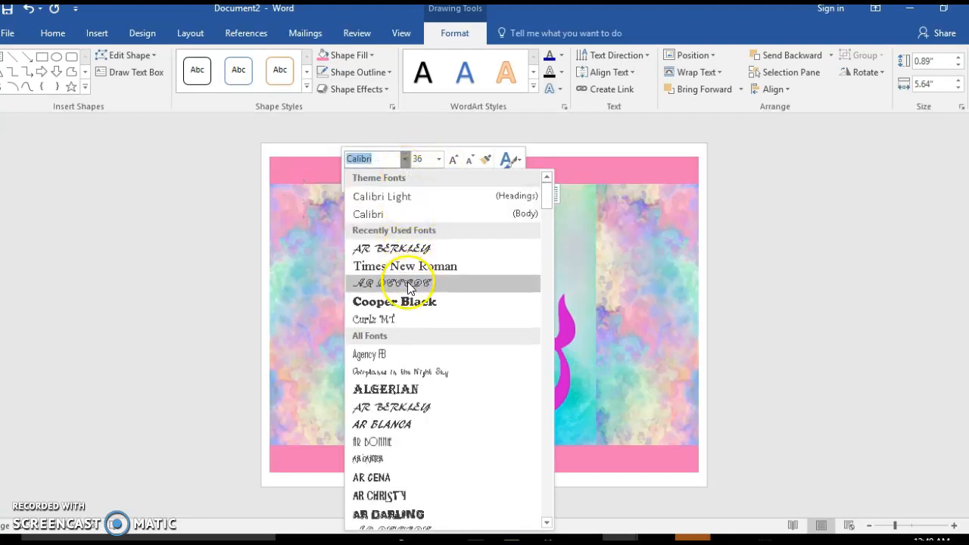
left_click(406, 284)
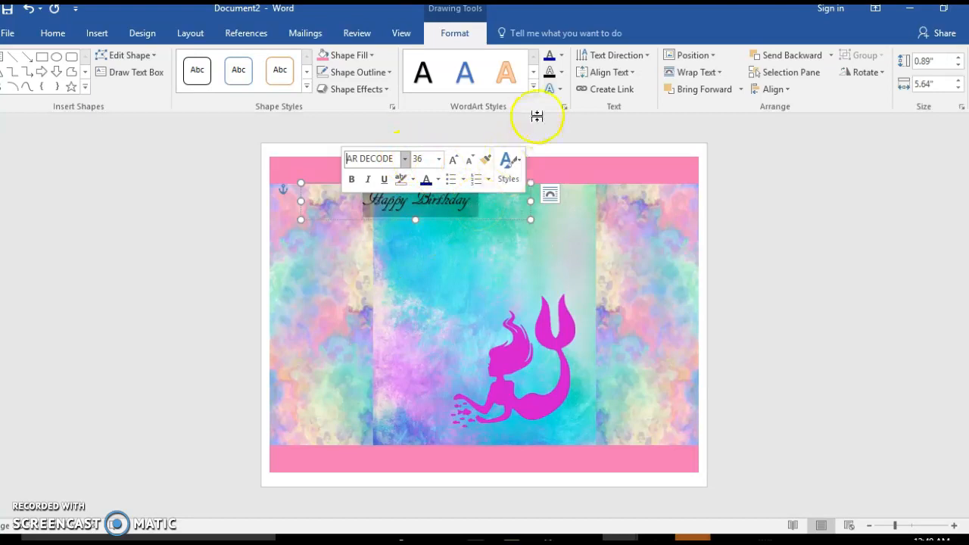
left_click(562, 55)
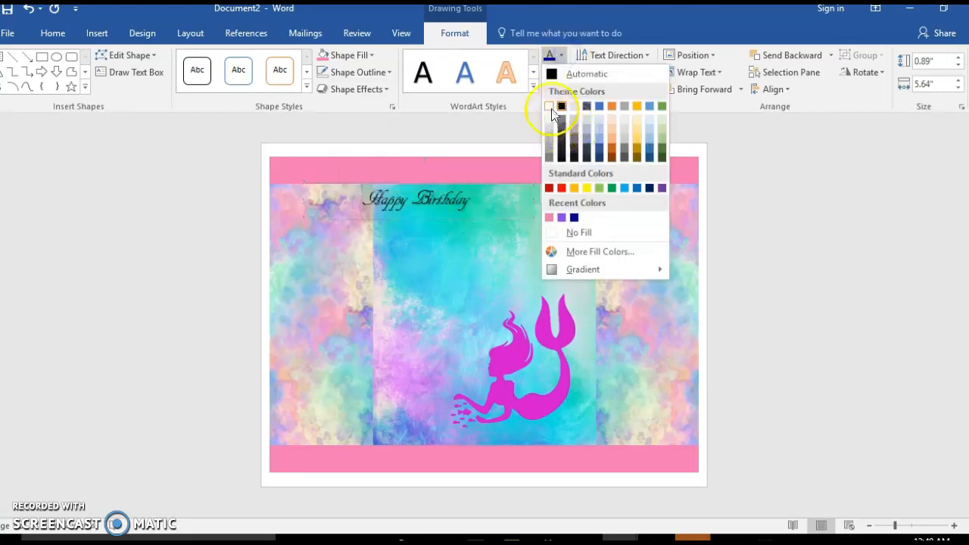
left_click(551, 106)
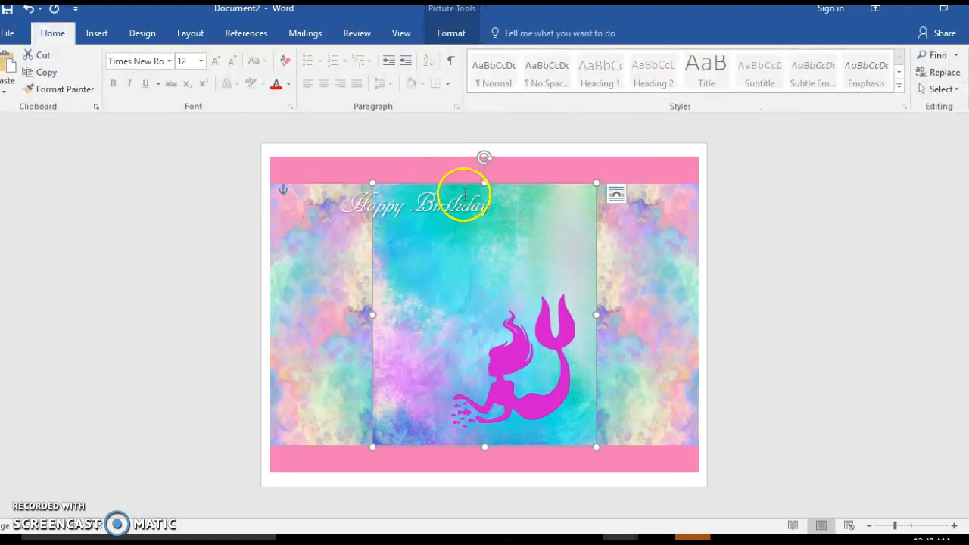
Enlarge the Happy Birthday box over the middle panel and apply a larger font size.
left_click(419, 204)
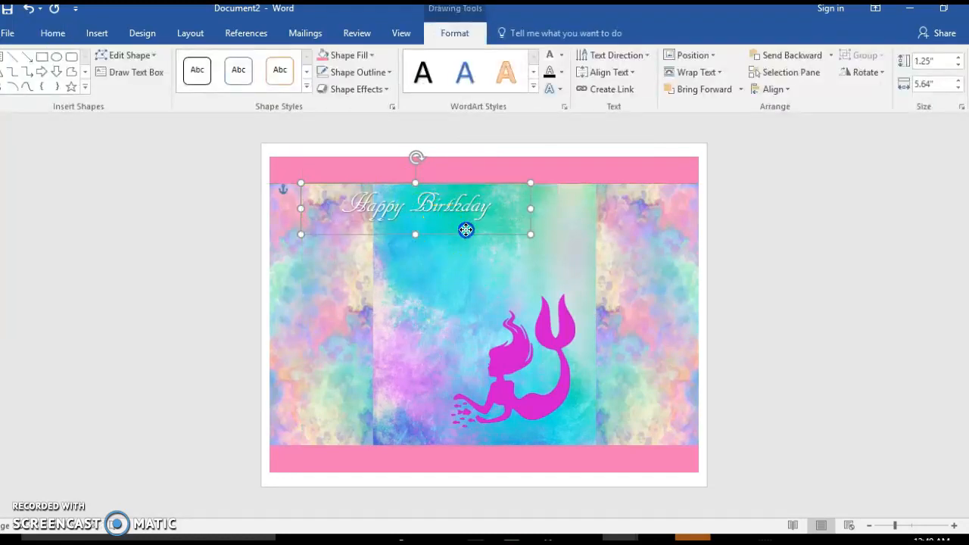
left_click_drag(465, 230, 511, 250)
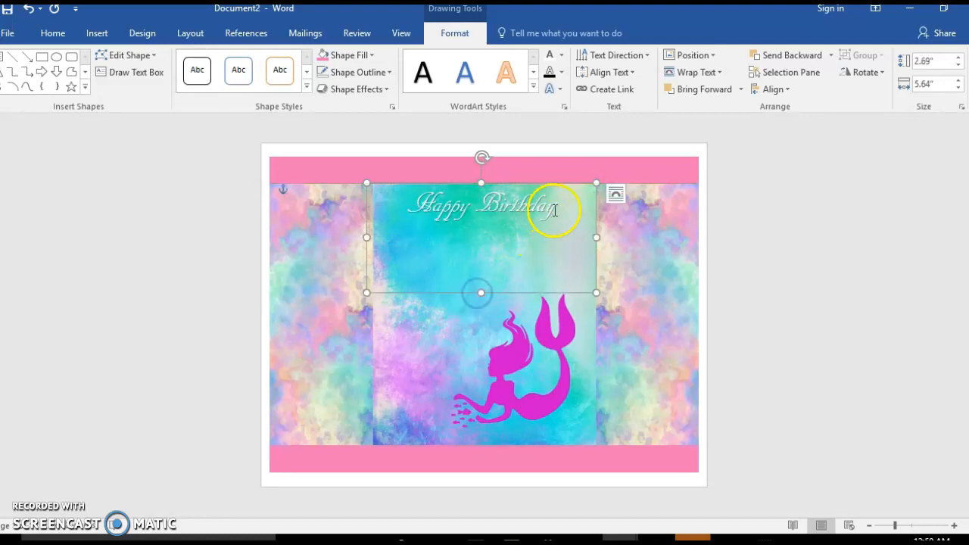
left_click(372, 215)
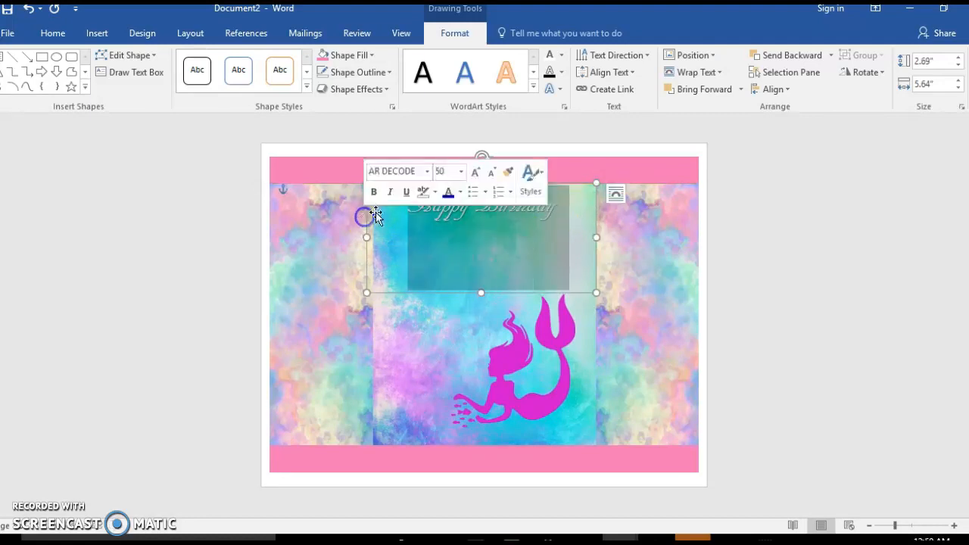
left_click(447, 171)
type("75")
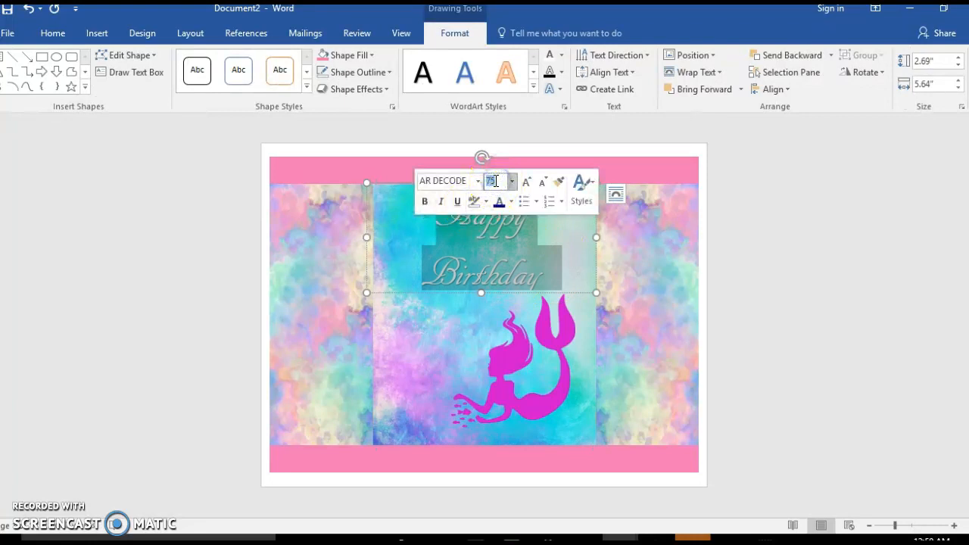
left_click(437, 337)
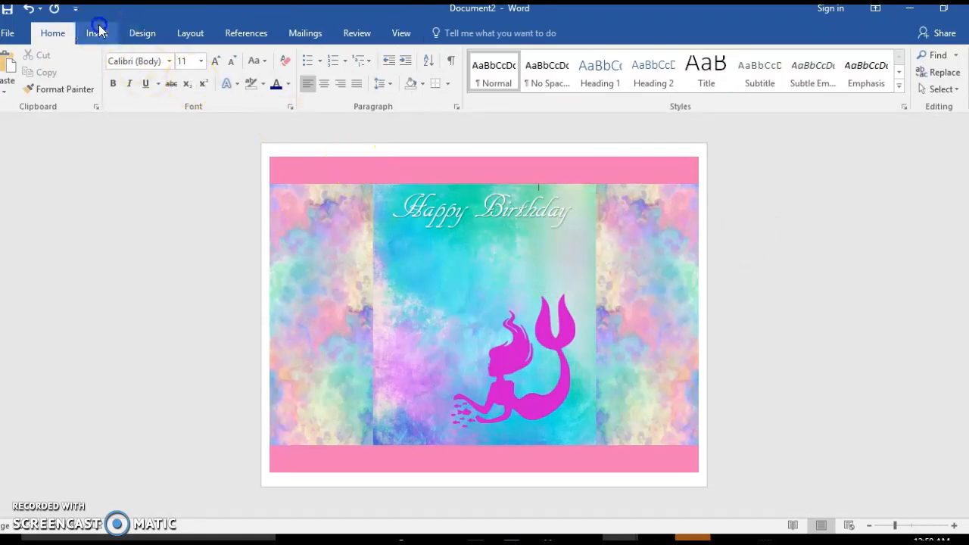
Add a WordArt reading 'Naviana', enlarge and whiten it, and move it under Happy Birthday.
left_click(97, 32)
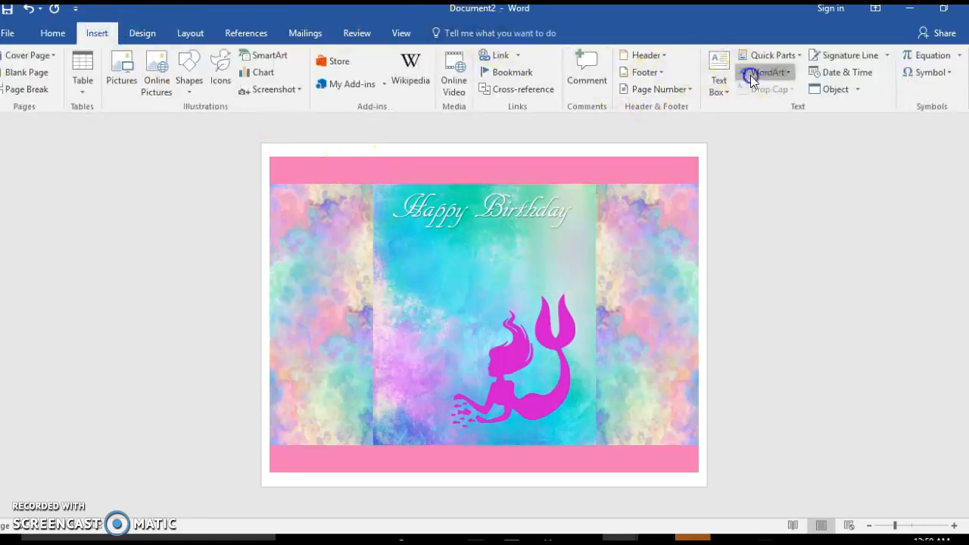
left_click(773, 72)
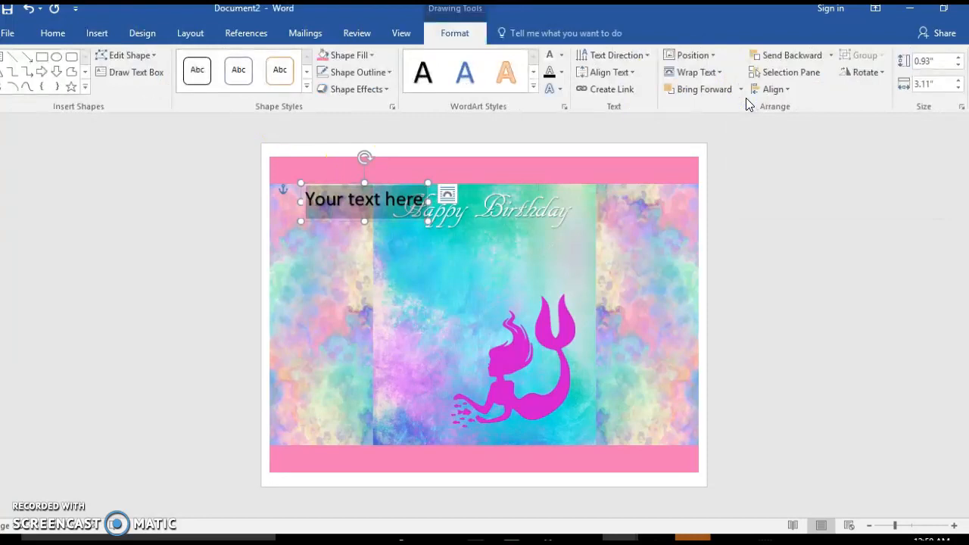
type("Naviana")
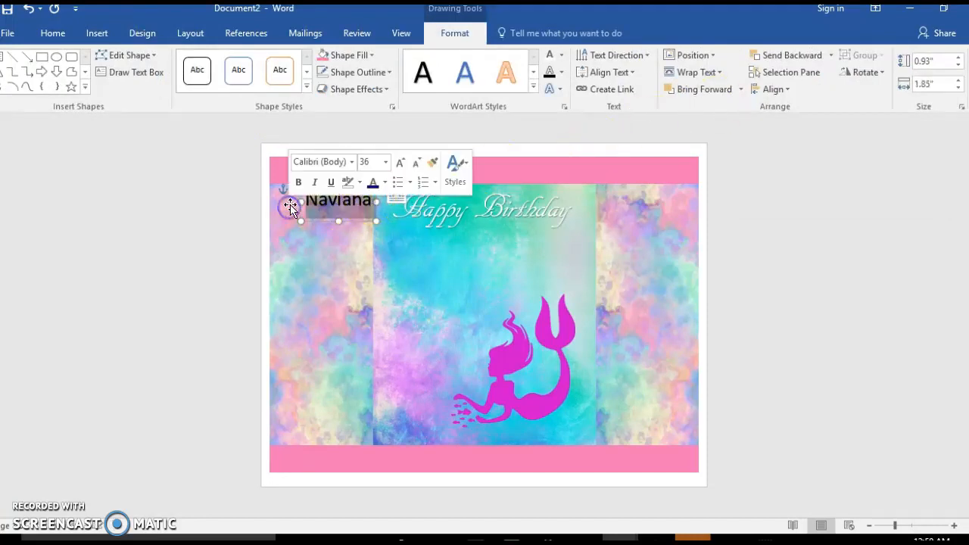
left_click(366, 161)
type("60")
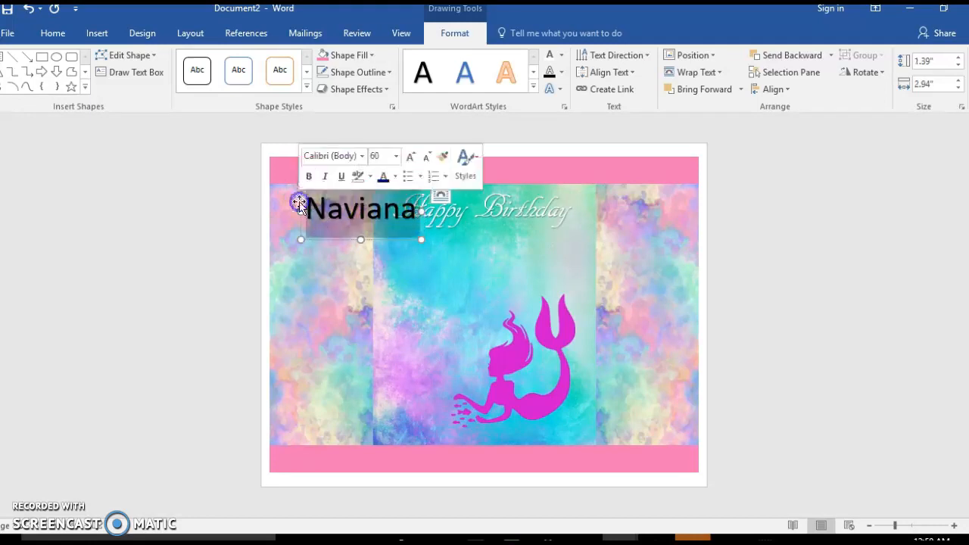
left_click(361, 156)
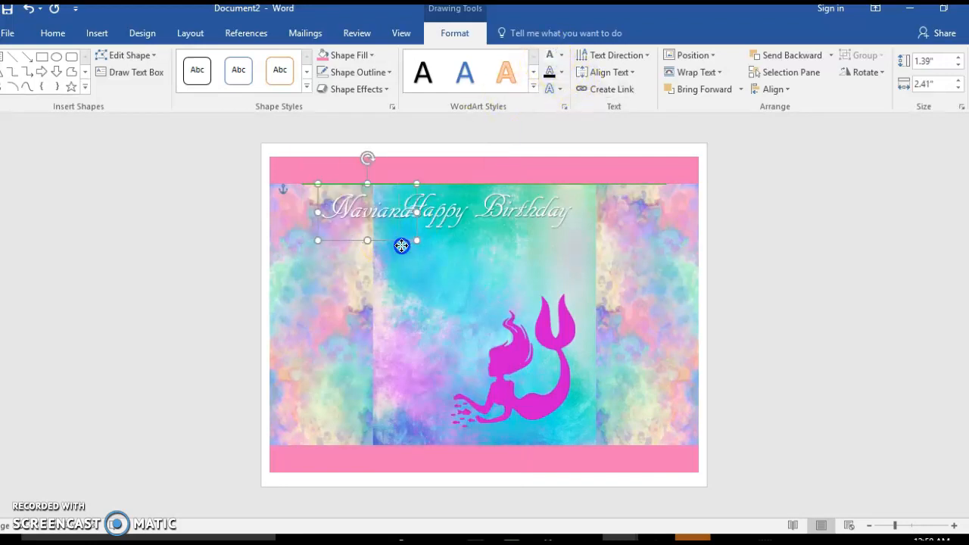
left_click_drag(401, 245, 514, 276)
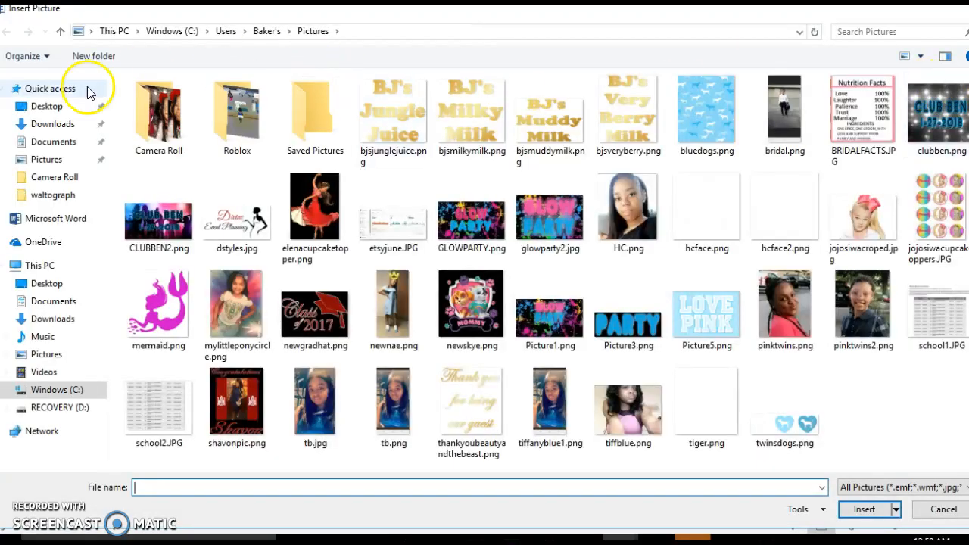
Insert the mermaid20.png seaweed picture from the Downloads folder.
left_click(53, 124)
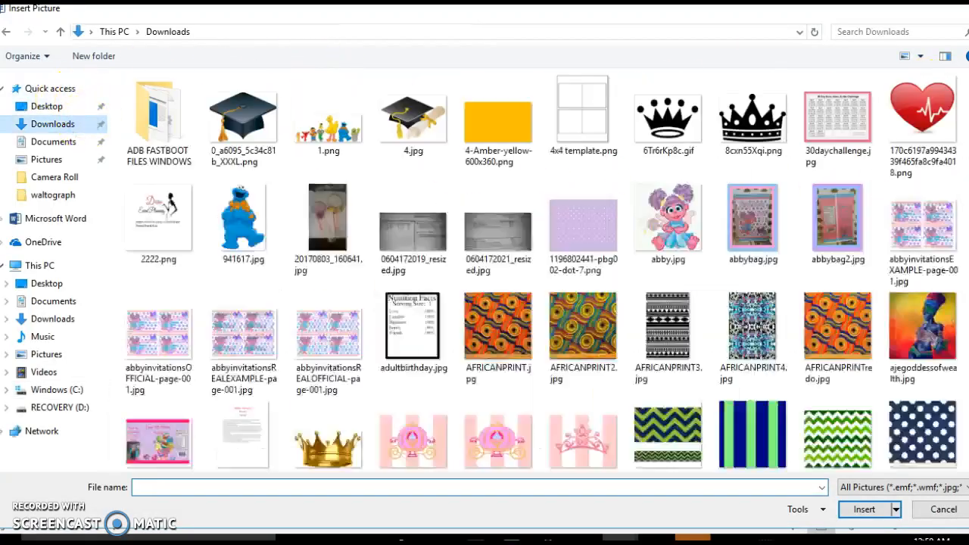
scroll("down", 3)
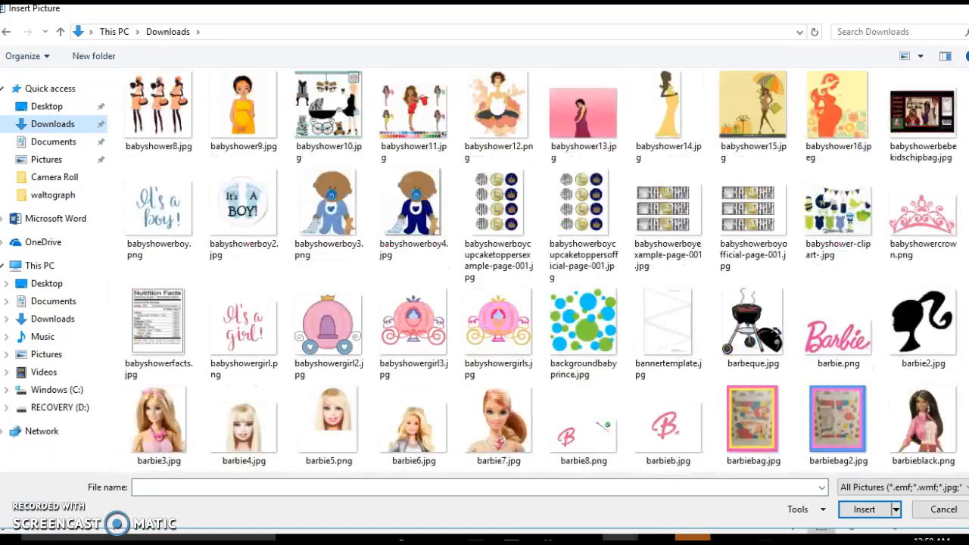
scroll("down", 3)
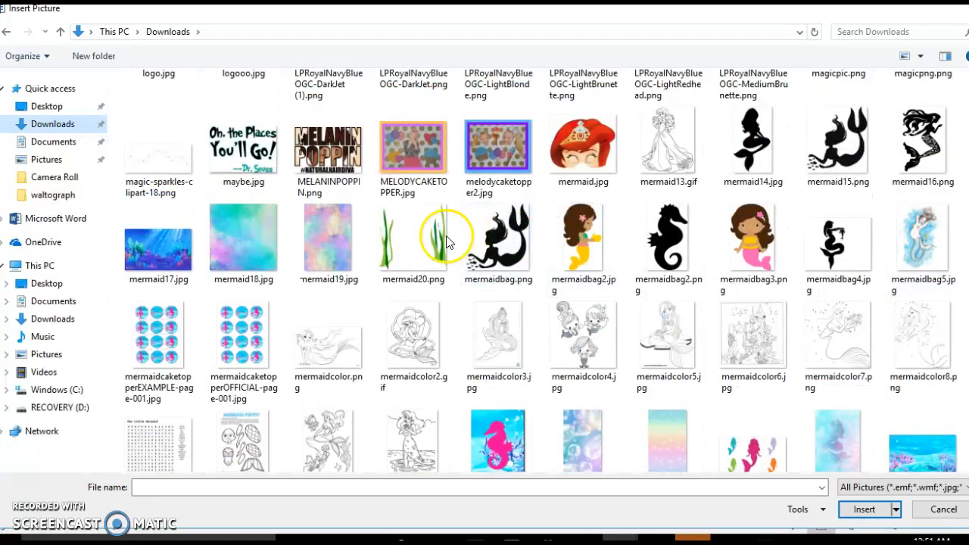
left_click(413, 238)
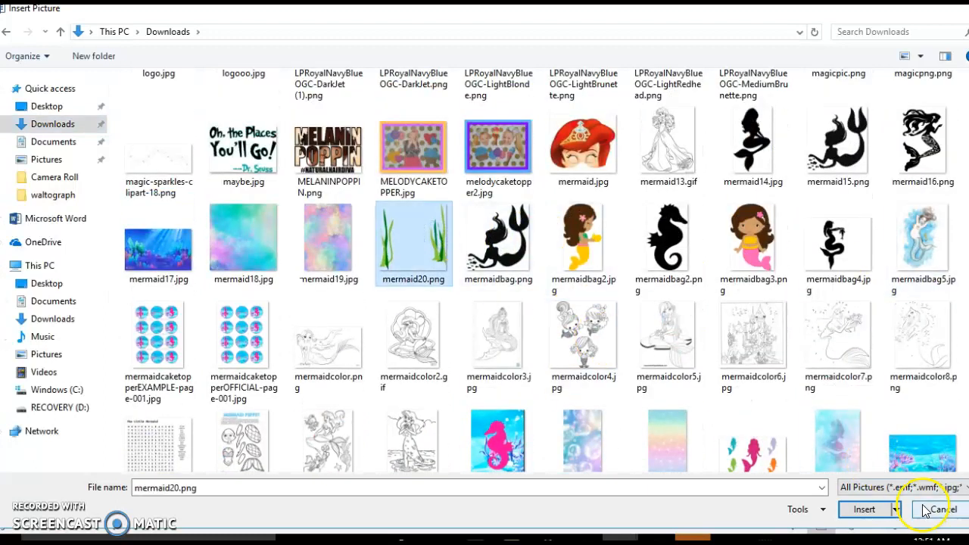
left_click(865, 509)
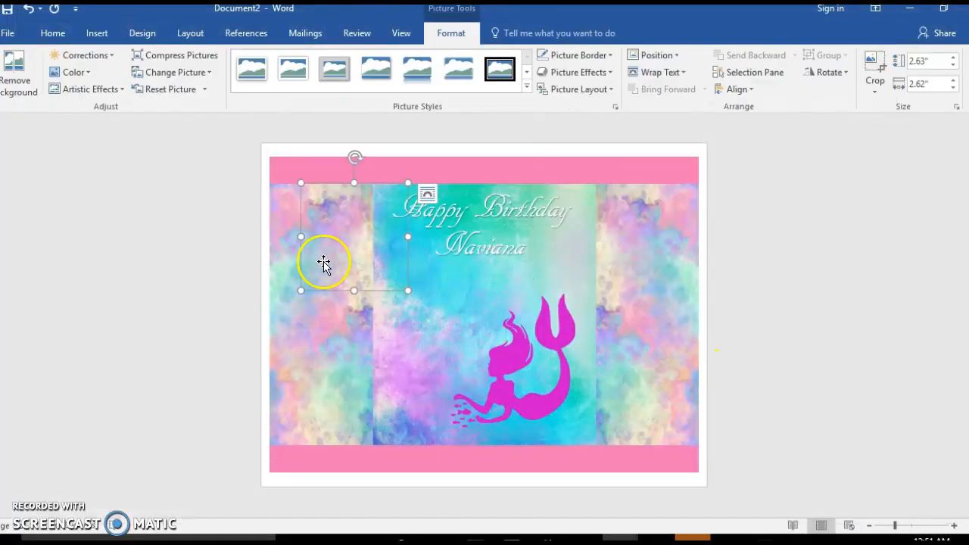
Float the seaweed in front of text, then move and enlarge it around the mermaid.
left_click(426, 192)
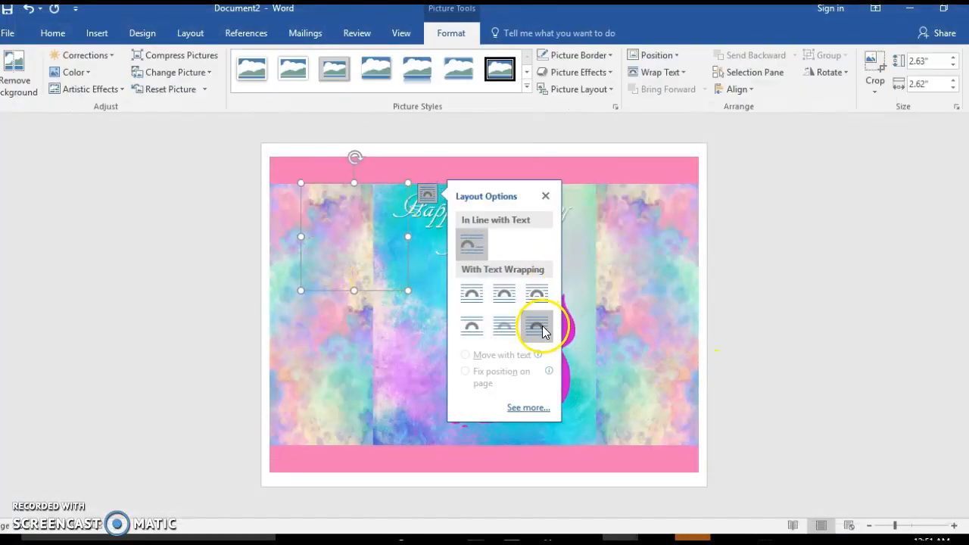
left_click(536, 323)
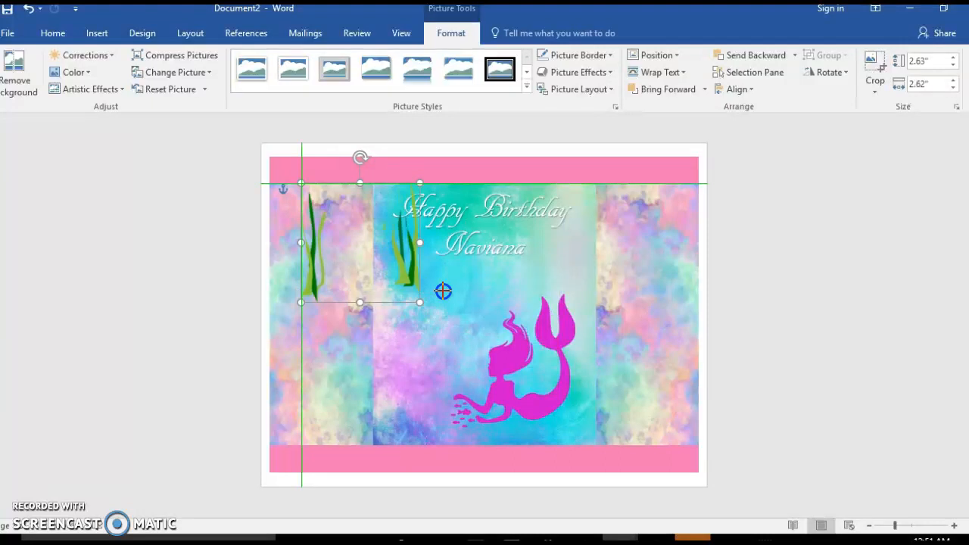
left_click_drag(443, 291, 544, 402)
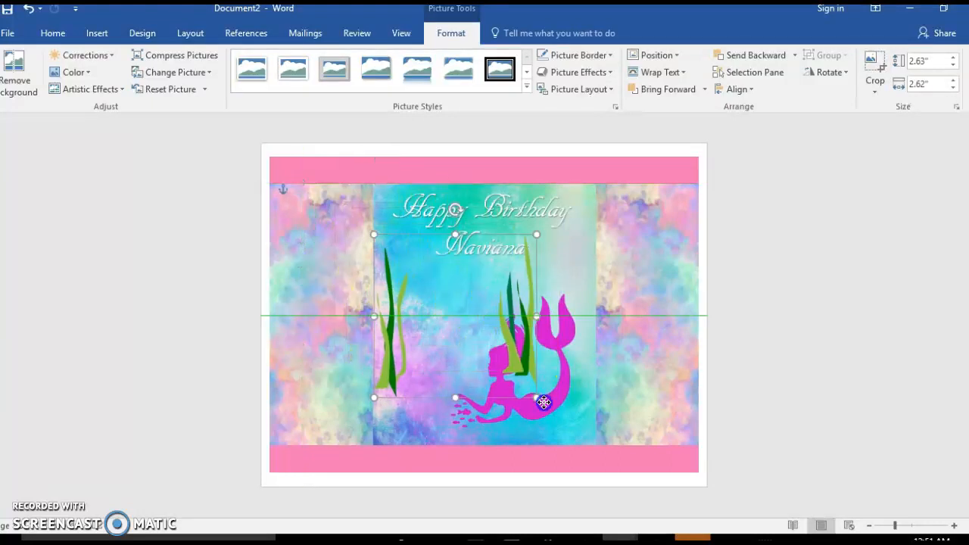
left_click_drag(544, 402, 538, 436)
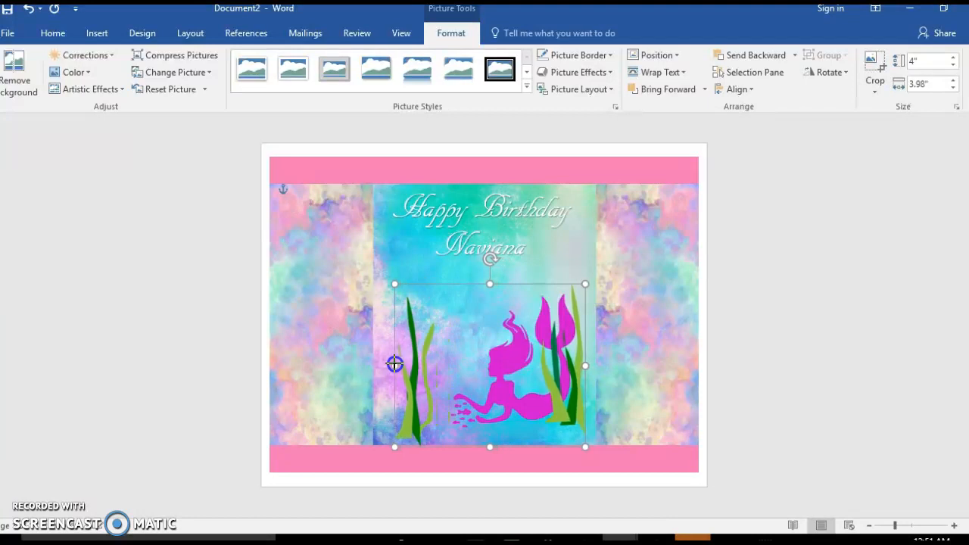
left_click_drag(395, 364, 394, 364)
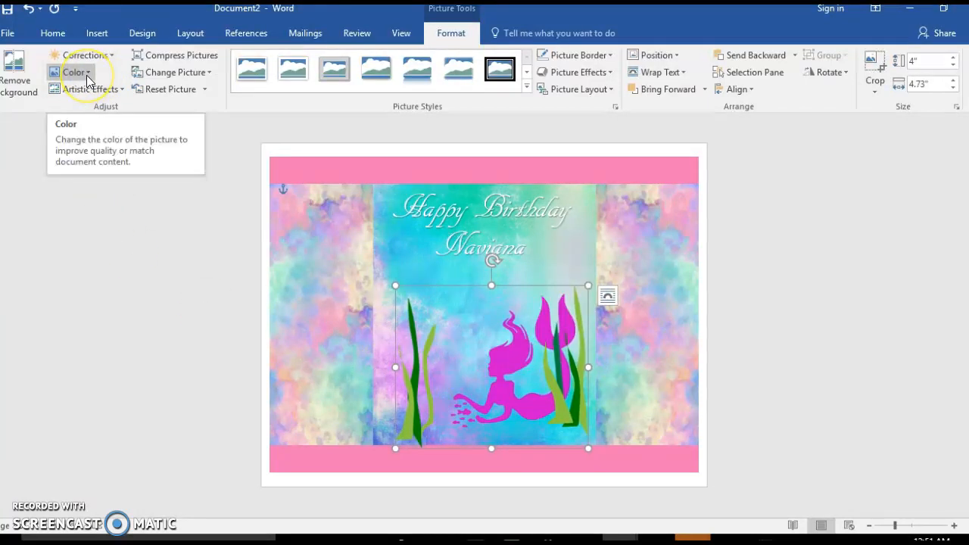
Browse the seaweed picture's colour variations, then resize the mermaid on the centre panel.
left_click(78, 72)
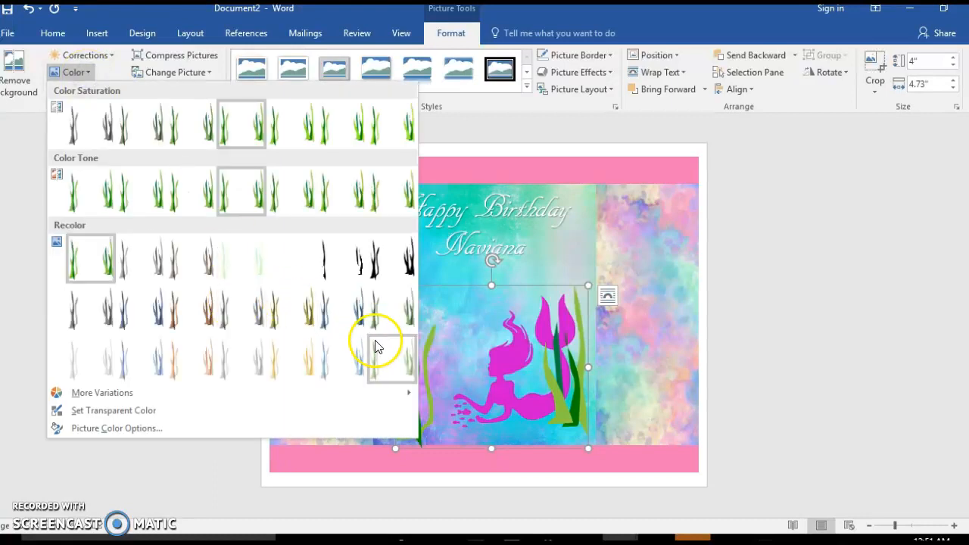
left_click(101, 393)
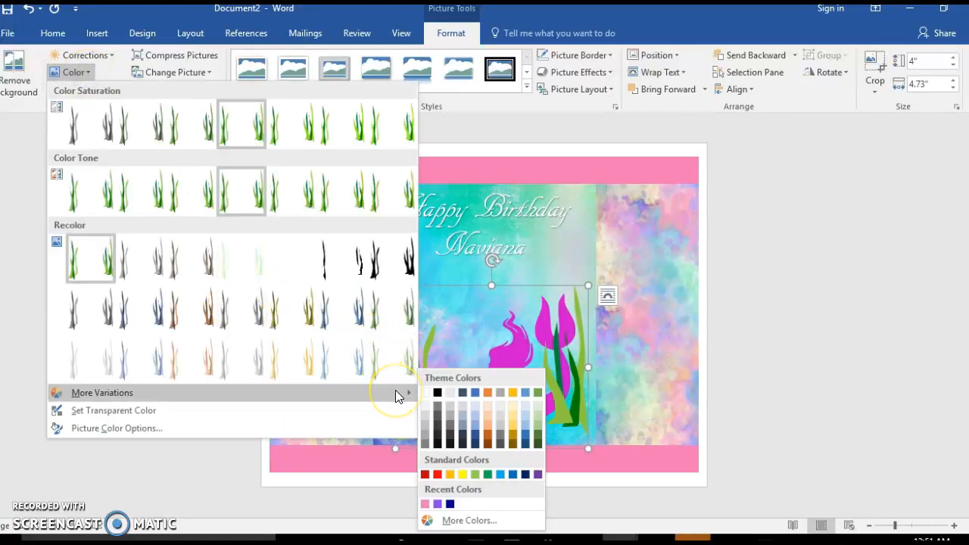
mouse_move(426, 393)
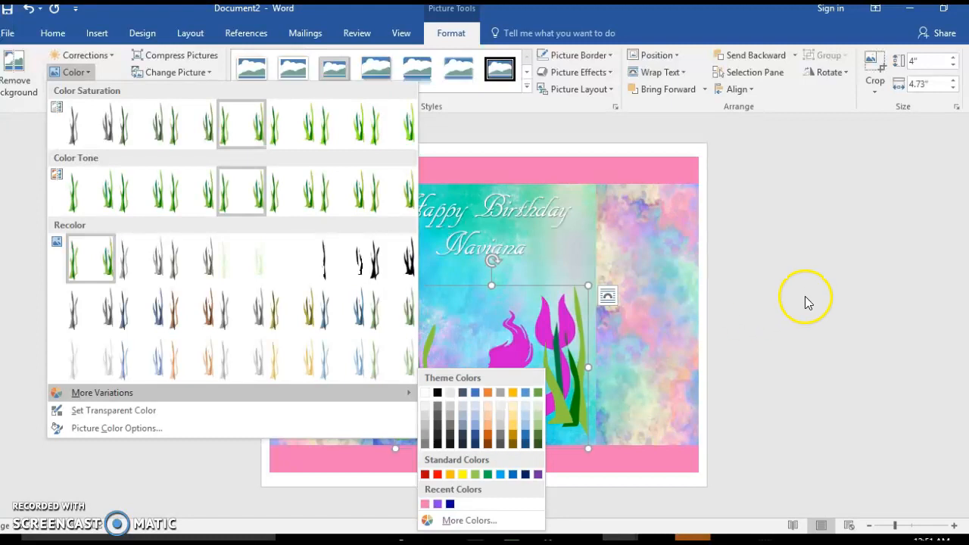
mouse_move(948, 325)
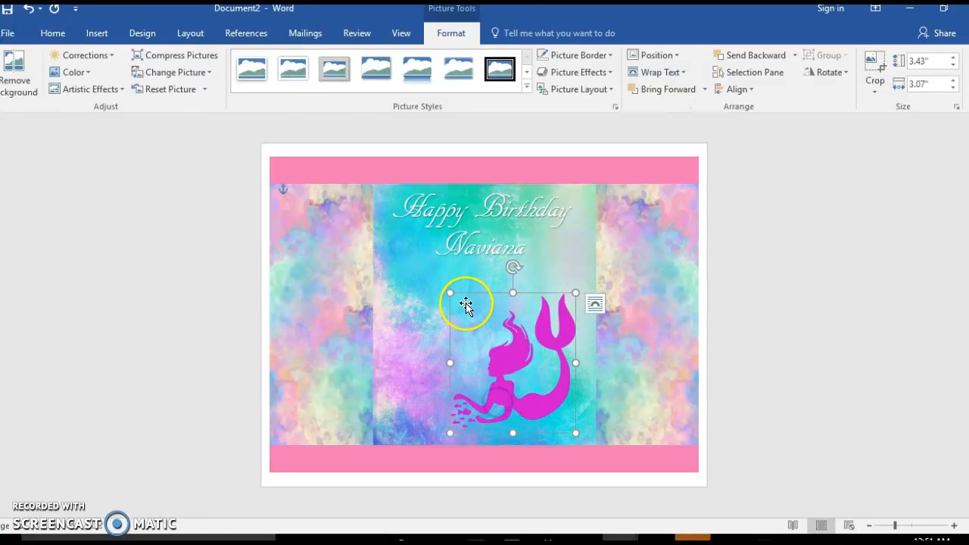
left_click_drag(466, 303, 430, 282)
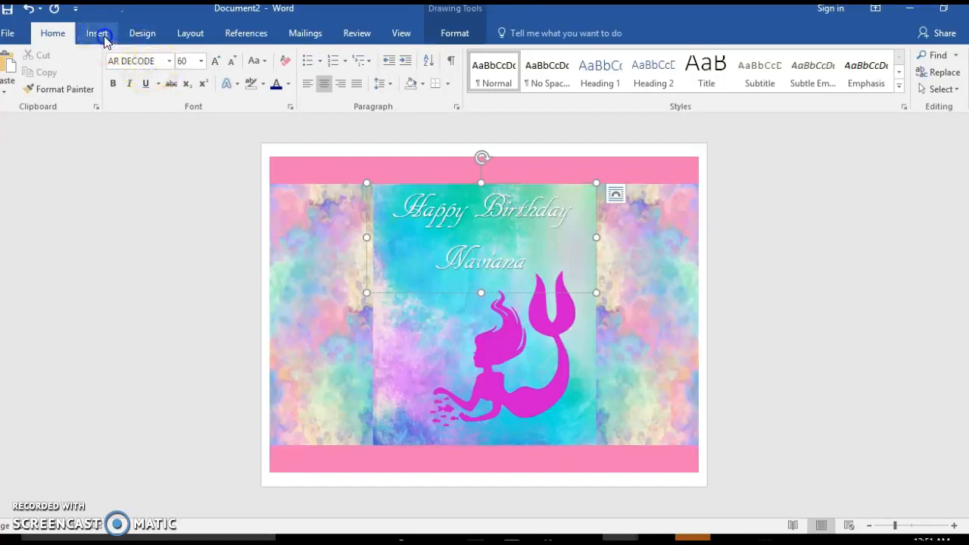
Insert the Nutrition Facts picture, let it float, and move it to the right panel's top.
left_click(96, 32)
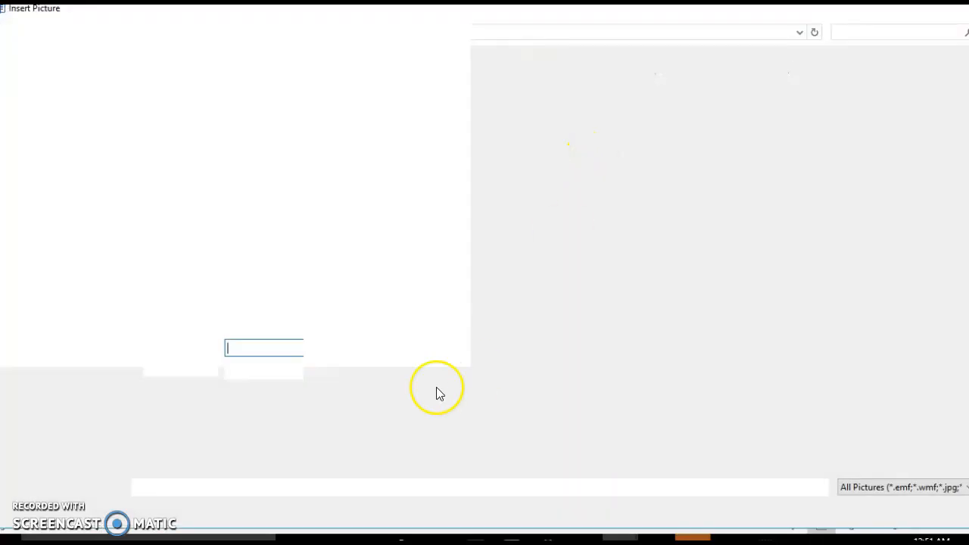
type("facts.jpg")
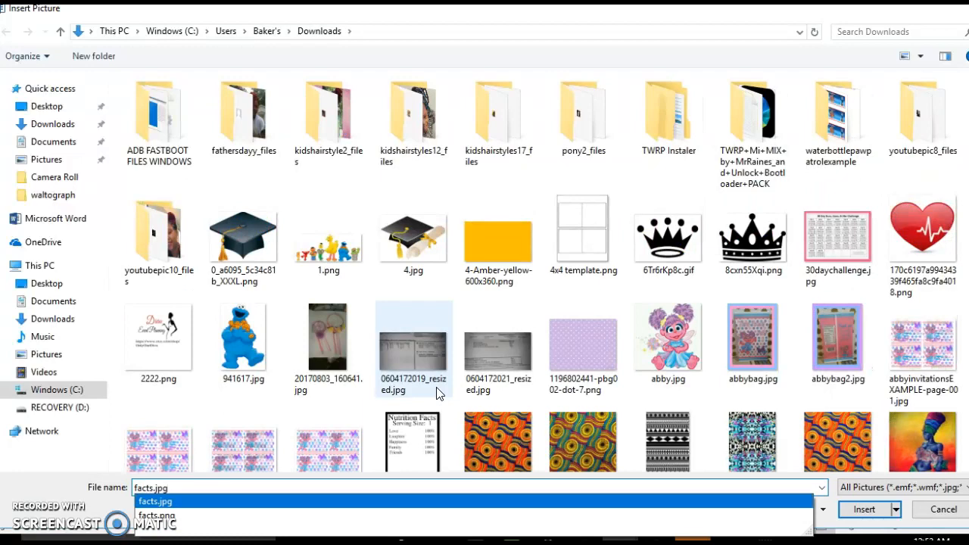
left_click(862, 510)
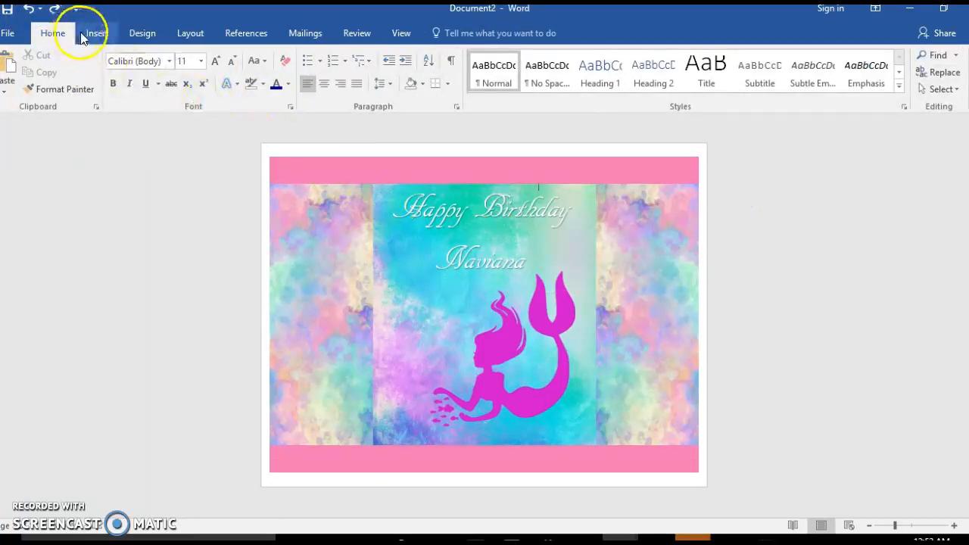
left_click(95, 32)
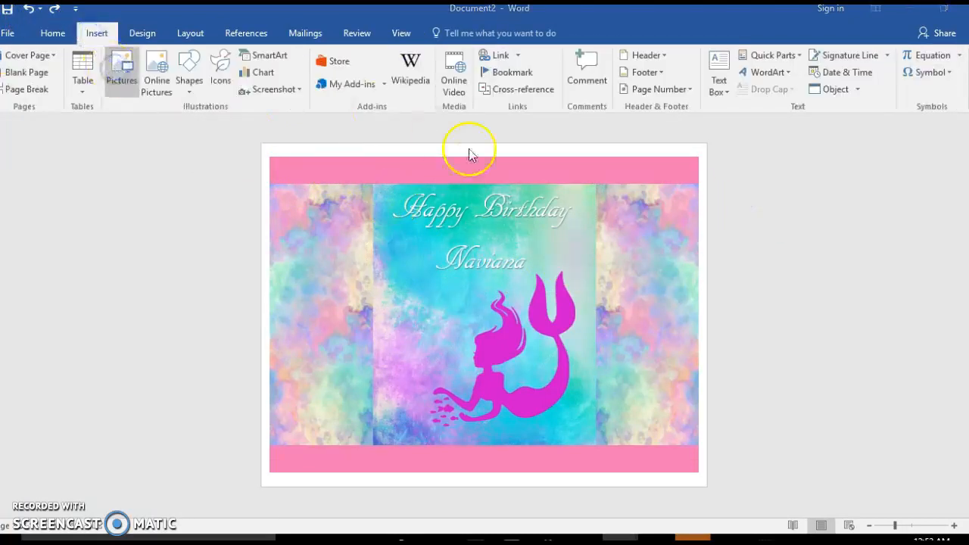
left_click(121, 69)
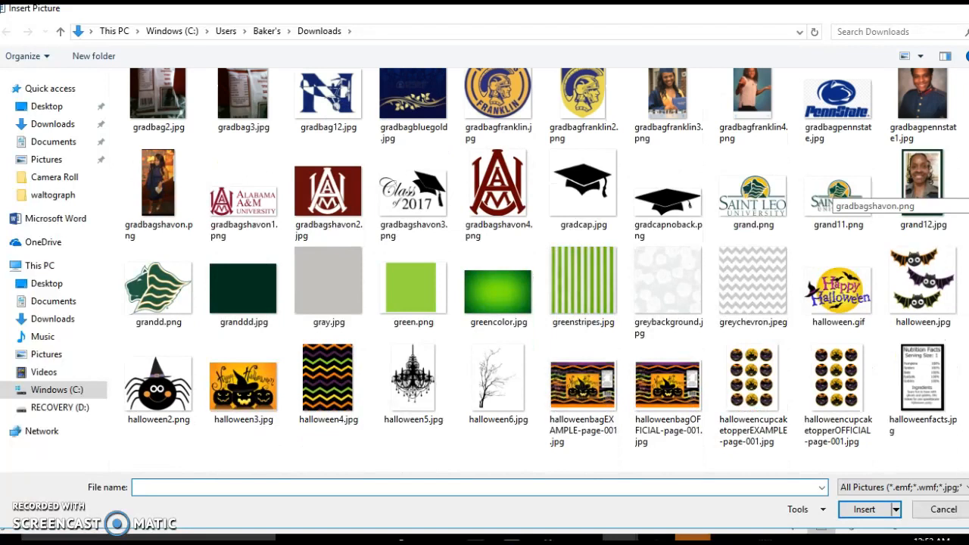
scroll("down", 3)
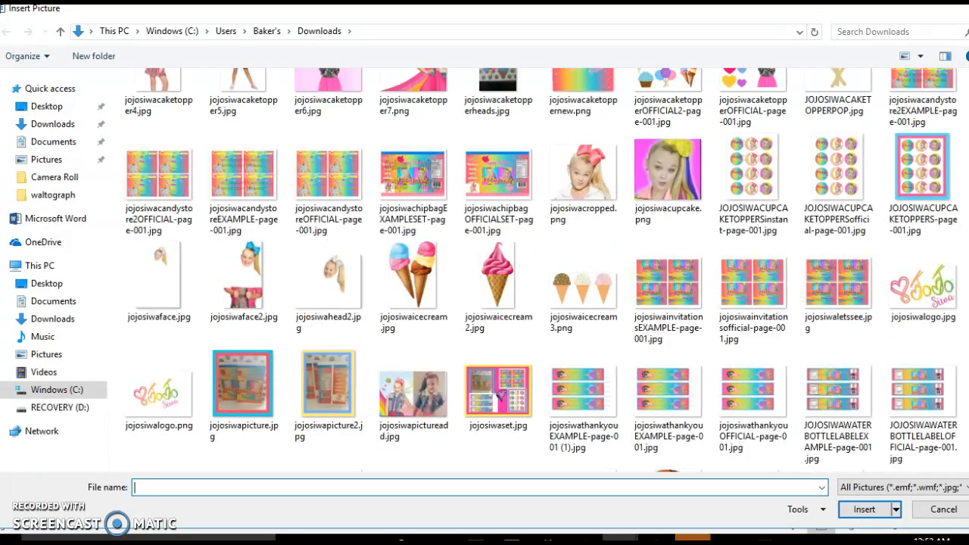
type("fac")
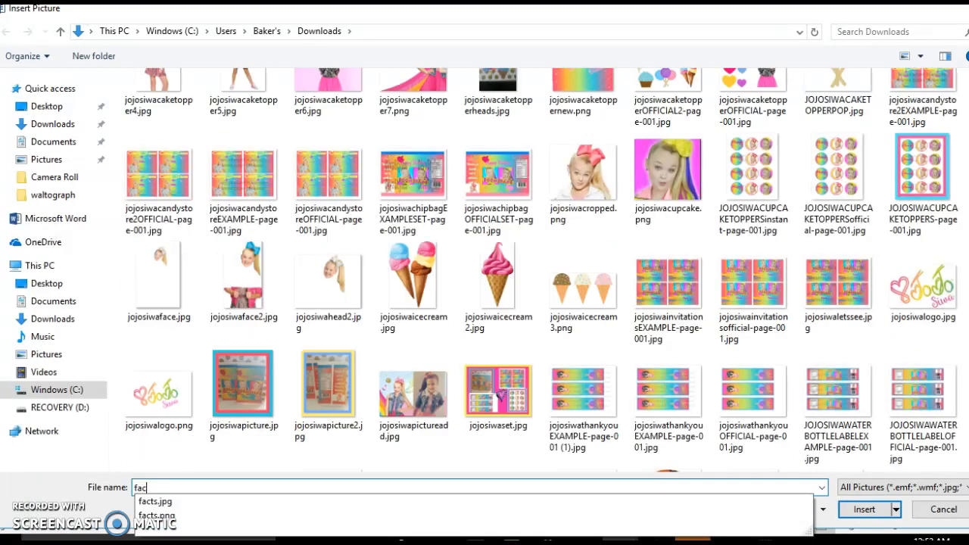
left_click(864, 510)
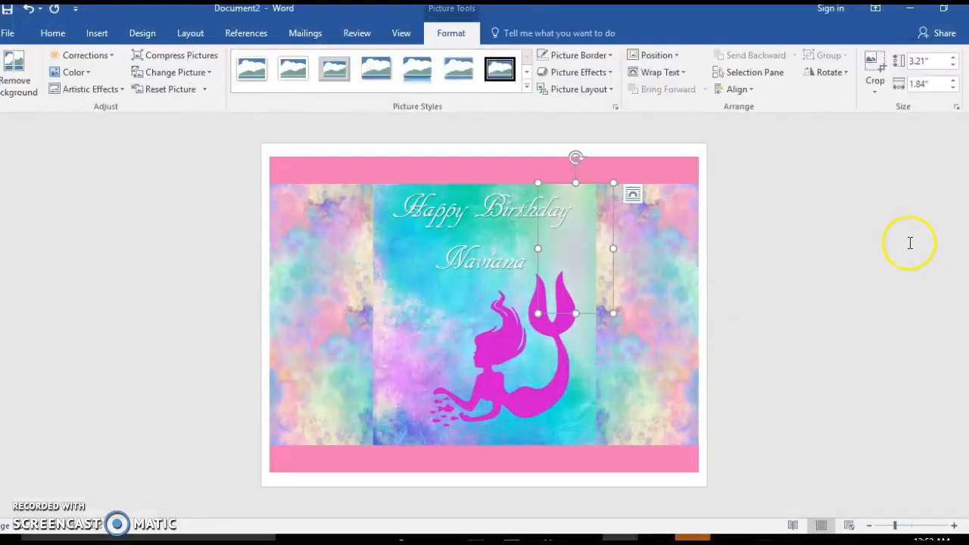
left_click(631, 193)
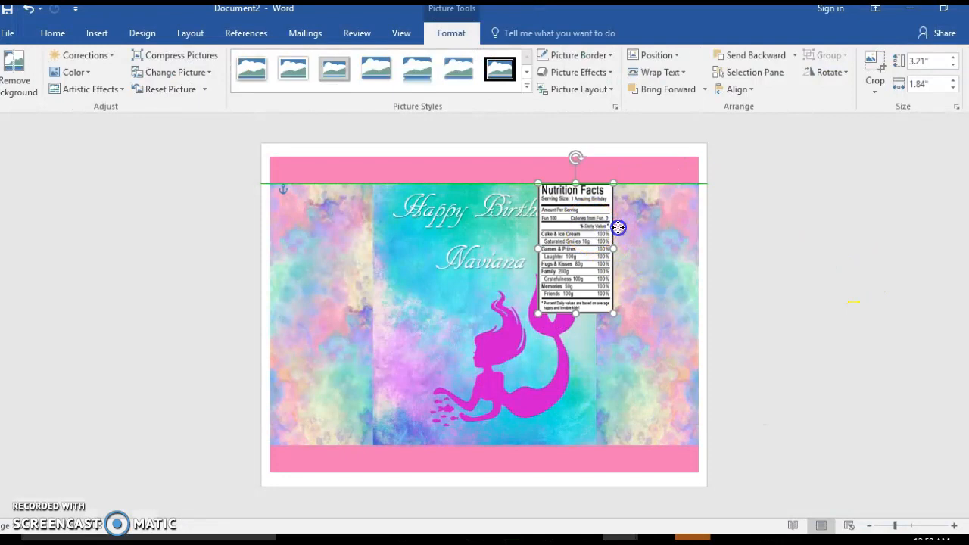
left_click_drag(618, 227, 662, 246)
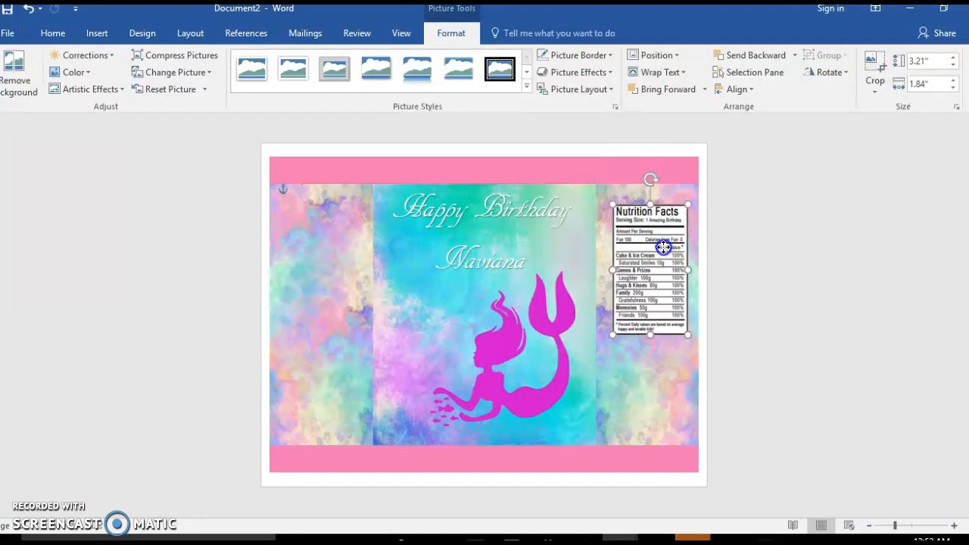
Insert the barcode picture set In Front of Text and position it under the label.
left_click(52, 32)
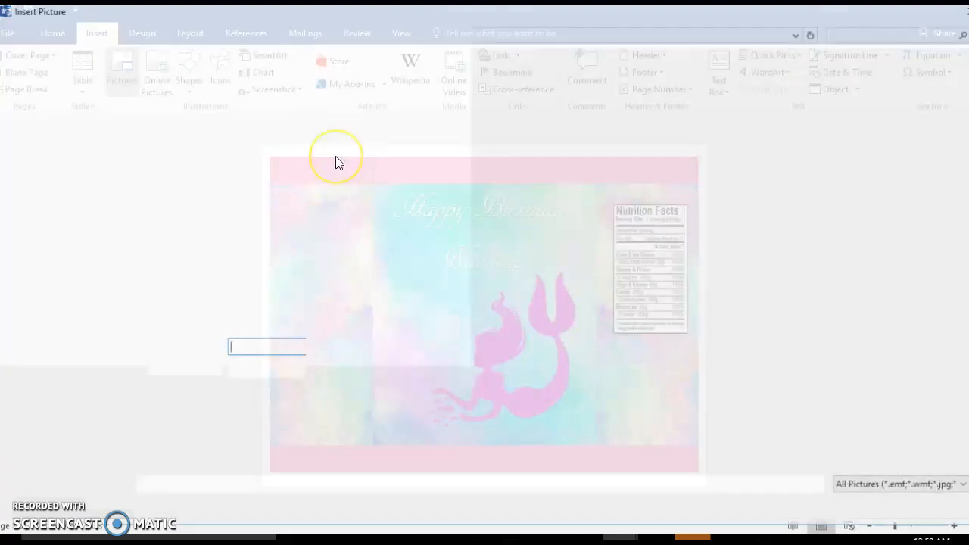
type("bar")
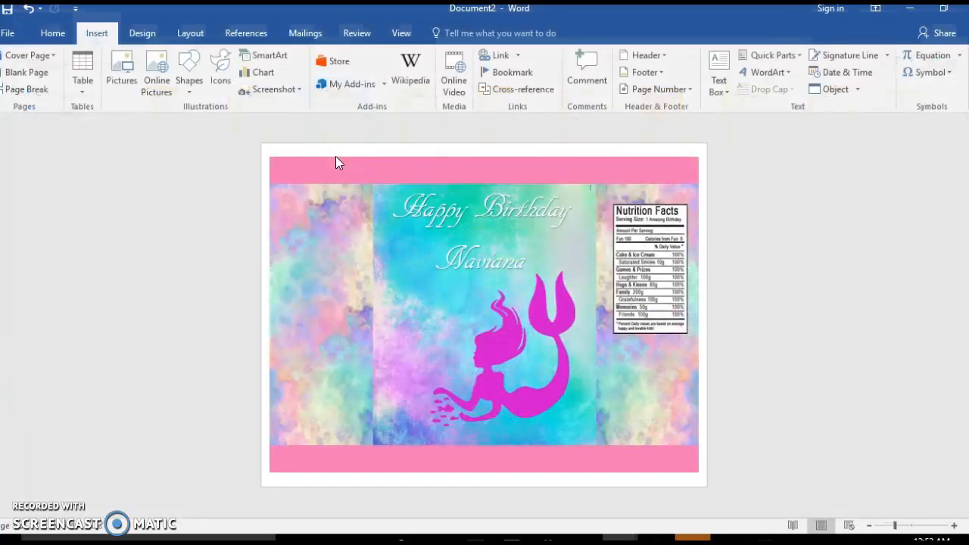
left_click(617, 193)
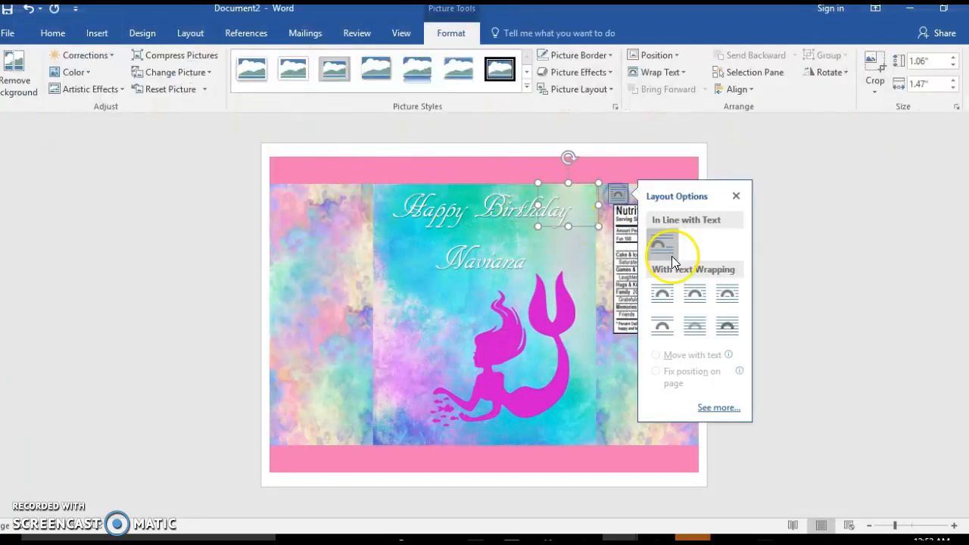
left_click(727, 325)
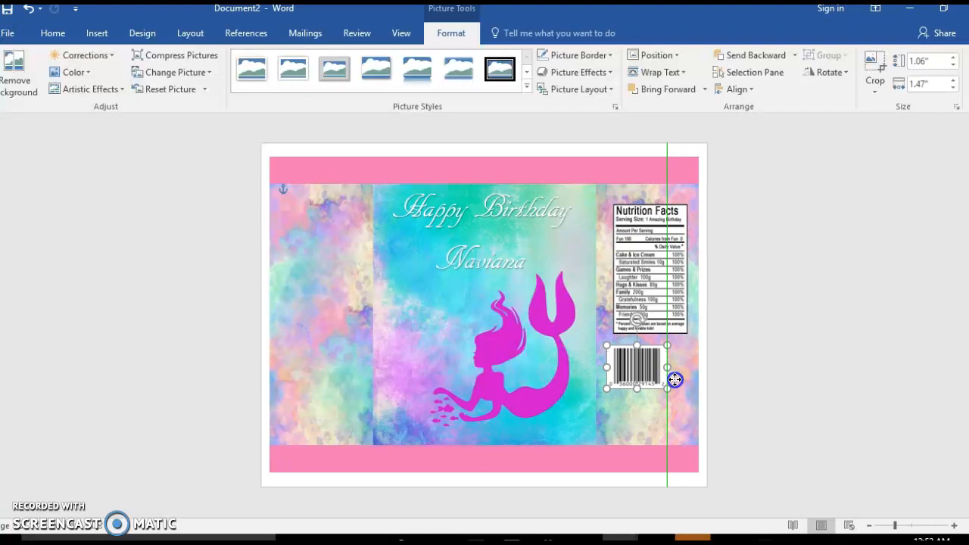
left_click_drag(673, 380, 656, 373)
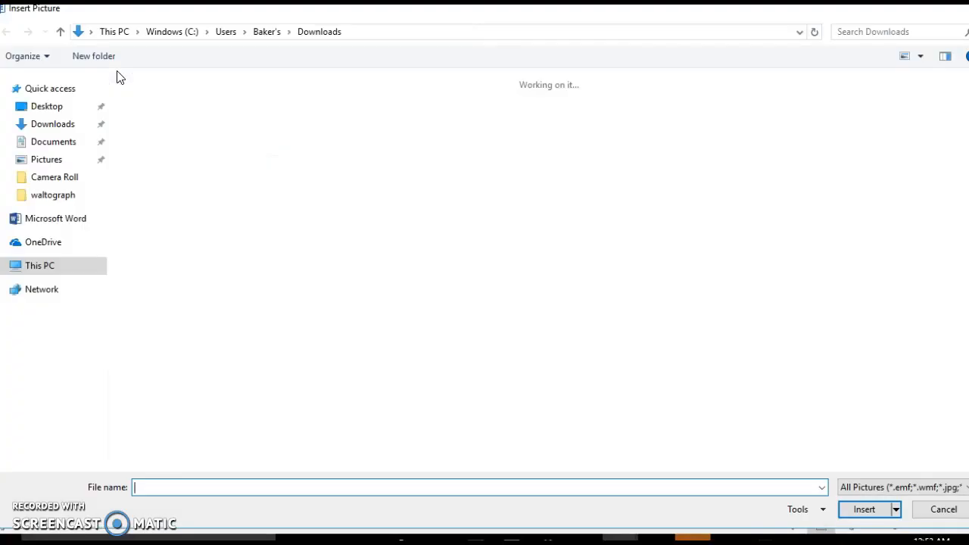
Insert the logo picture In Front of Text, place it below the barcode and enlarge it.
type("3")
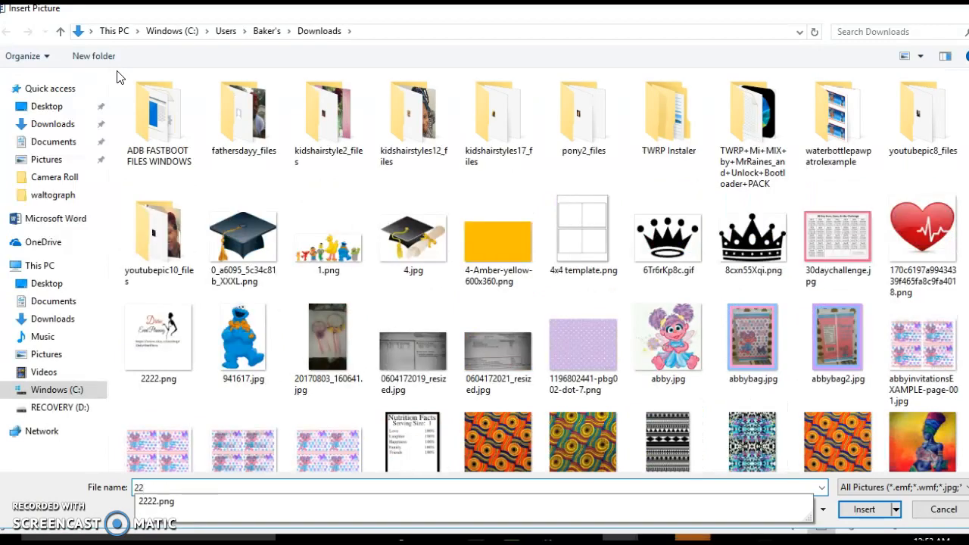
left_click(866, 508)
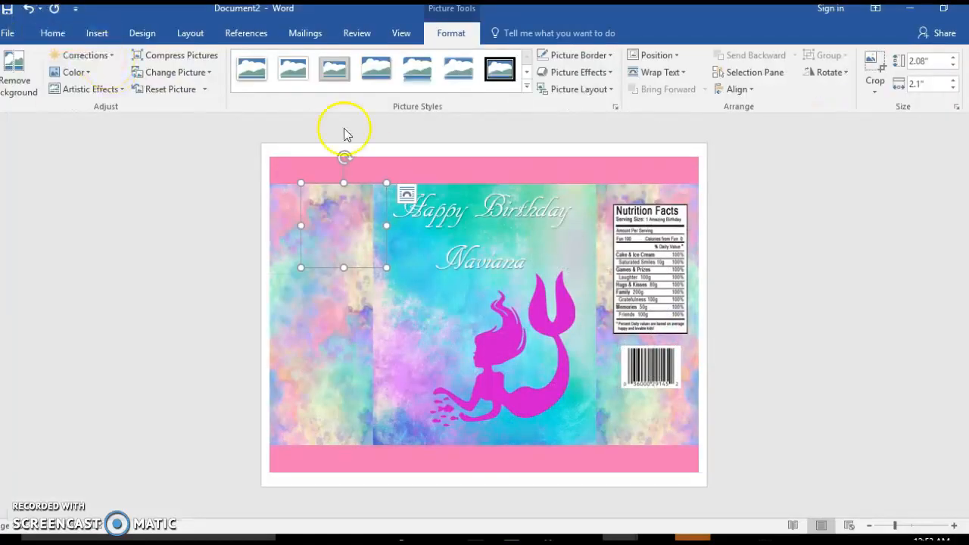
left_click(406, 195)
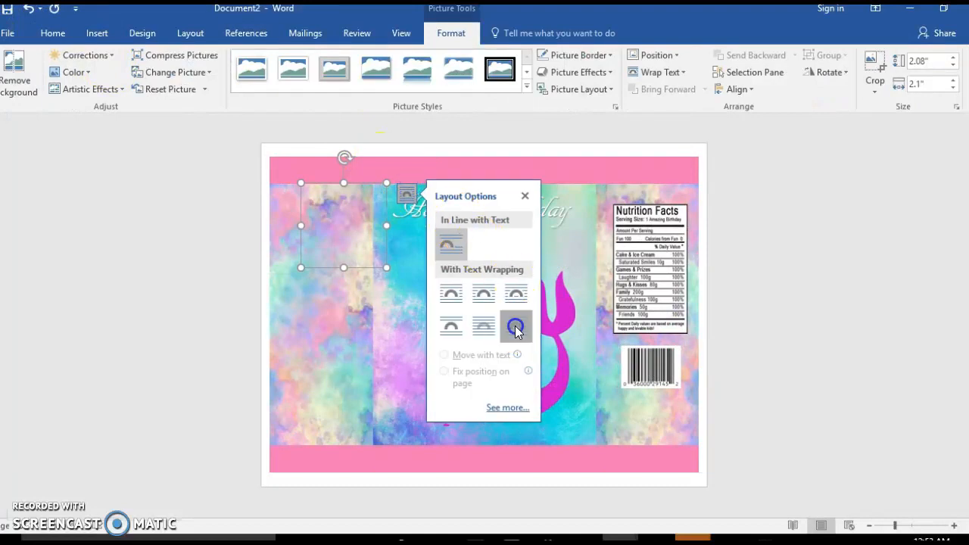
left_click(516, 326)
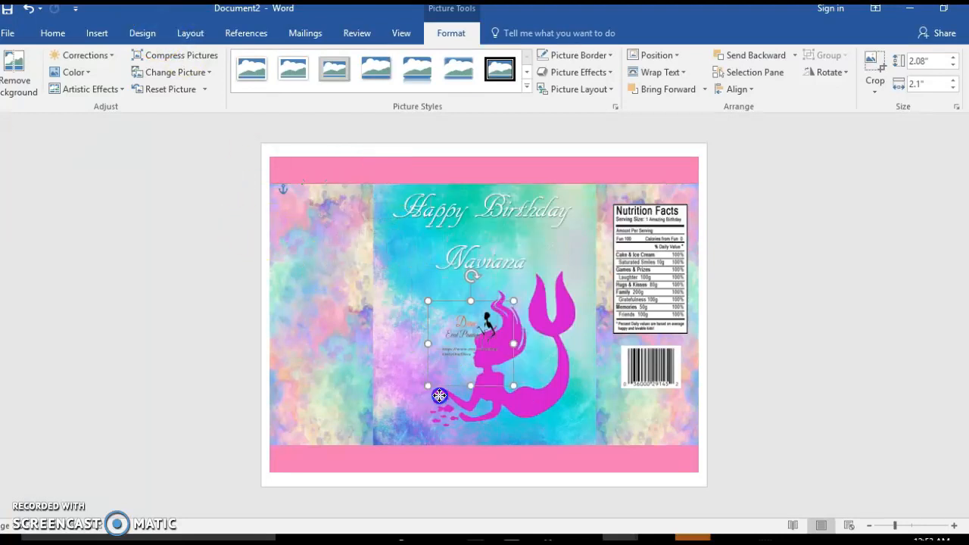
left_click_drag(440, 396, 625, 464)
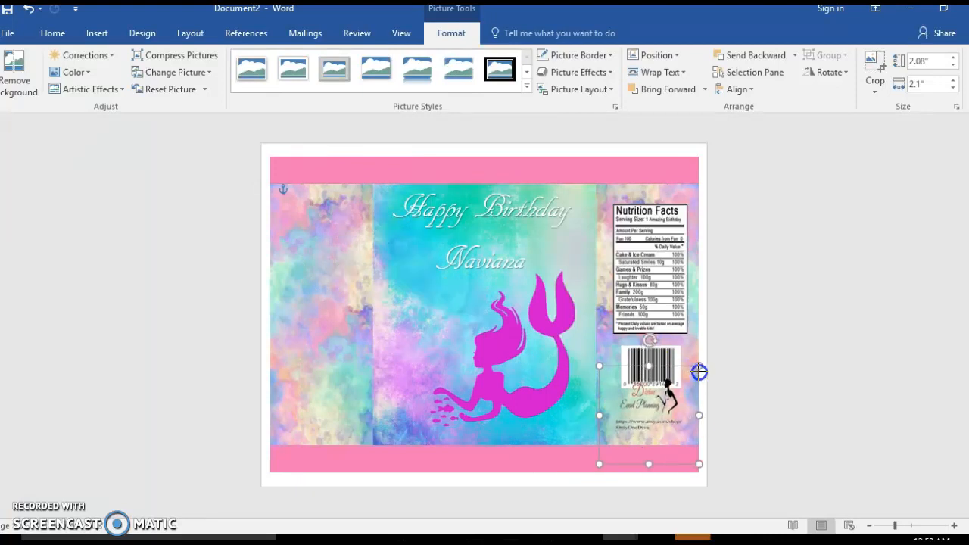
left_click_drag(699, 372, 699, 420)
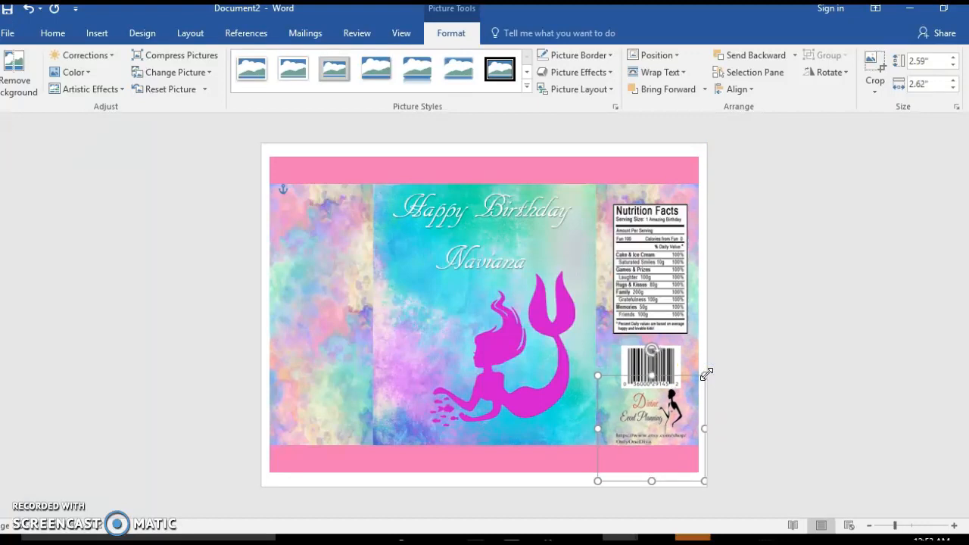
left_click(52, 32)
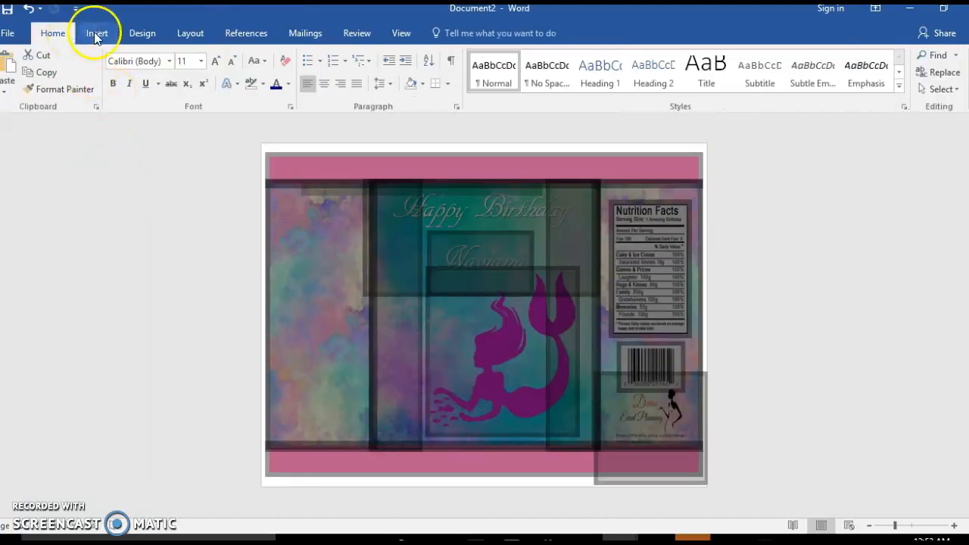
Add WordArt on the left panel reading Thank you / So much / For coming / Out to have / A splash / With me.
left_click(96, 32)
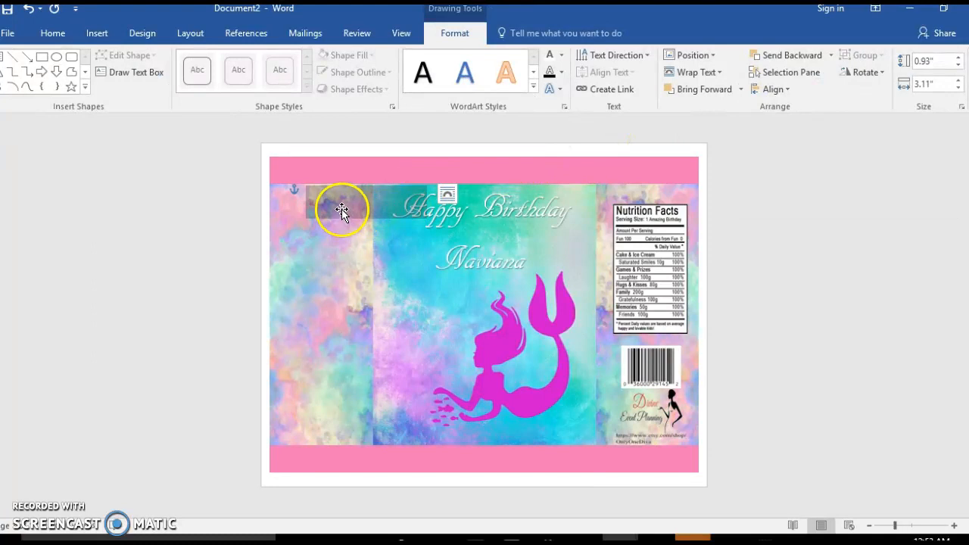
left_click(342, 211)
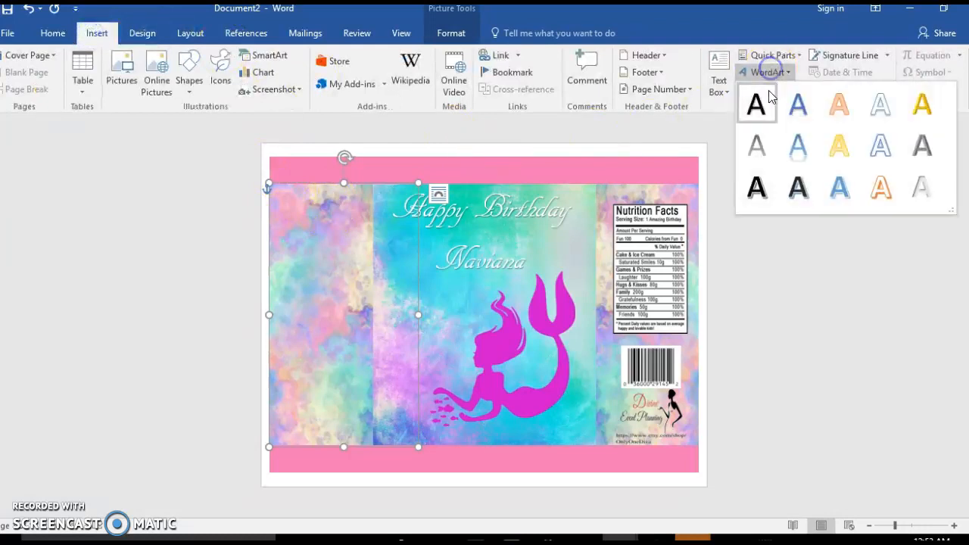
left_click(757, 104)
type("Thank you")
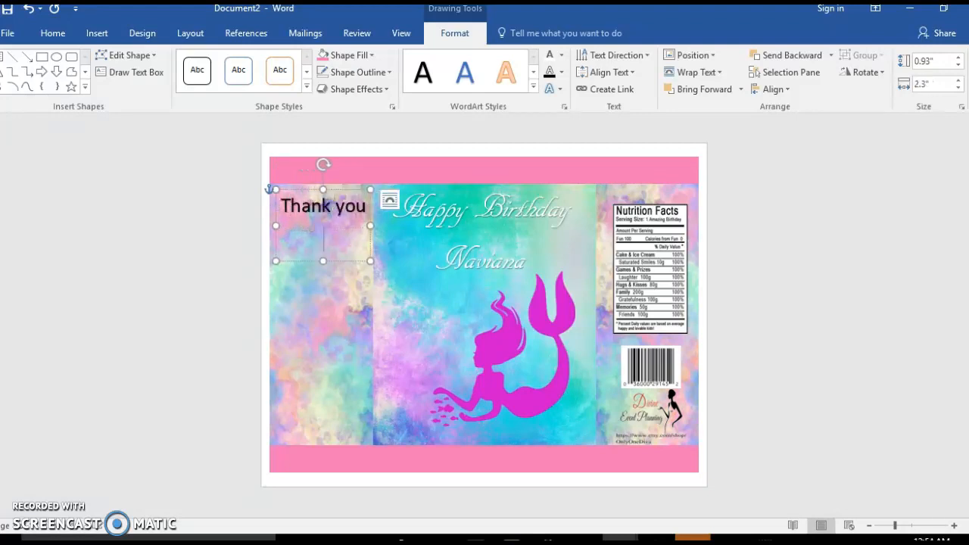
type("So much")
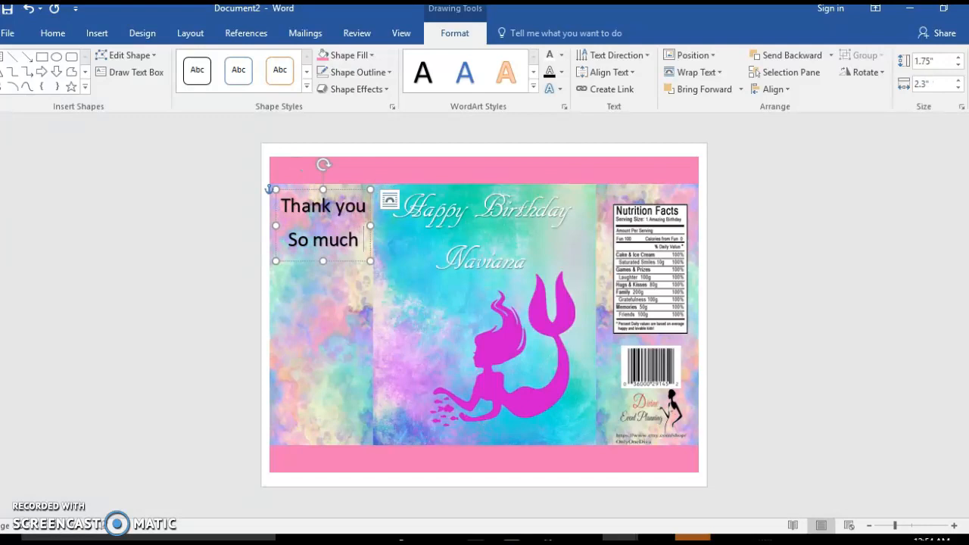
type("For coming")
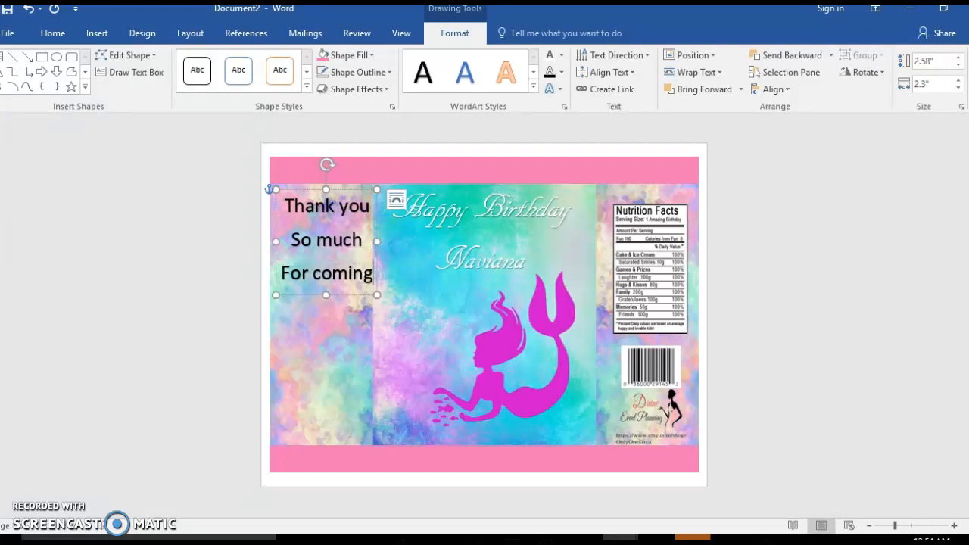
type("Out to have")
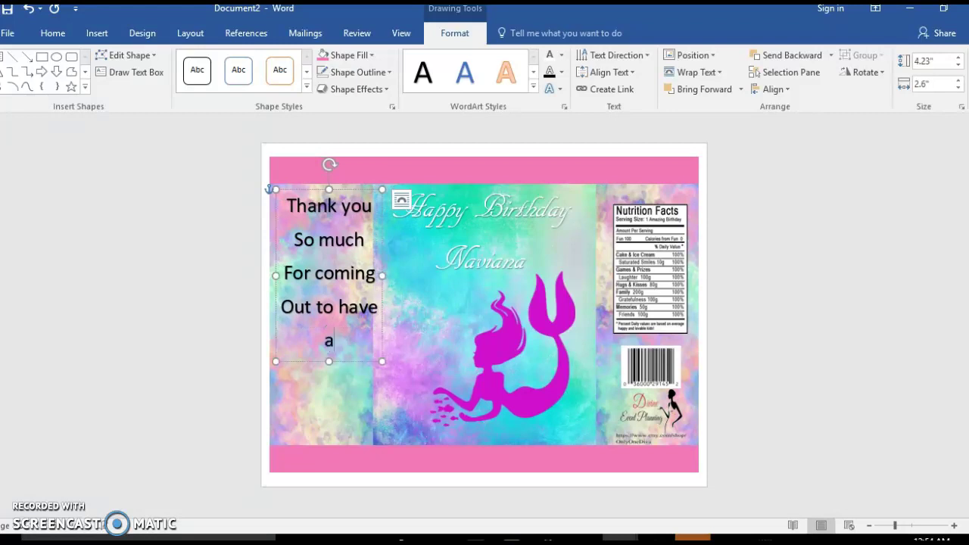
type("A splash")
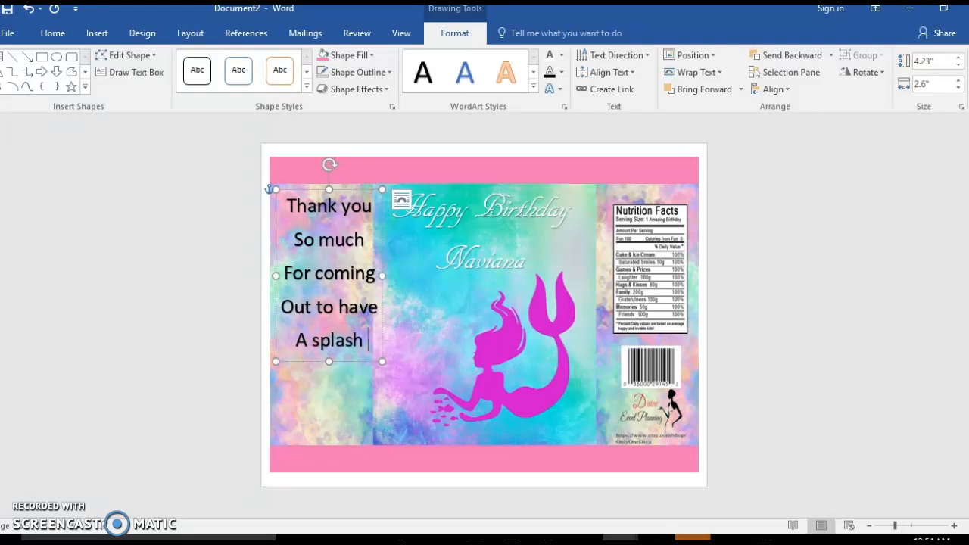
type("With me")
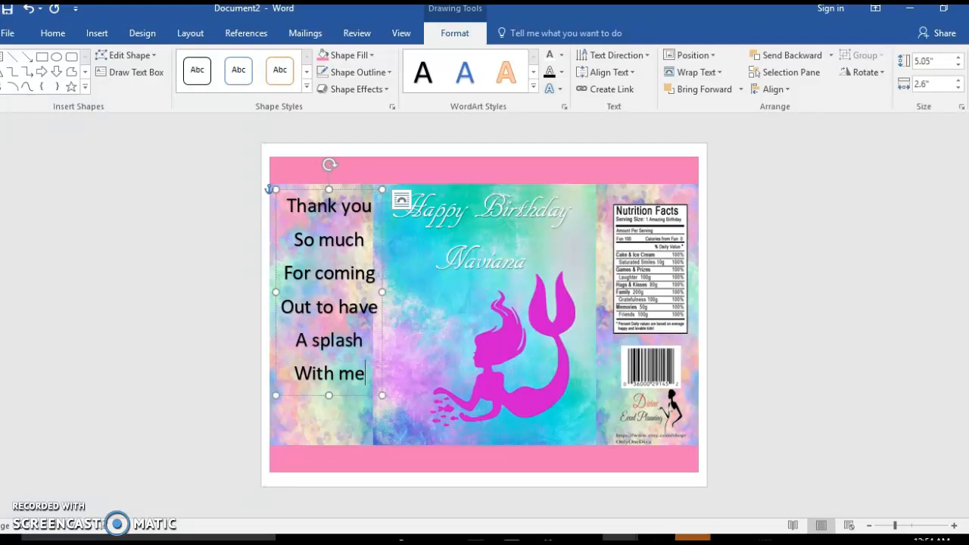
mouse_move(277, 327)
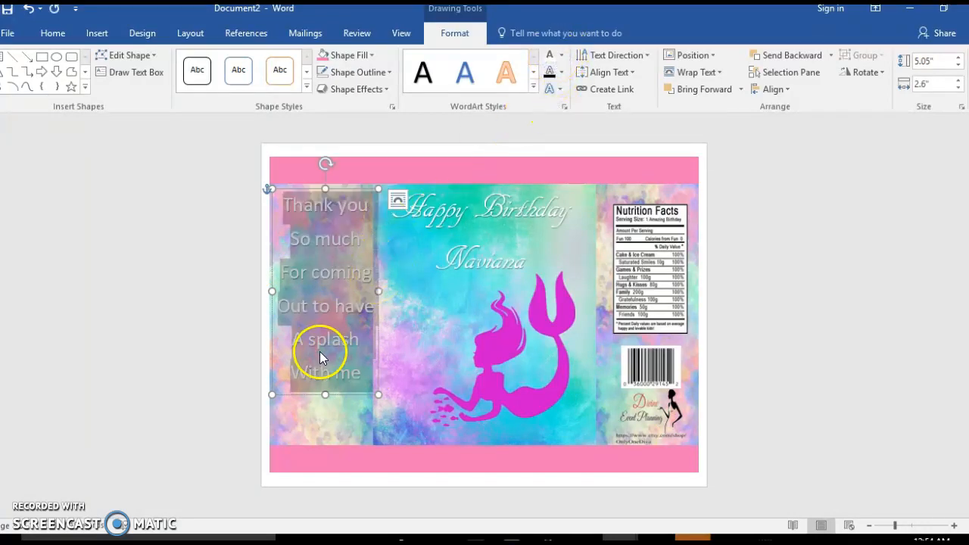
mouse_move(361, 373)
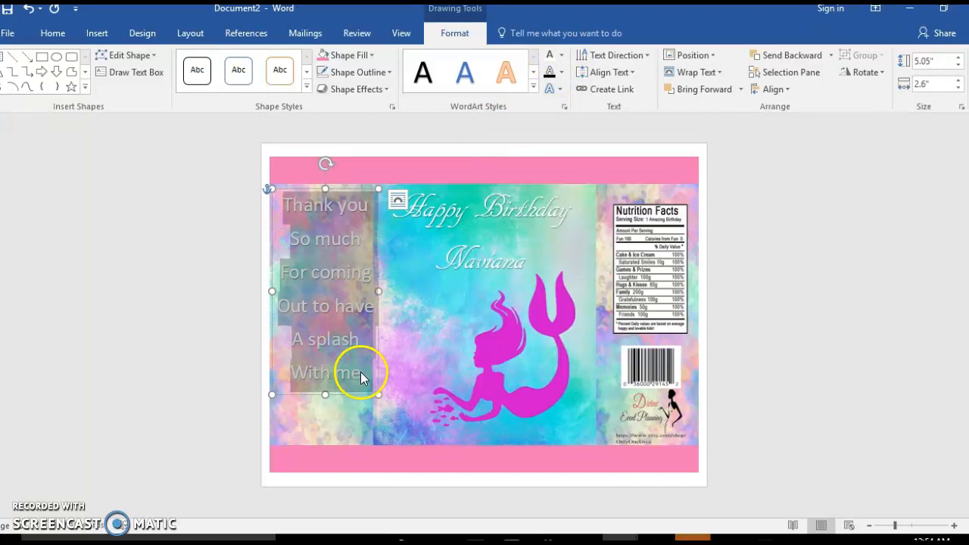
Set the thank-you message to font size 32 in white.
right_click(360, 372)
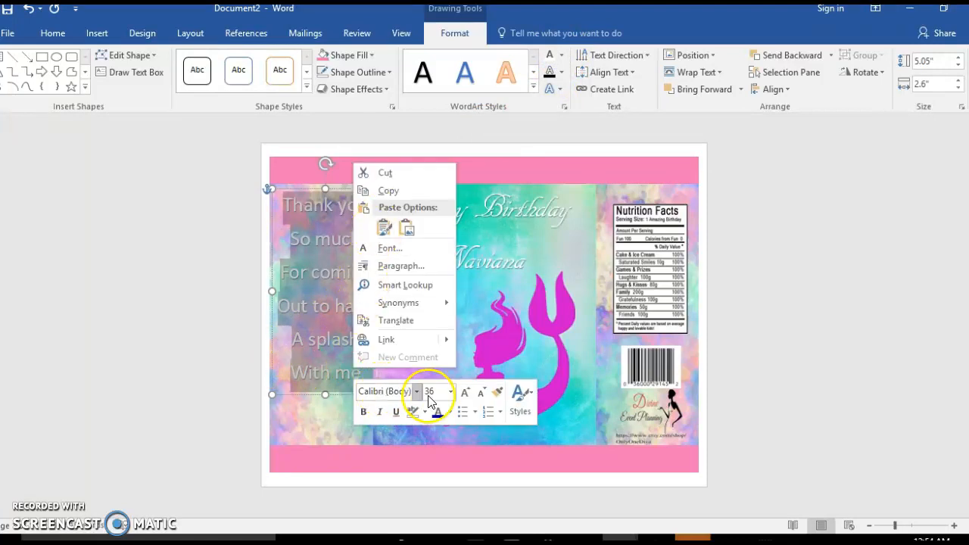
left_click(435, 392)
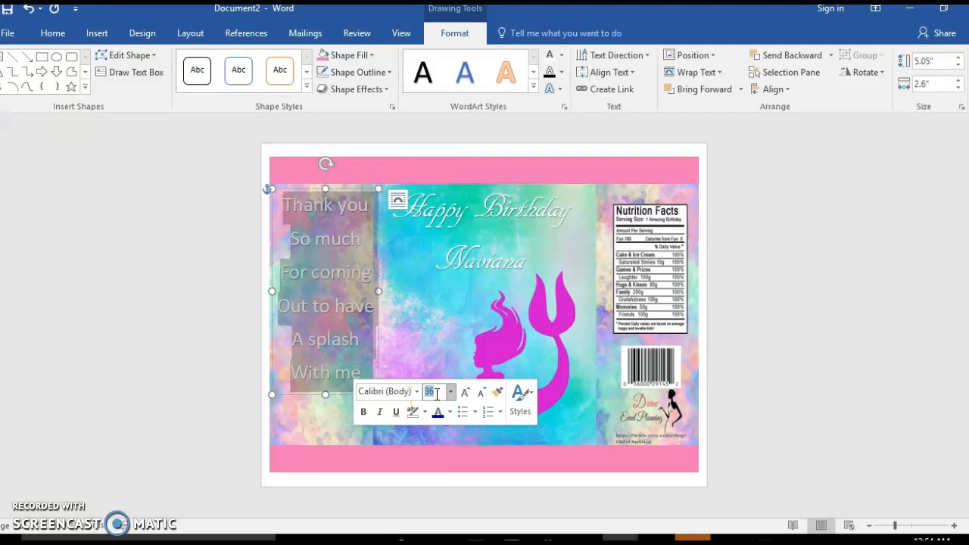
left_click(206, 396)
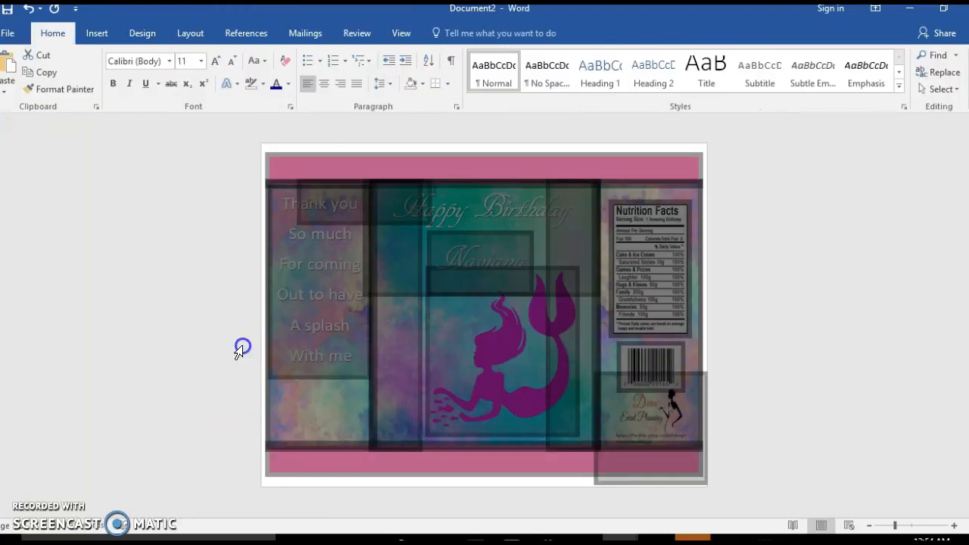
mouse_move(360, 146)
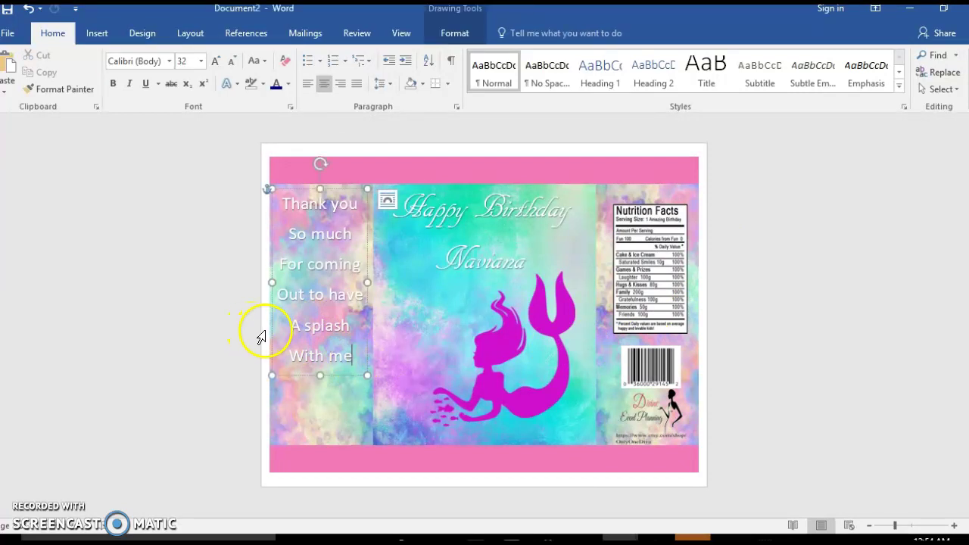
mouse_move(214, 335)
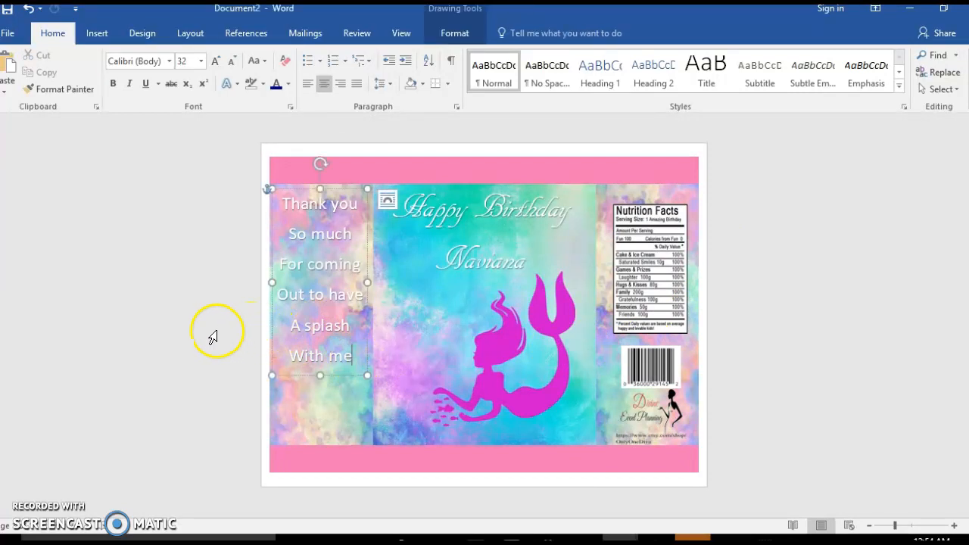
left_click(96, 33)
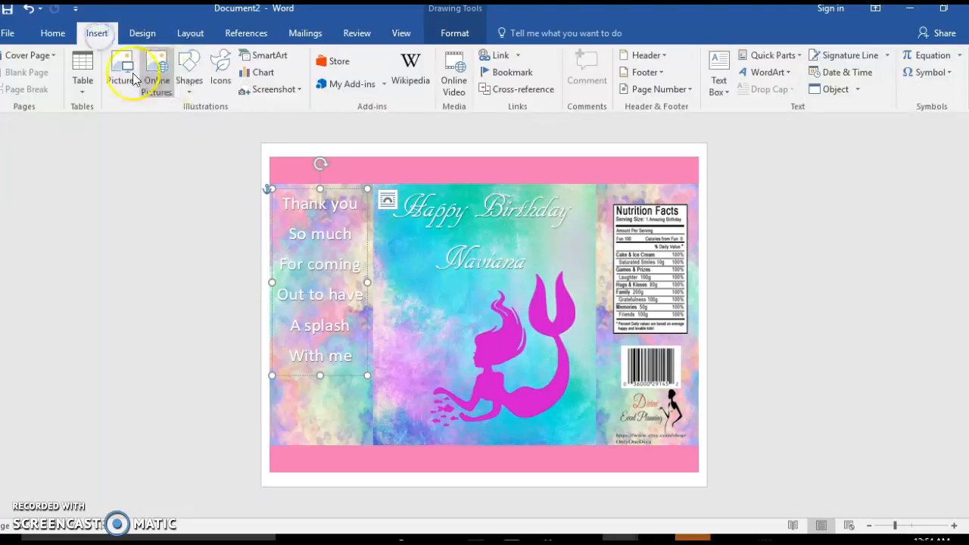
Browse the Downloads folder and insert mermaid16.png into the design.
left_click(131, 64)
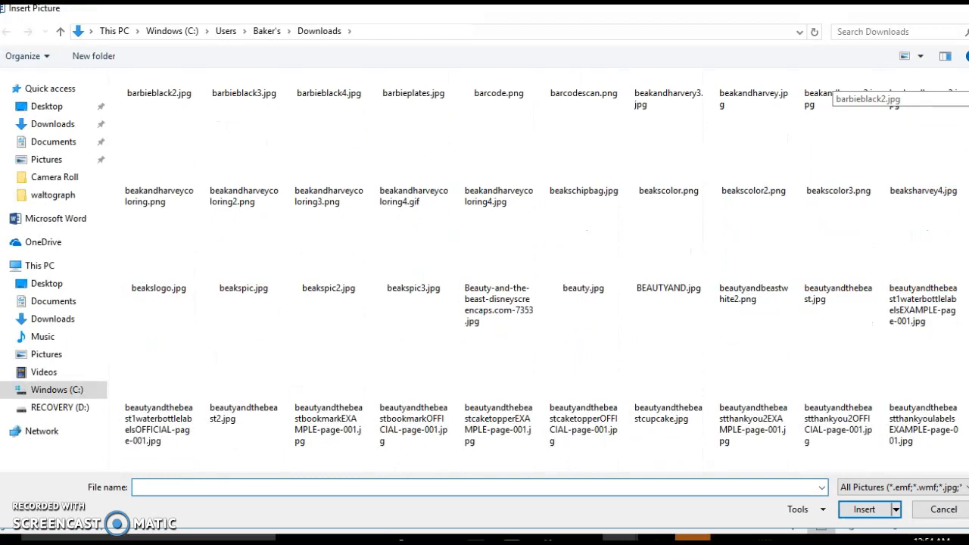
scroll("down", 3)
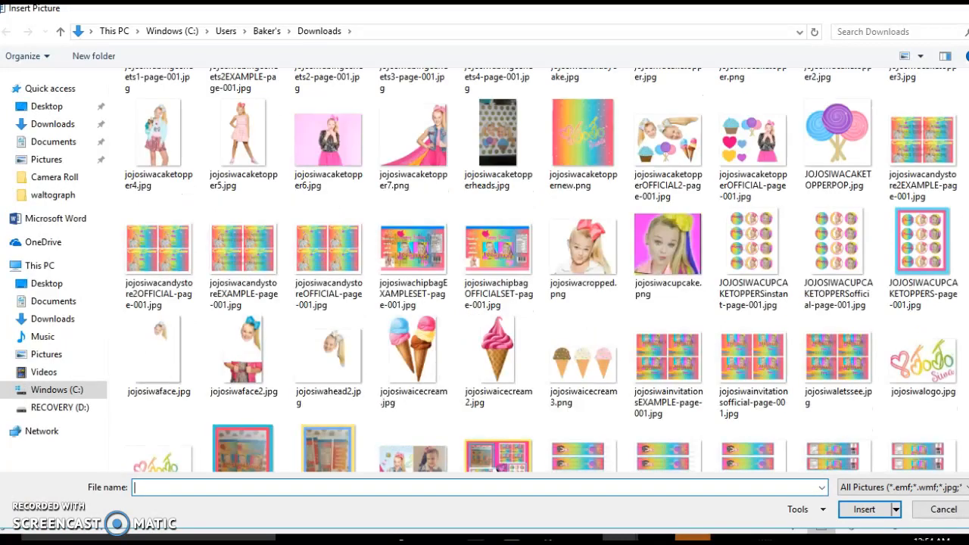
scroll("down", 3)
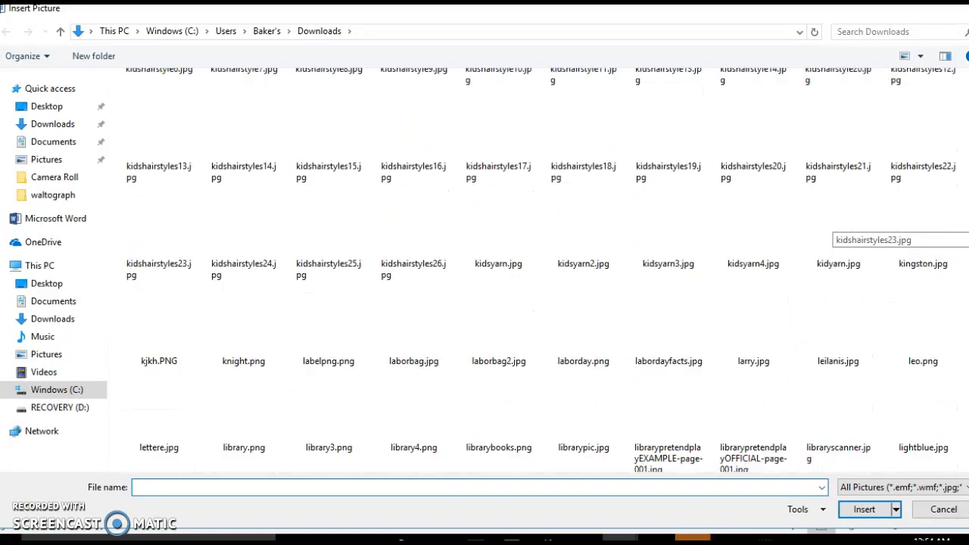
scroll("down", 3)
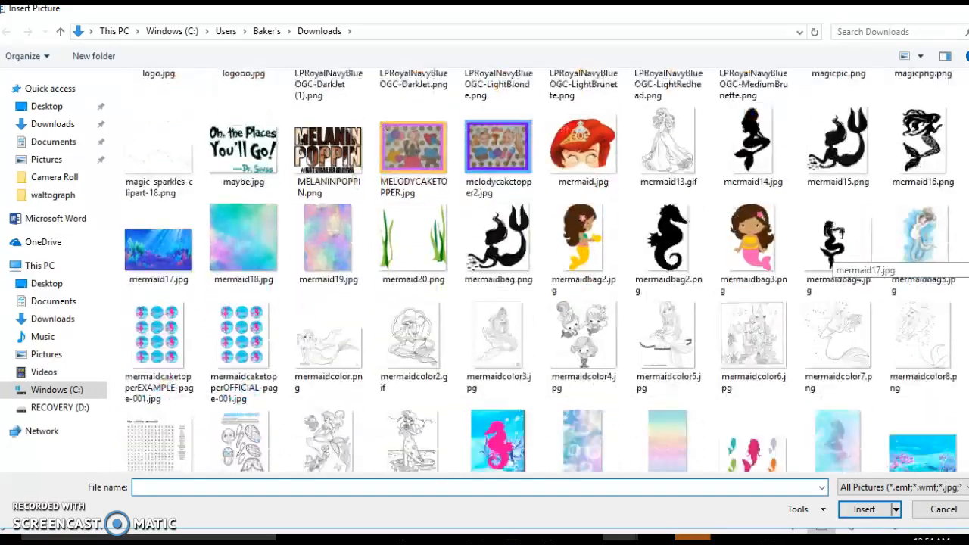
scroll("down", 3)
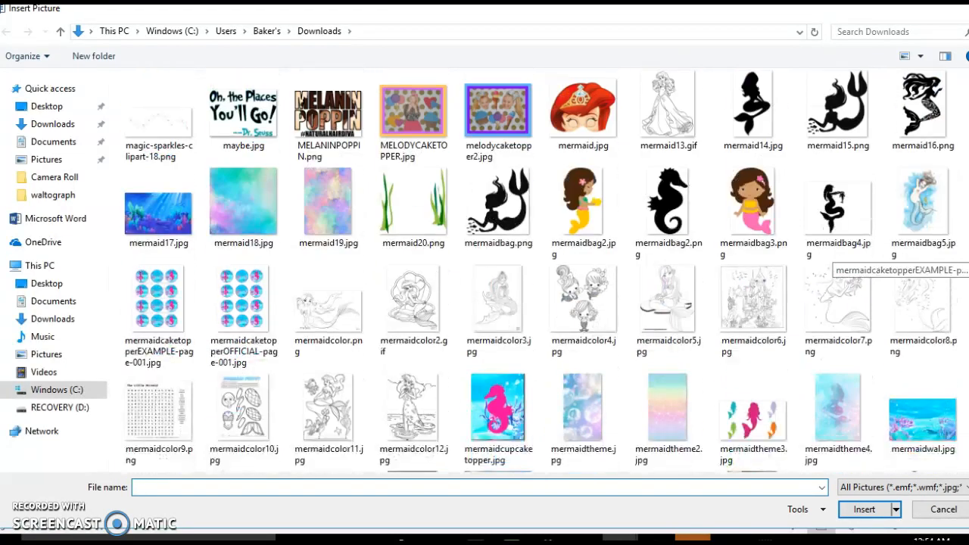
scroll("up", 3)
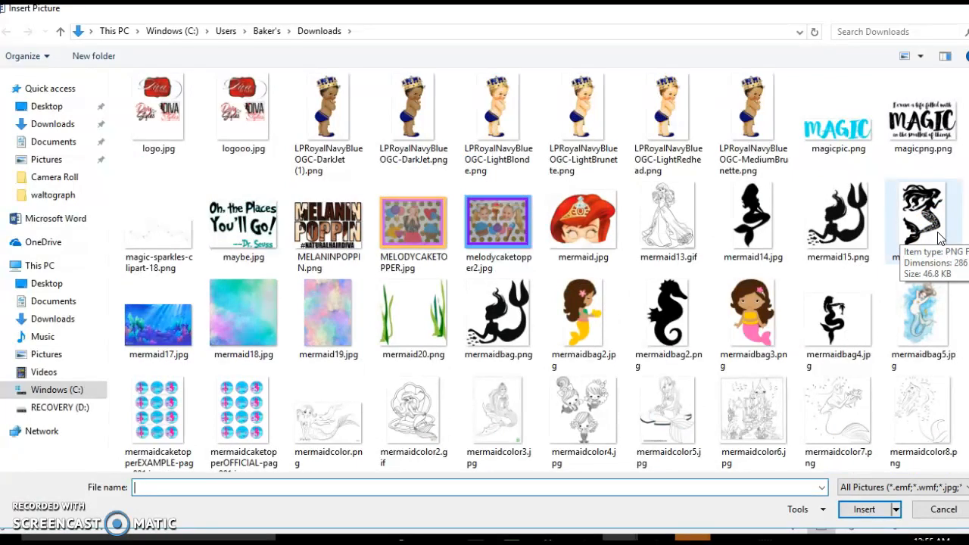
left_click(923, 219)
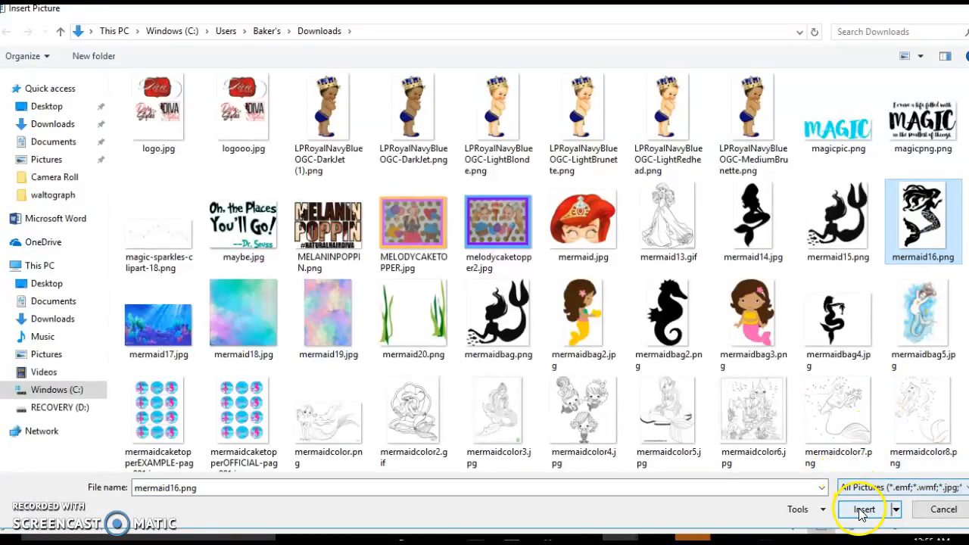
left_click(860, 509)
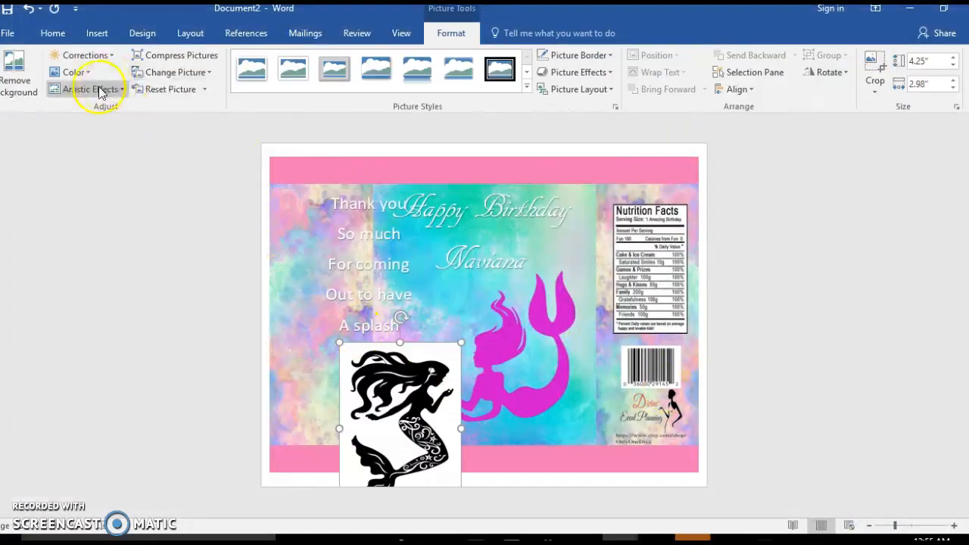
Apply a purple recolour to the mermaid picture, then discard the picture.
left_click(68, 72)
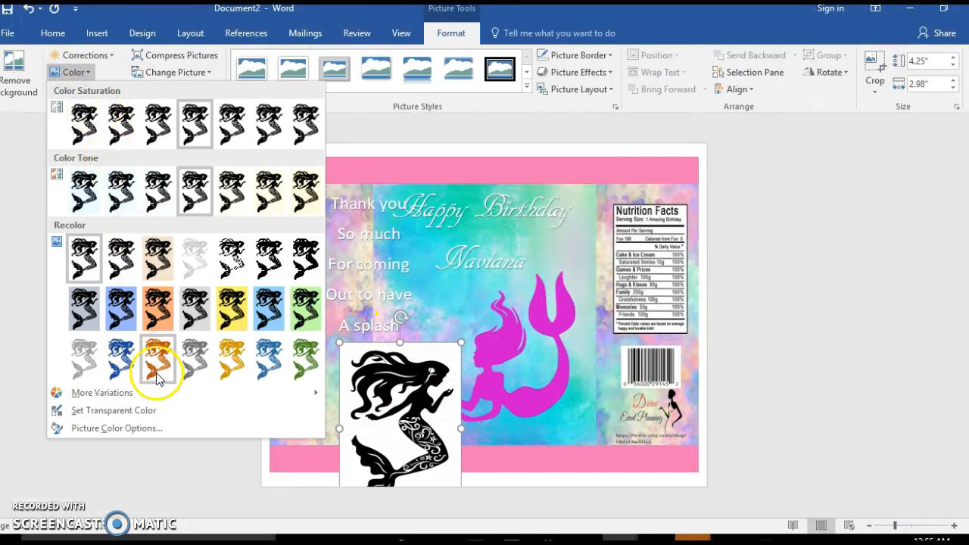
left_click(102, 392)
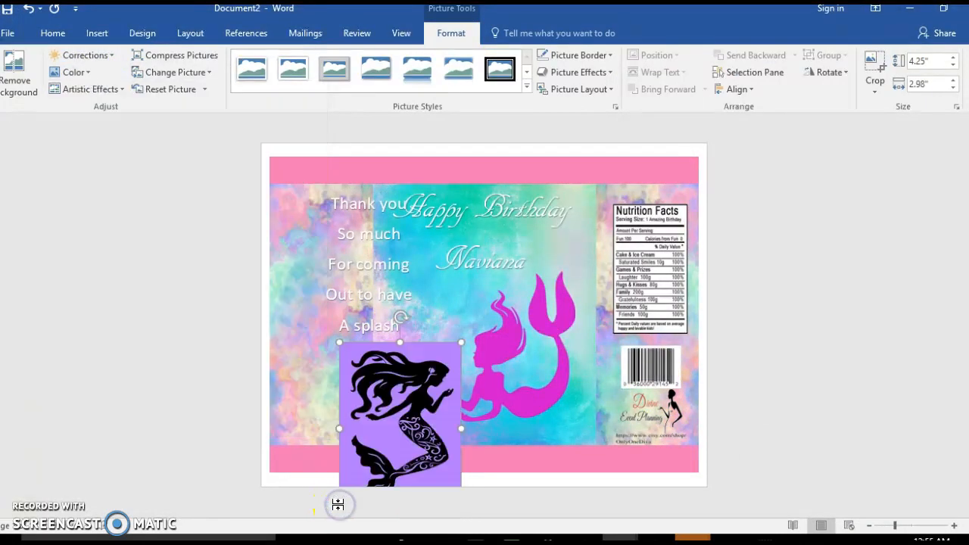
mouse_move(102, 80)
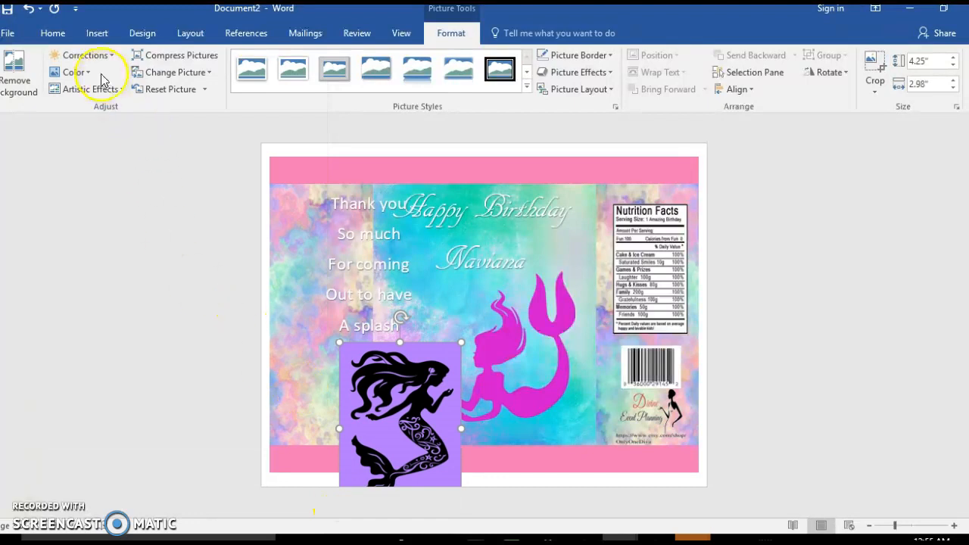
left_click(67, 71)
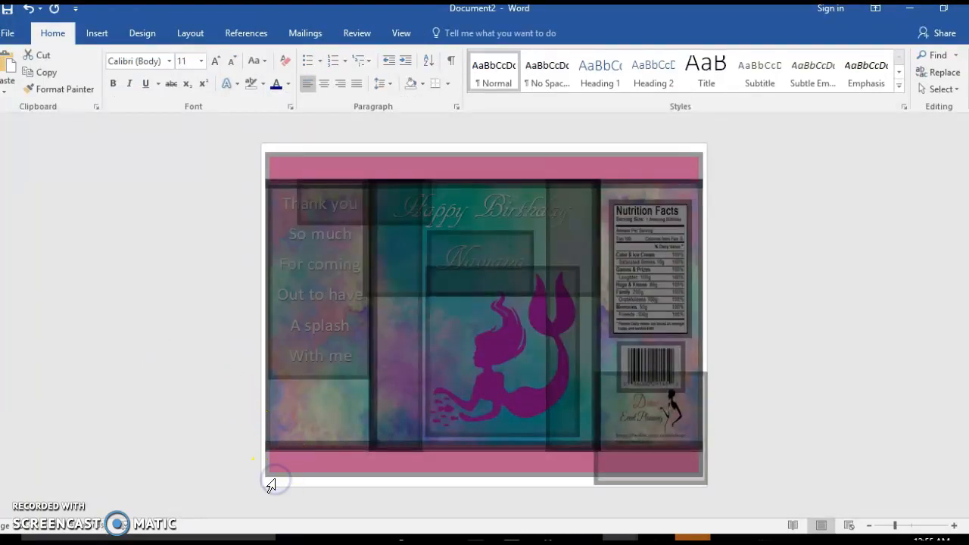
Enter header and footer editing near the bottom margin, then return to the document body.
double_click(282, 487)
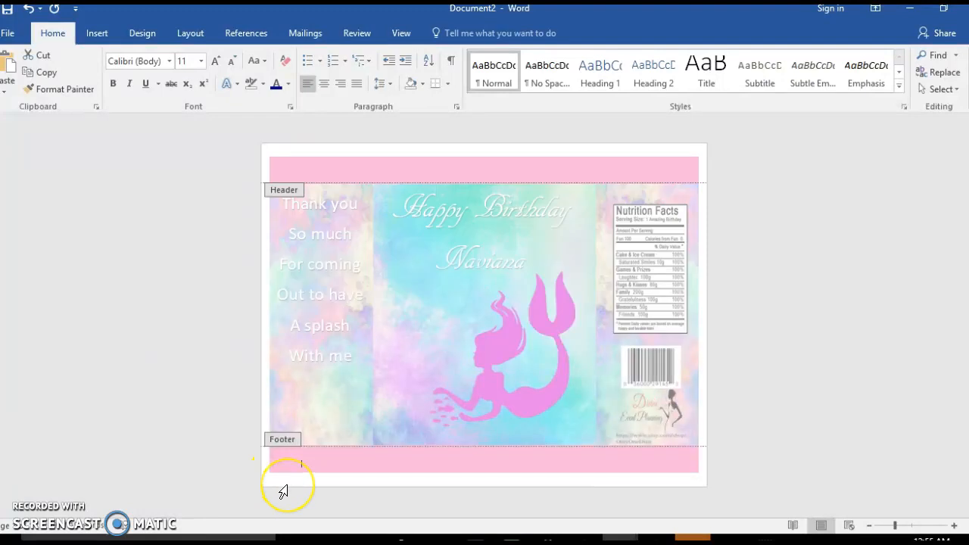
double_click(286, 487)
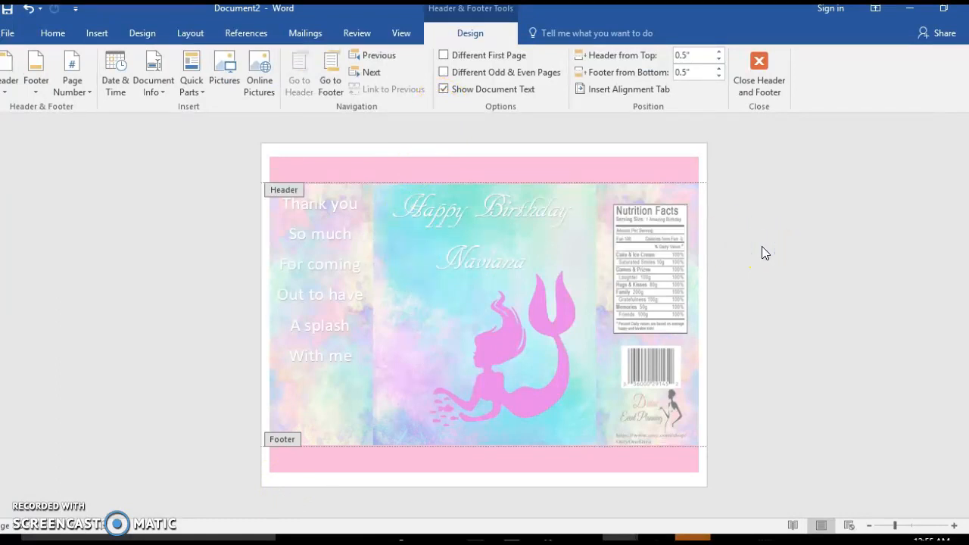
left_click(312, 212)
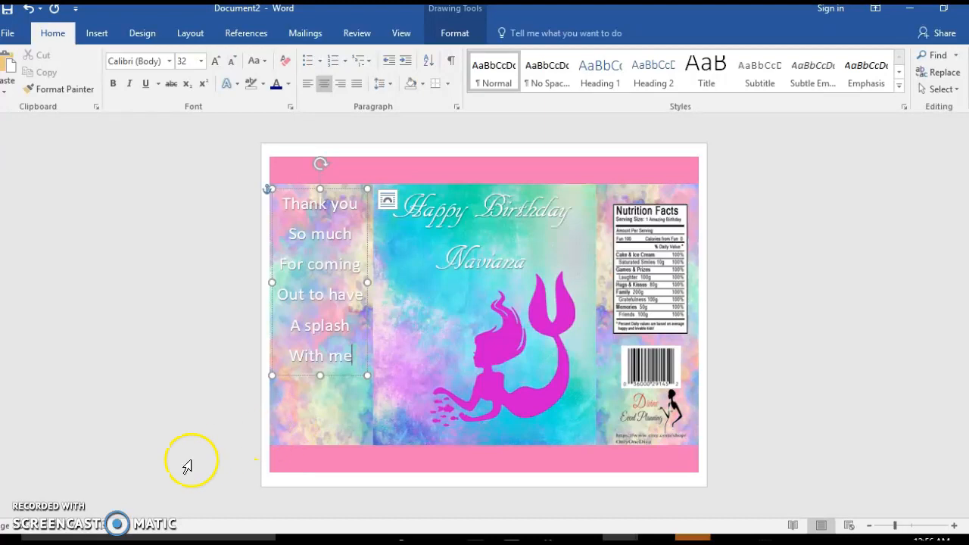
mouse_move(37, 515)
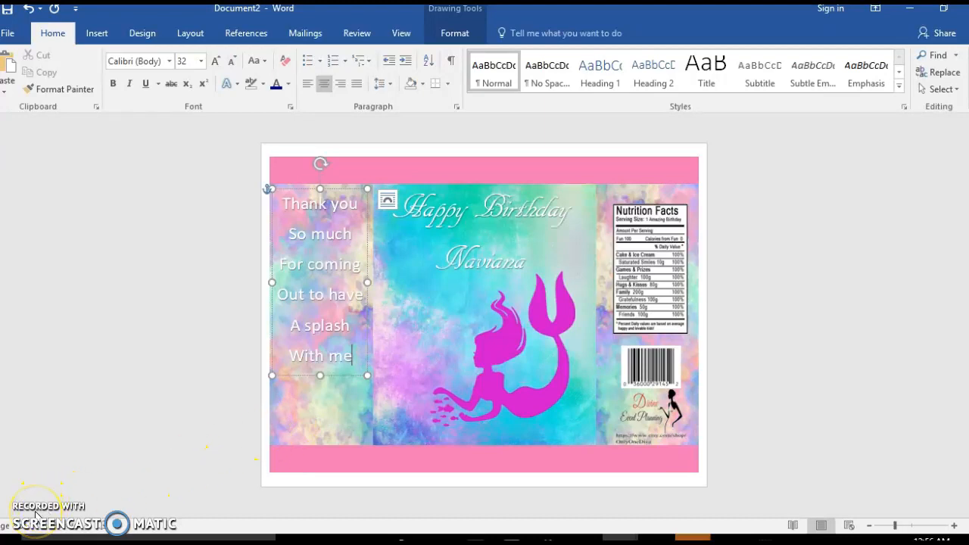